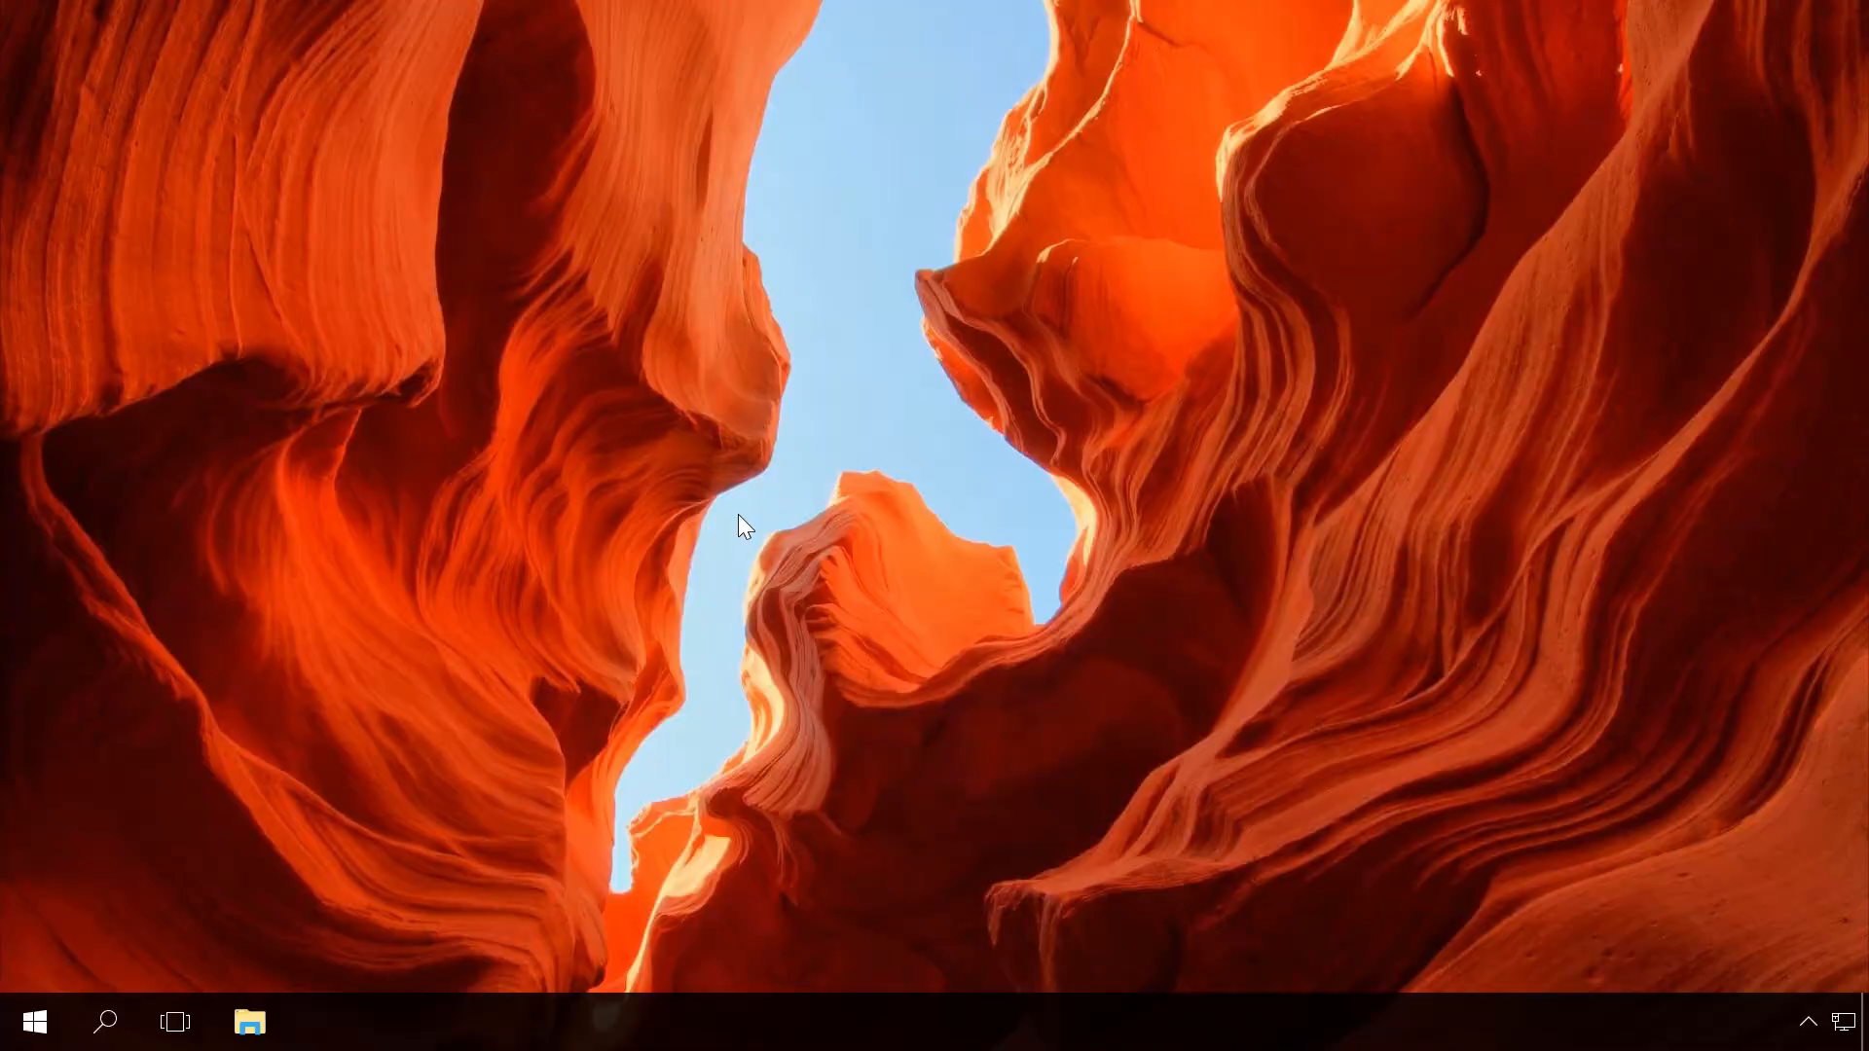
mouse_move(510, 569)
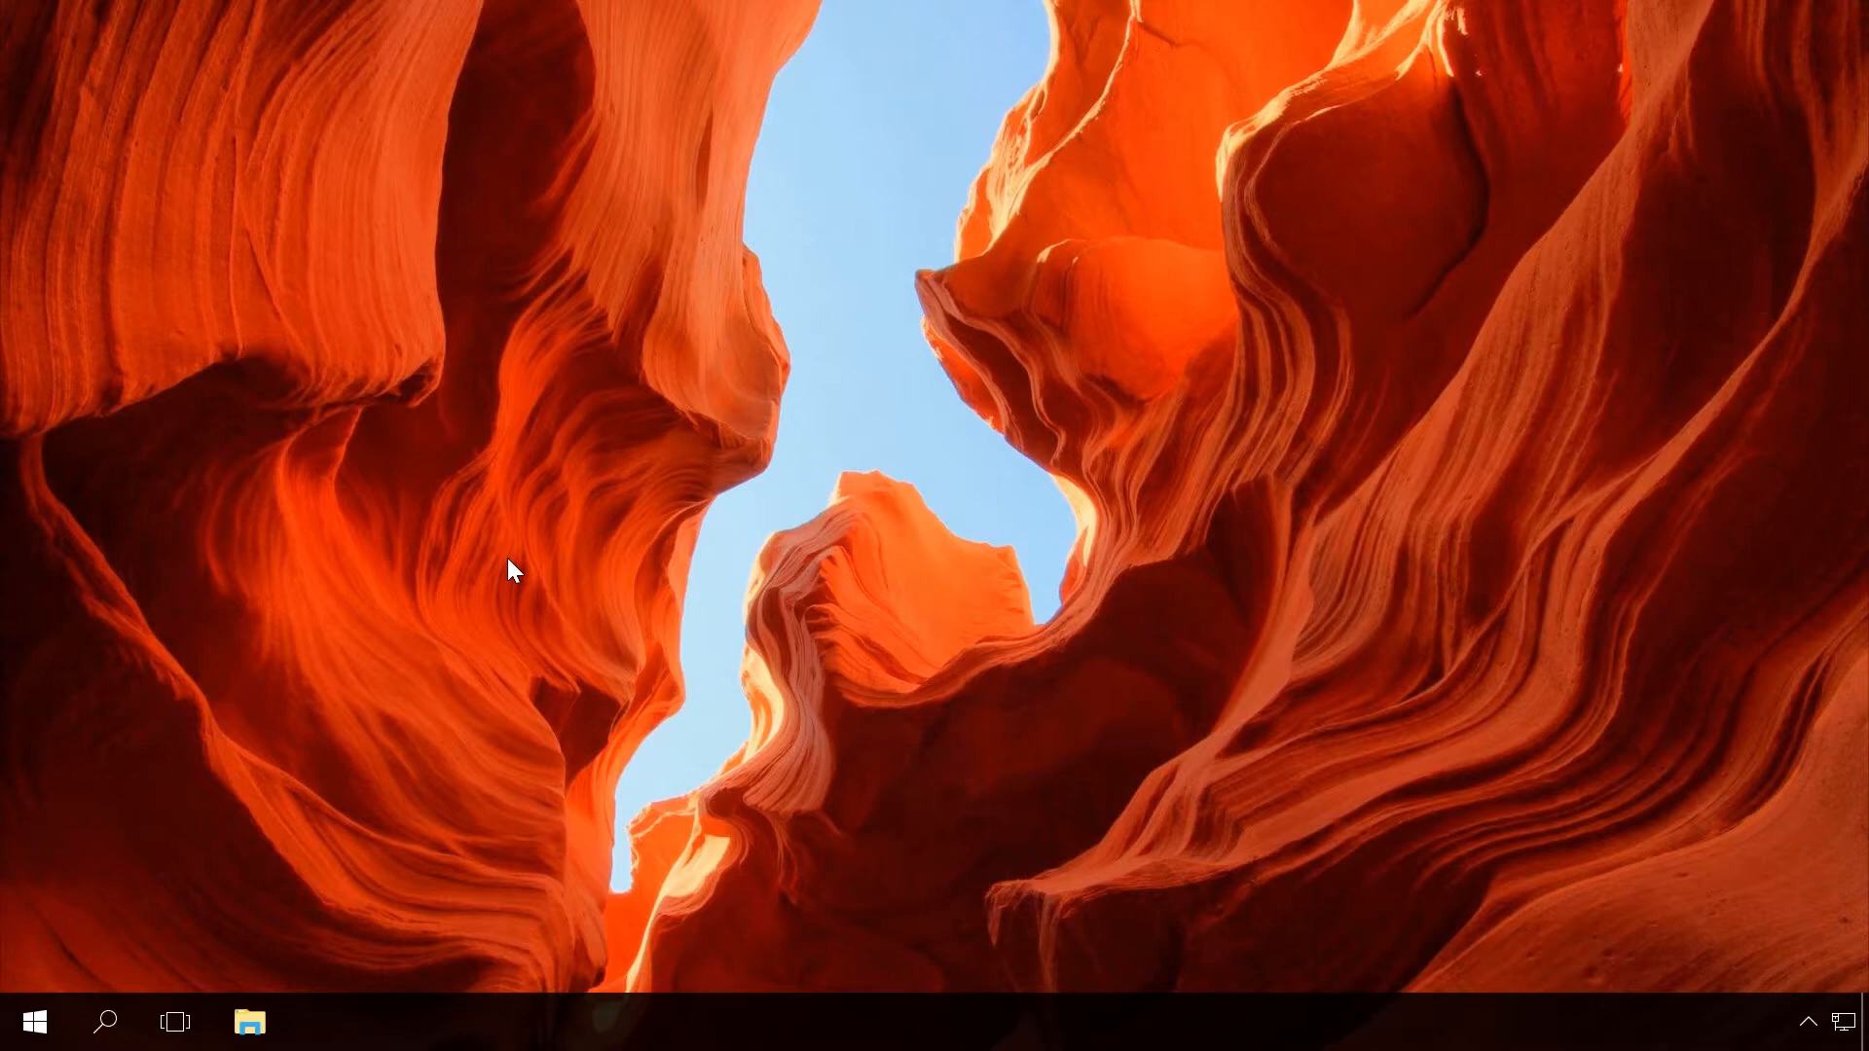
mouse_move(119, 1010)
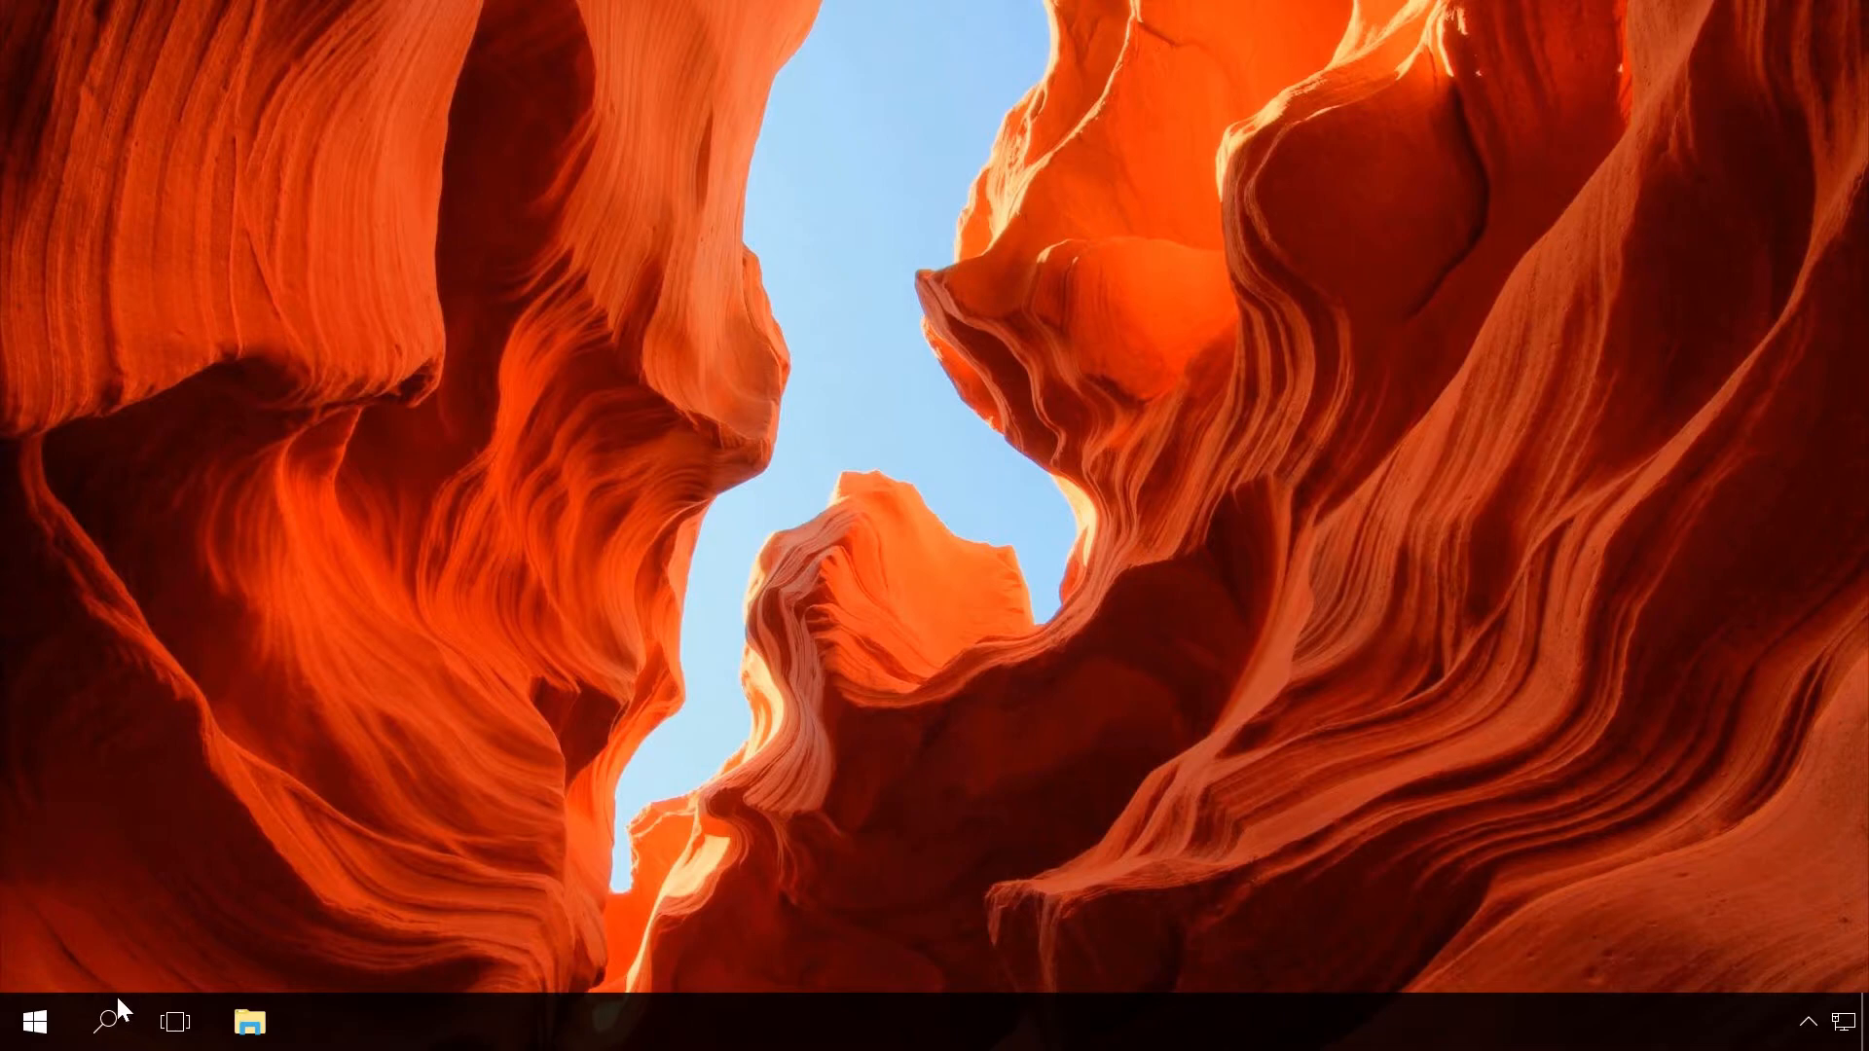
- Search the taskbar for 'cont' and open Control Panel
type("cont")
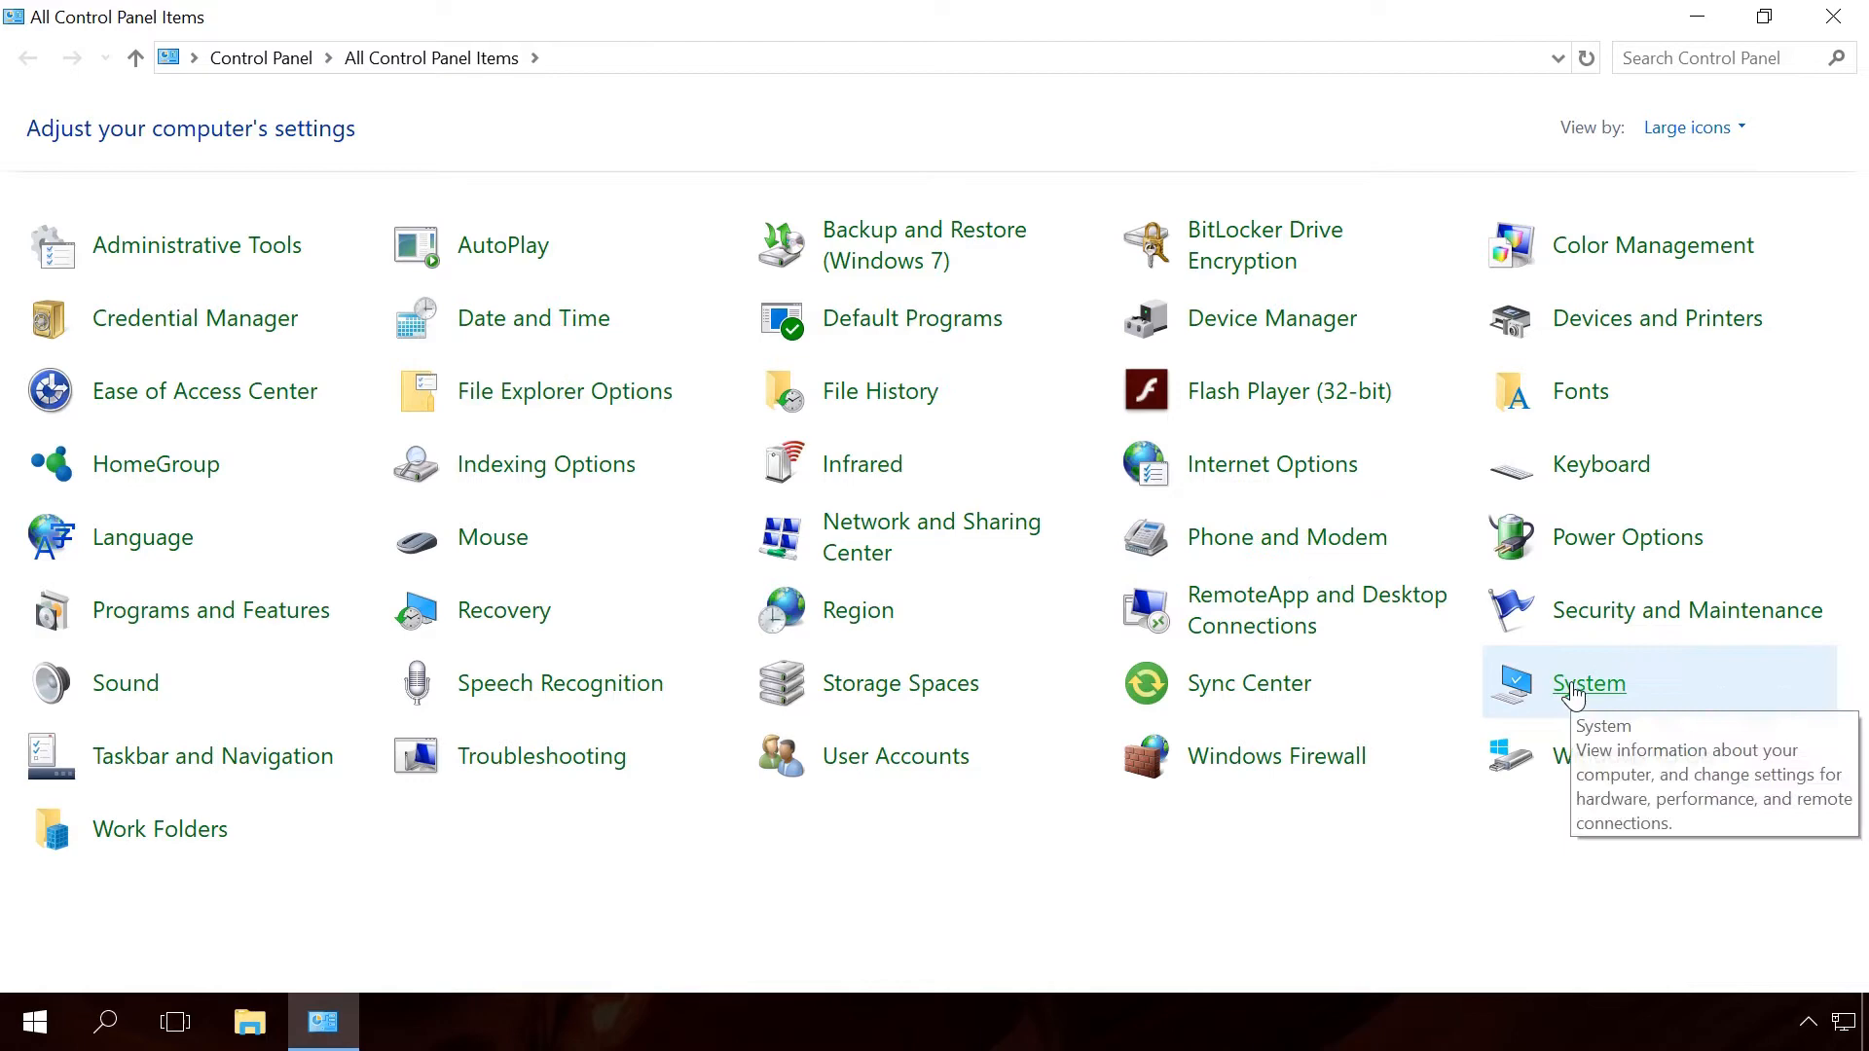
- Allow remote connections in System's Remote settings, then close System Properties
left_click(1586, 683)
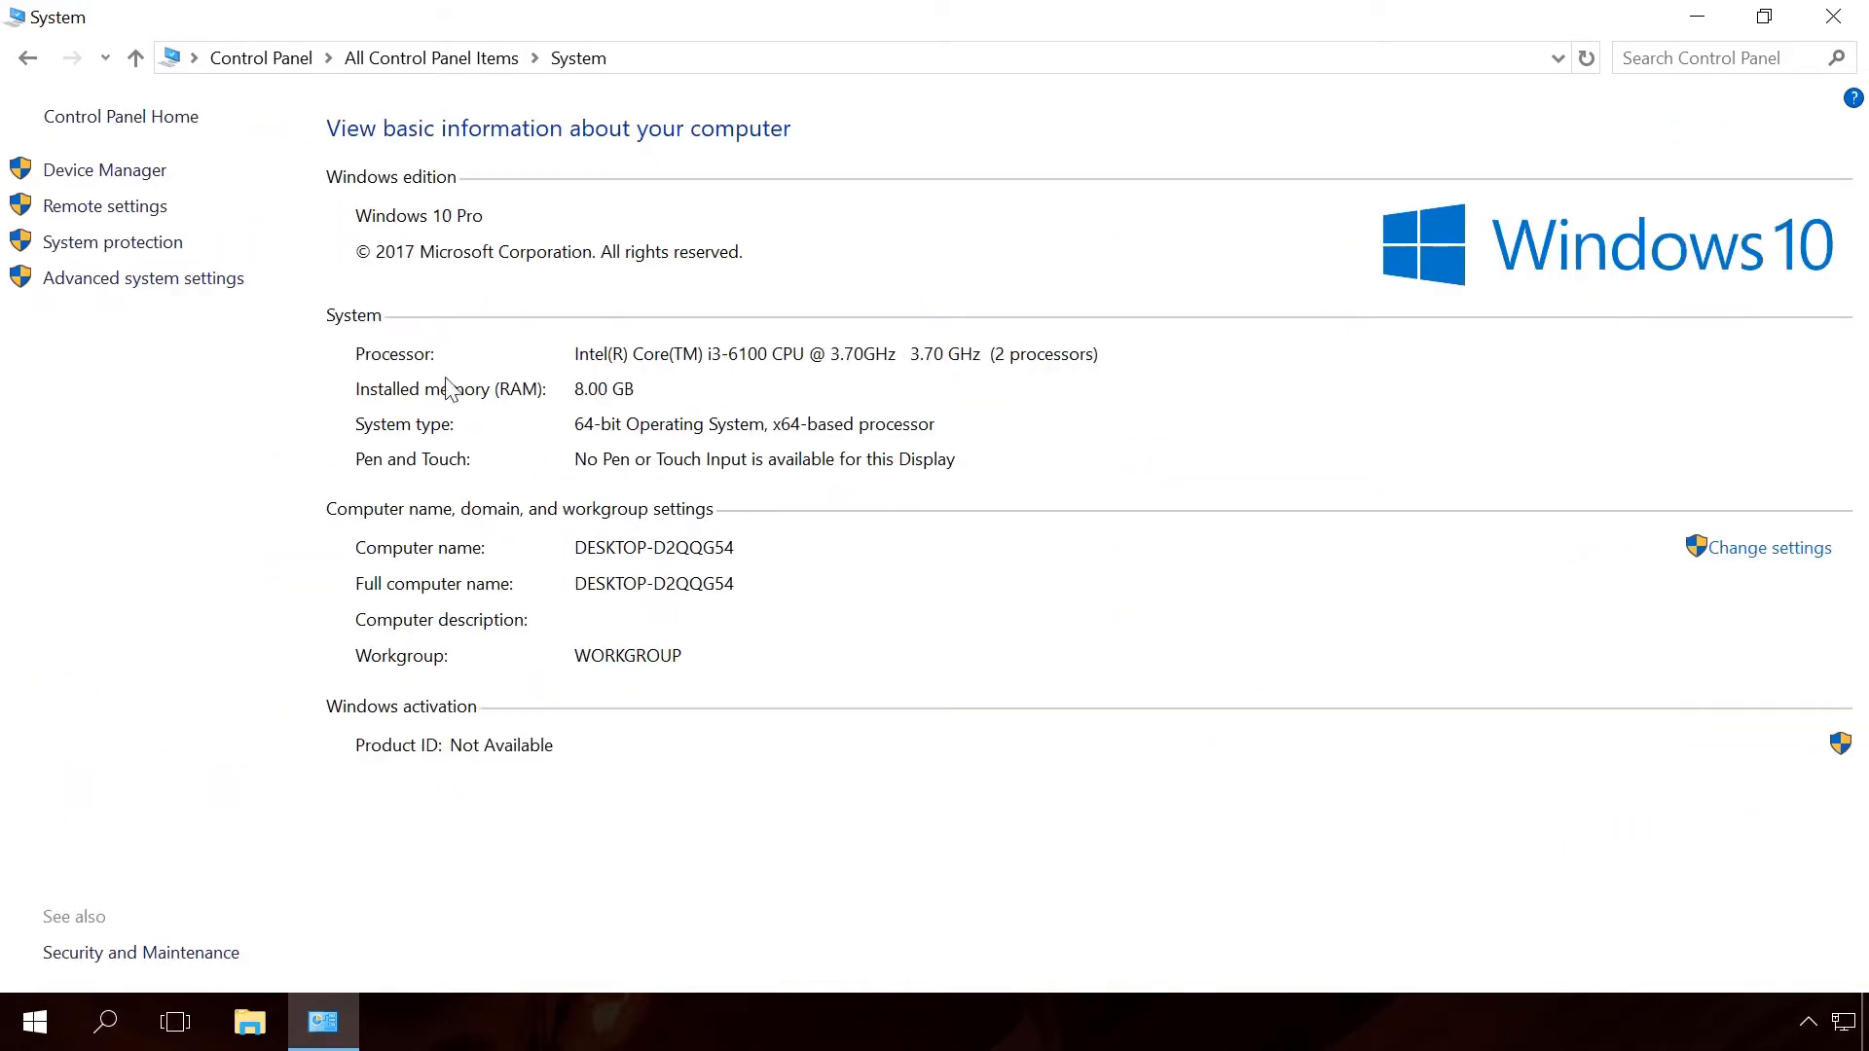
left_click(106, 206)
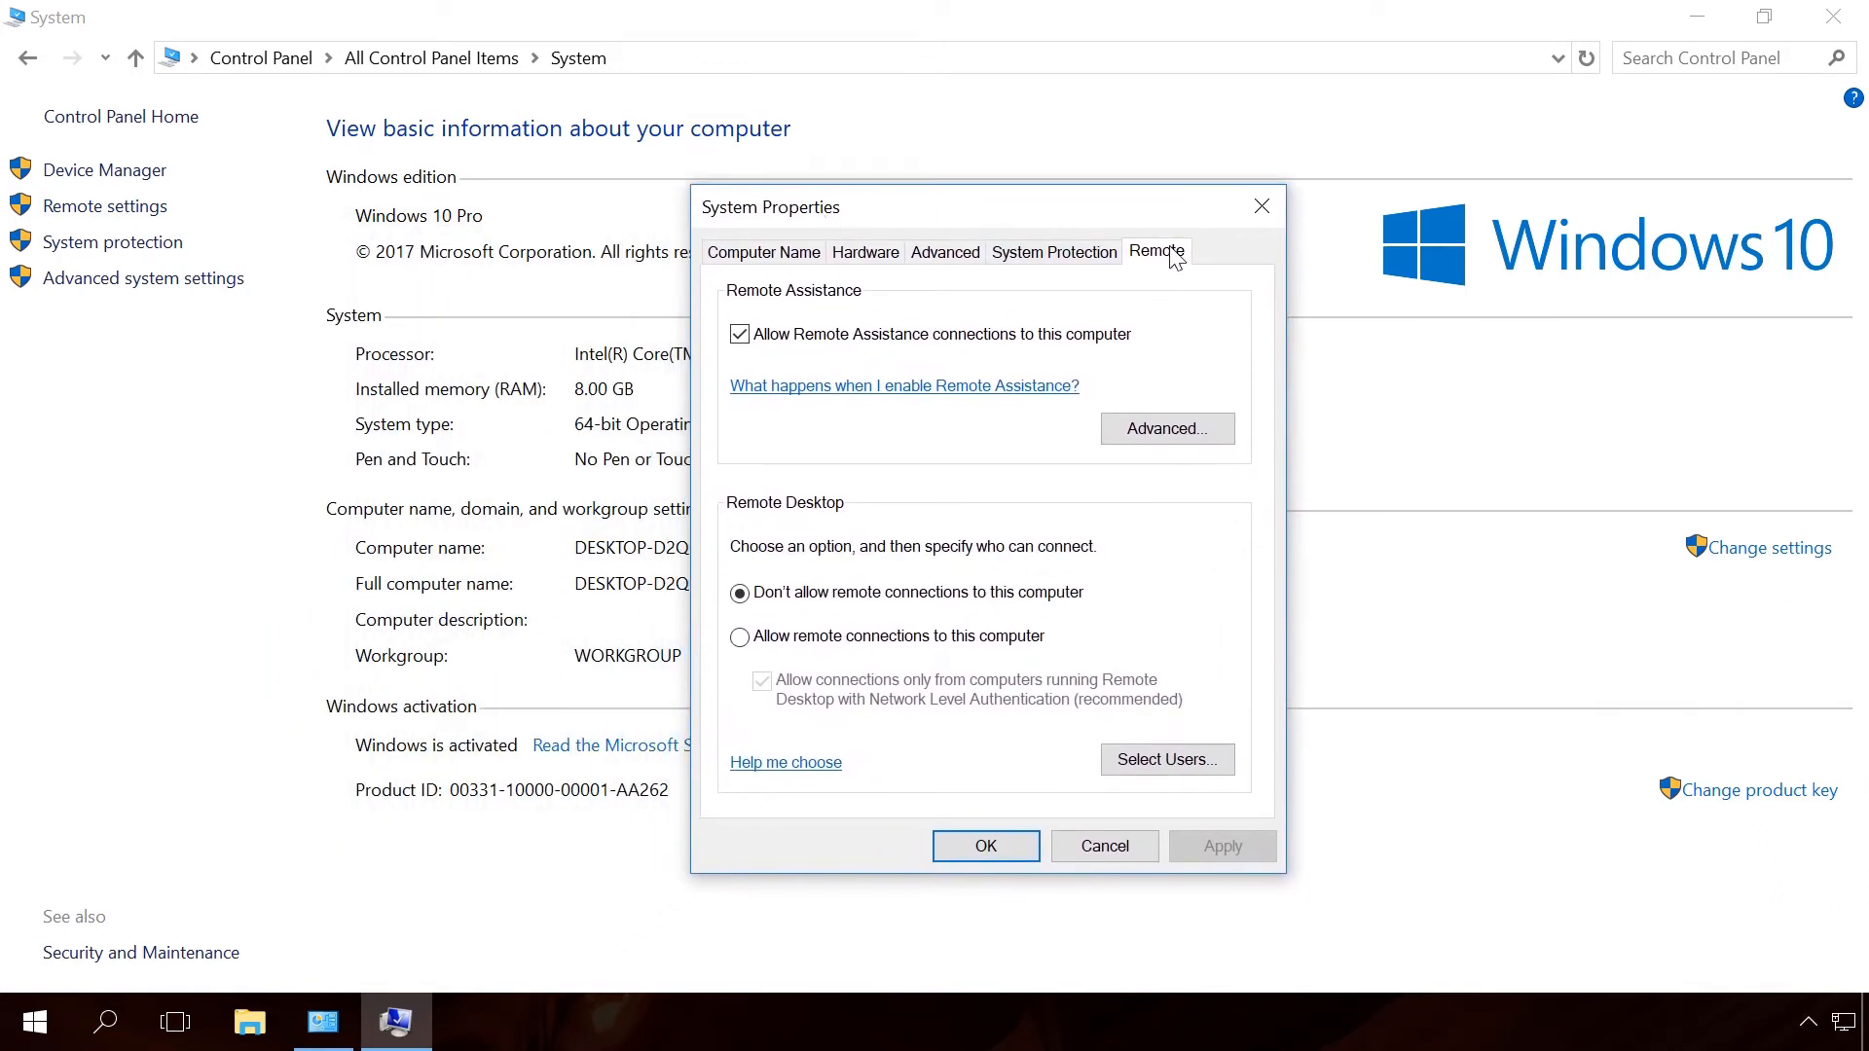
mouse_move(786, 629)
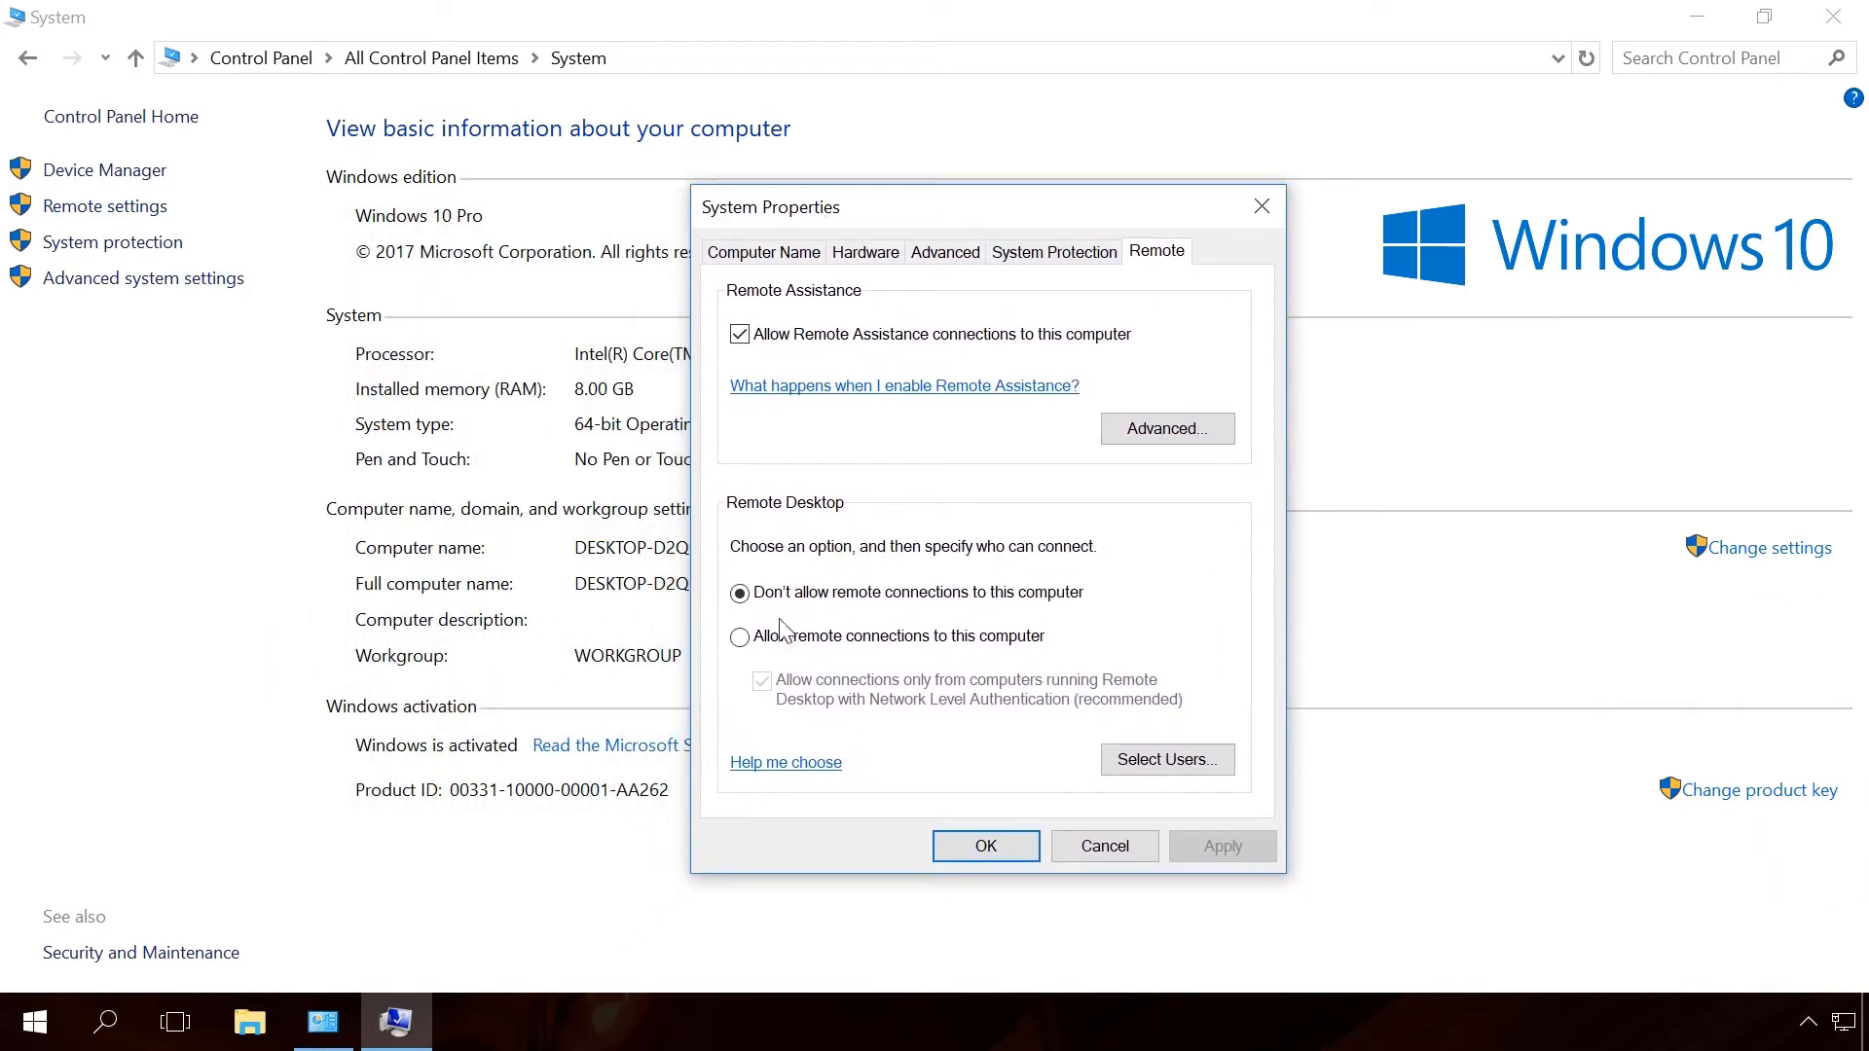
left_click(739, 635)
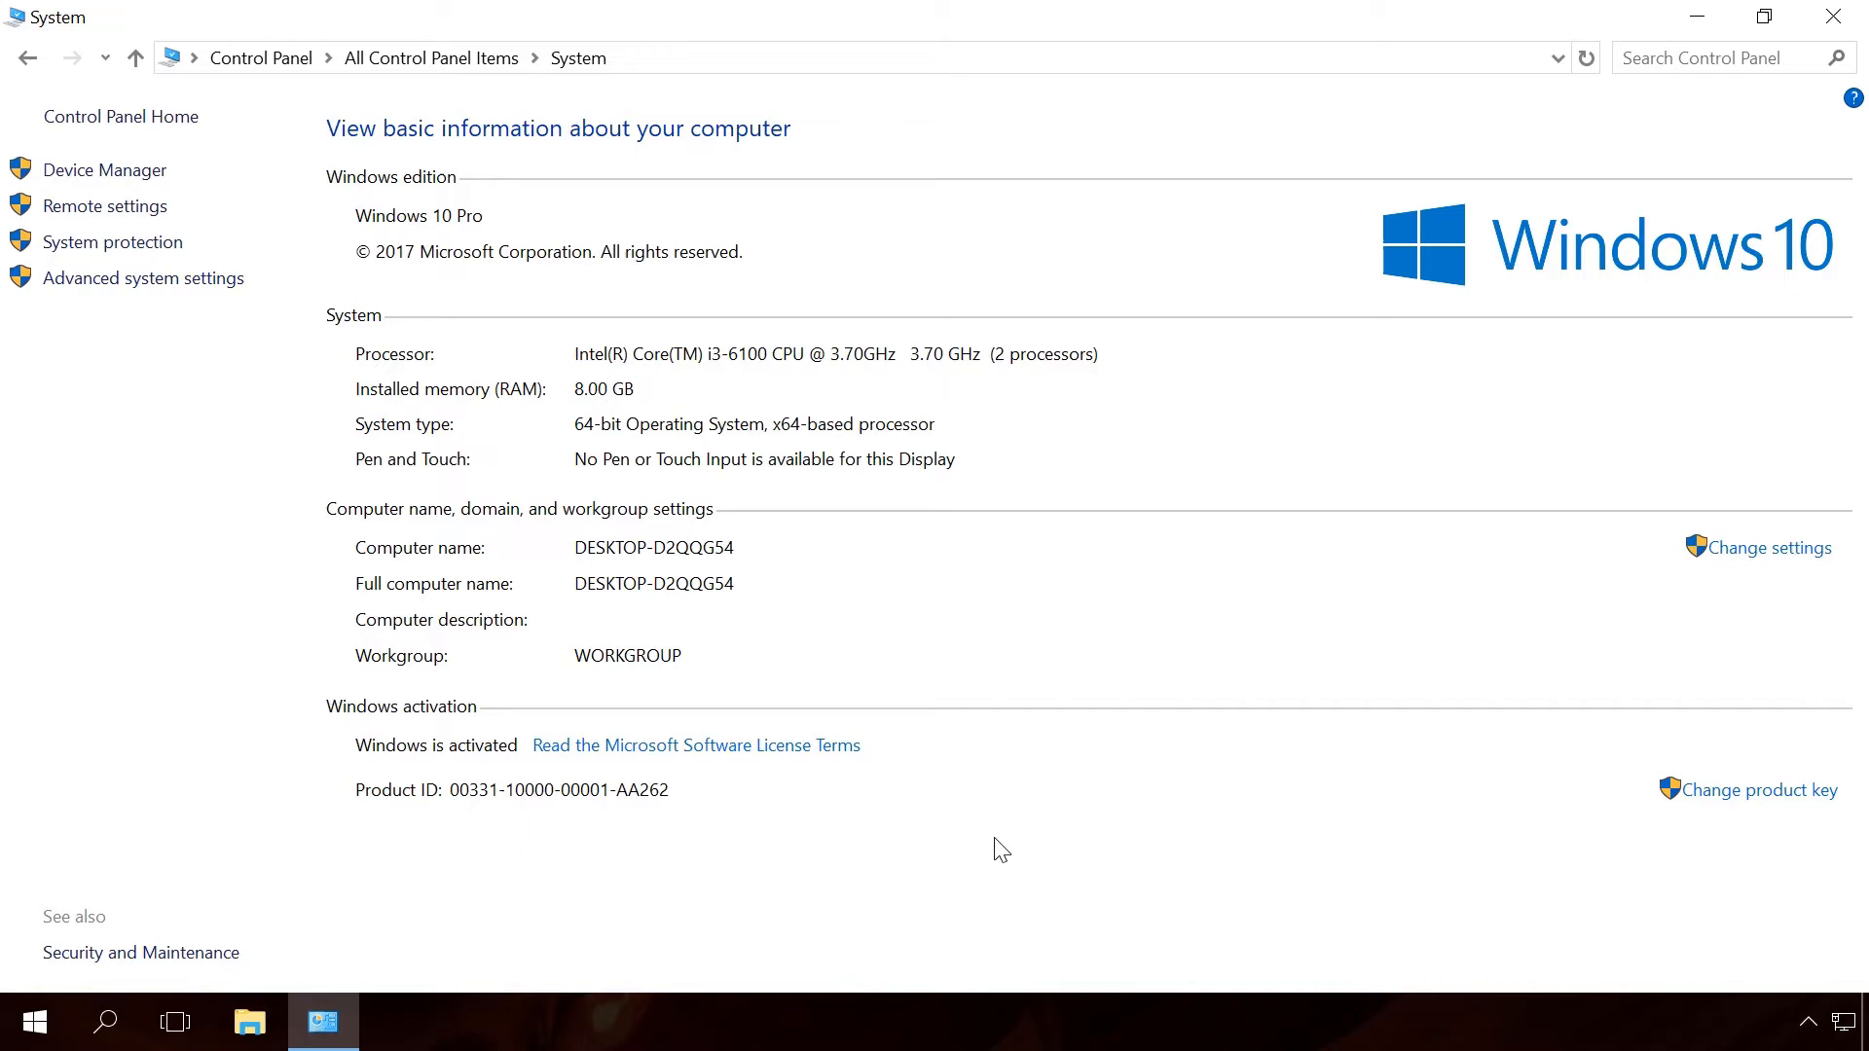
mouse_move(261, 57)
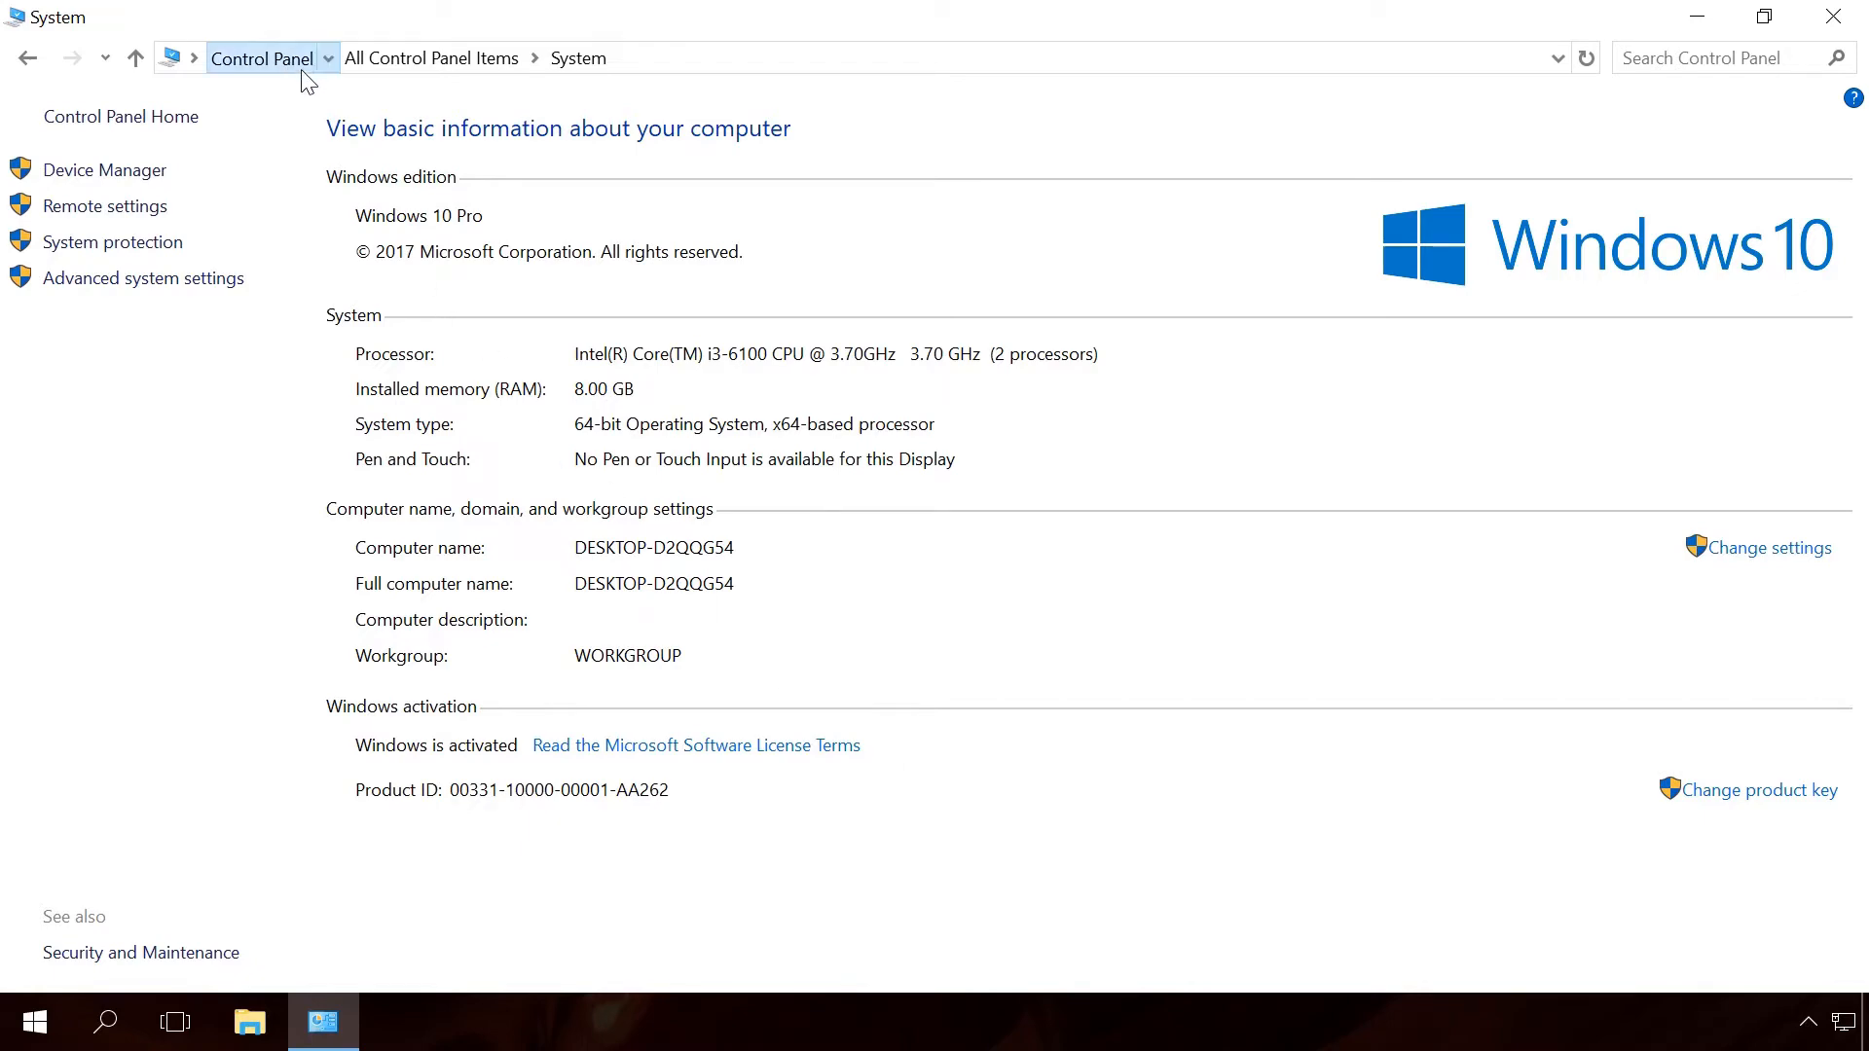
- Return to Control Panel, view by large icons, and open Network and Sharing Center
left_click(260, 58)
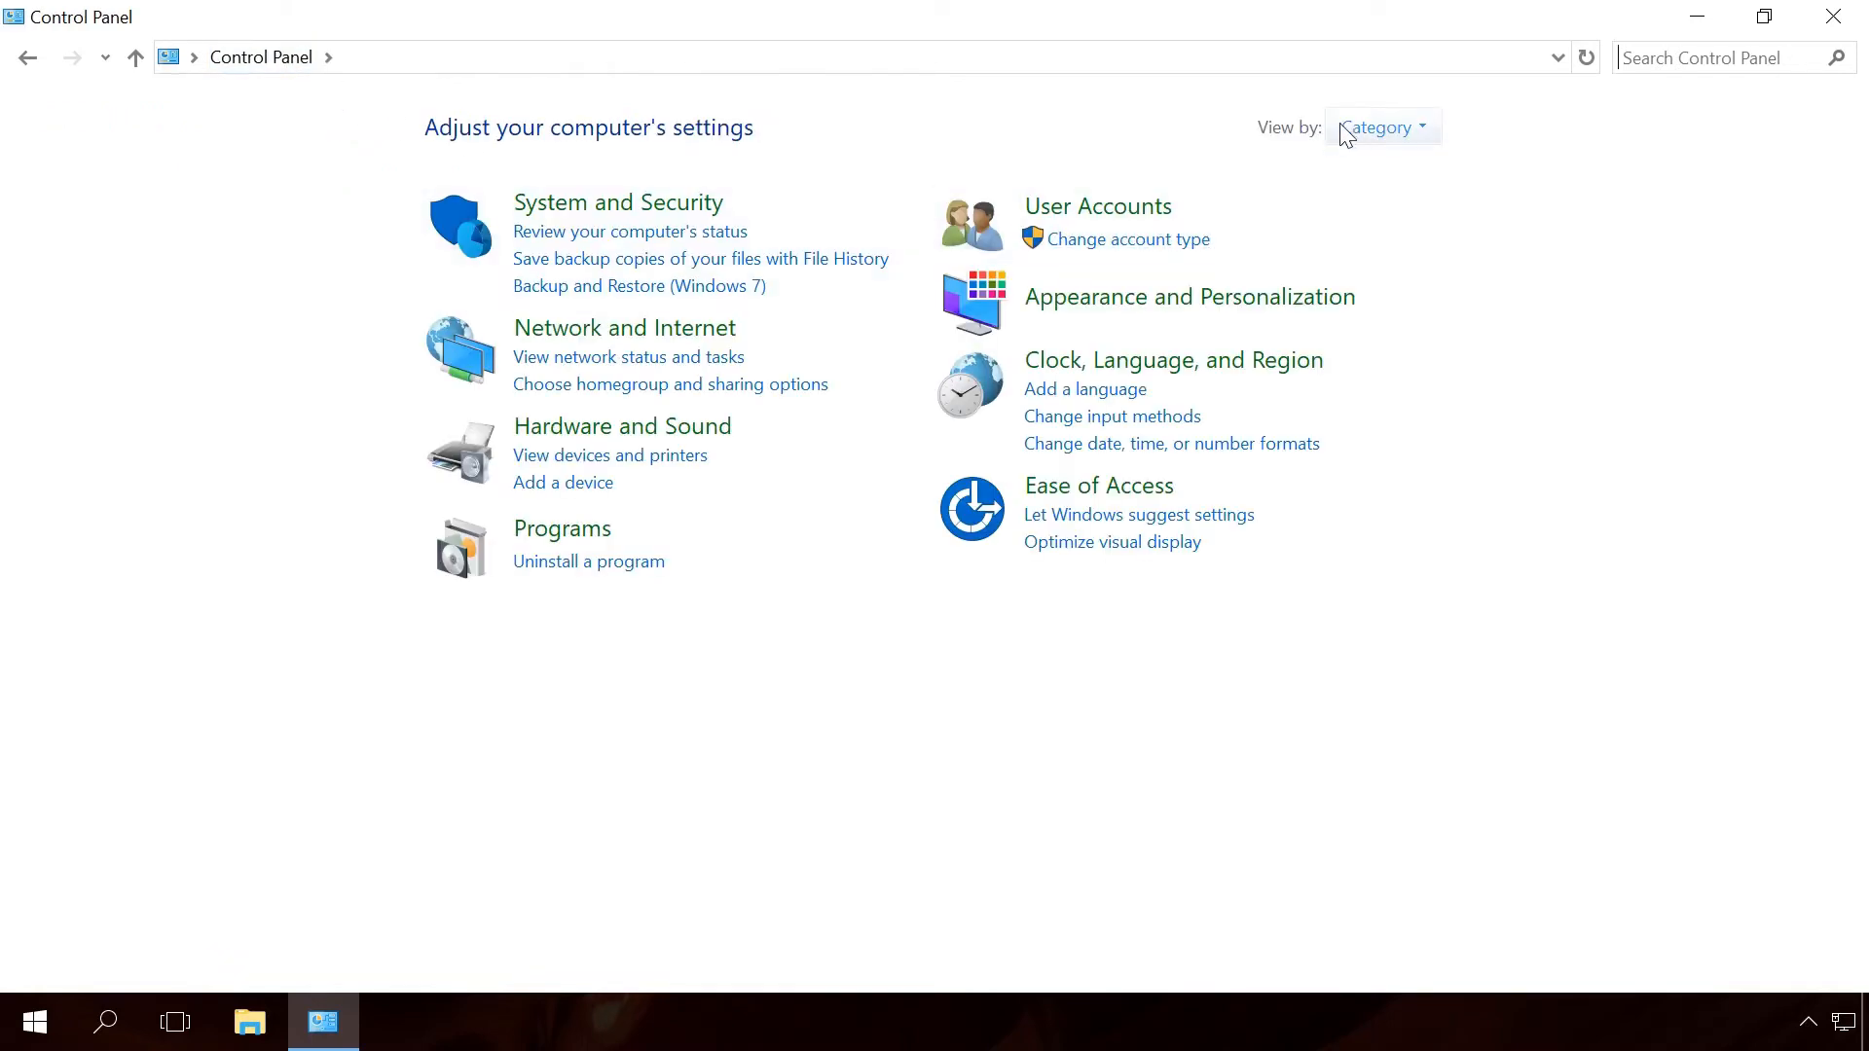
left_click(1380, 127)
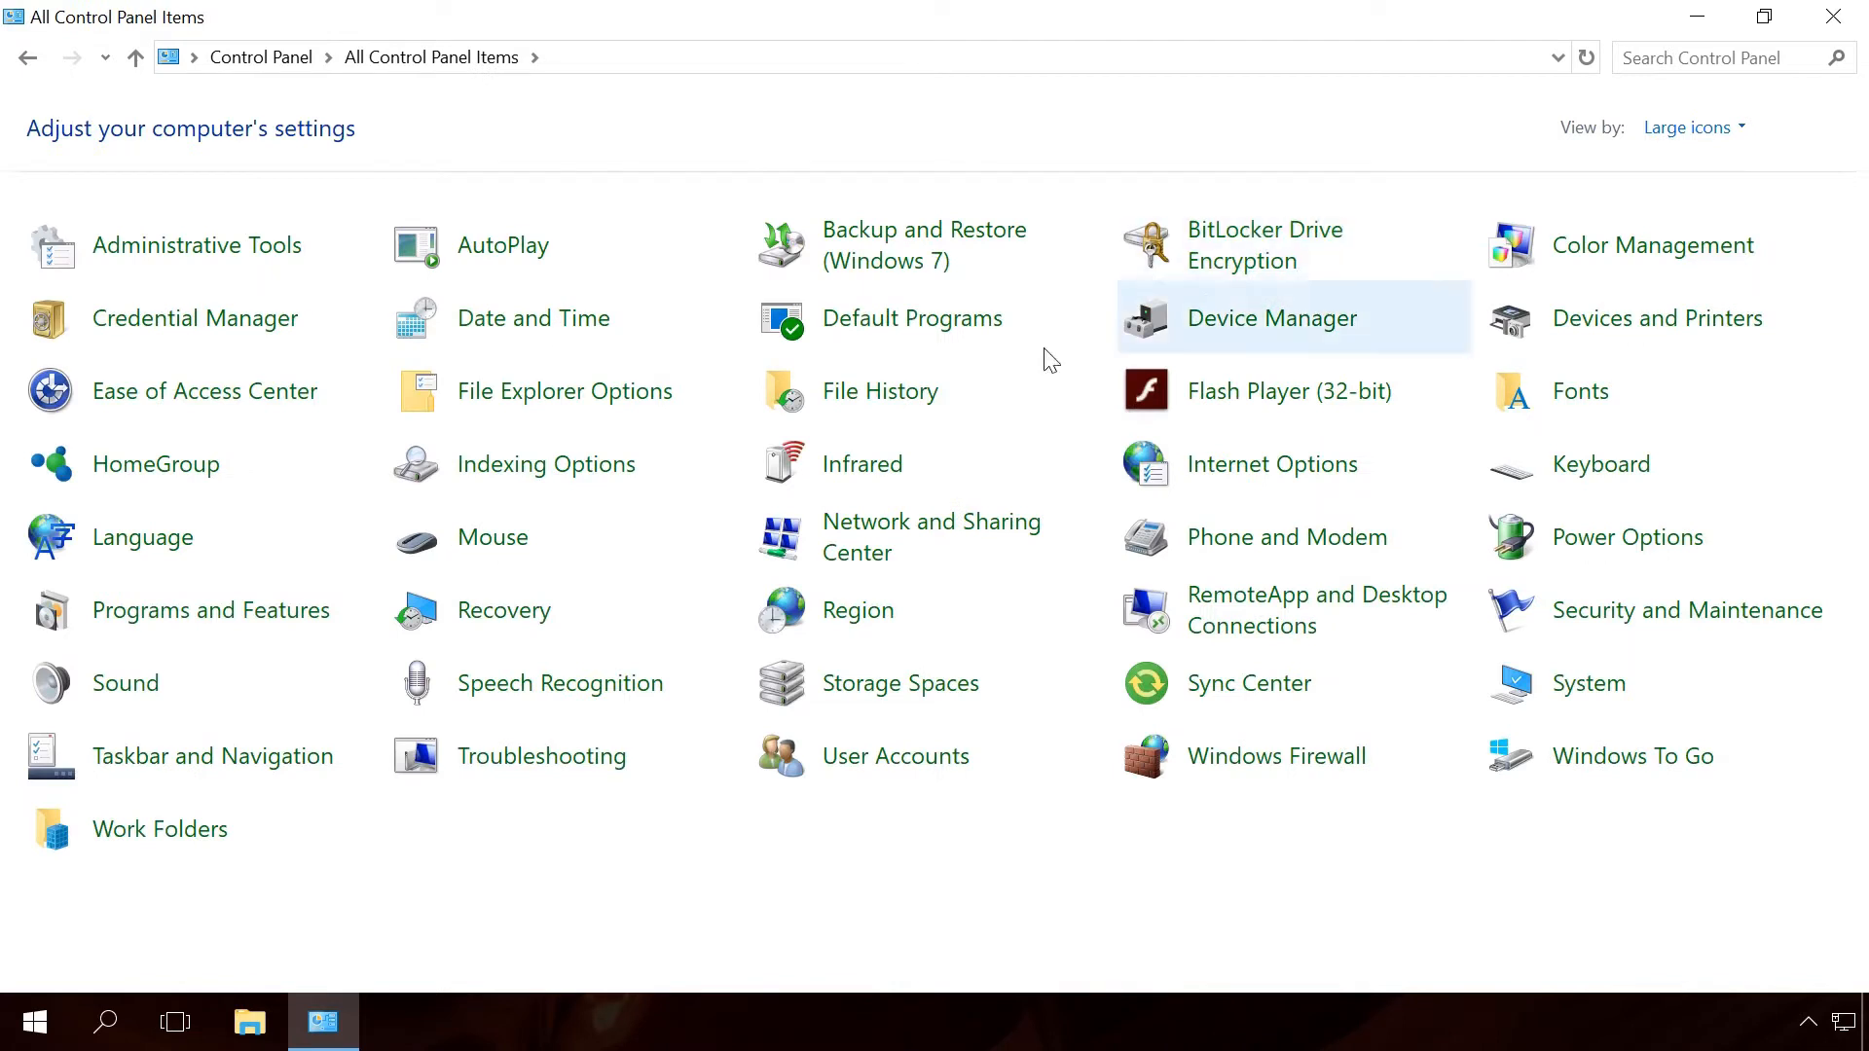
mouse_move(589, 902)
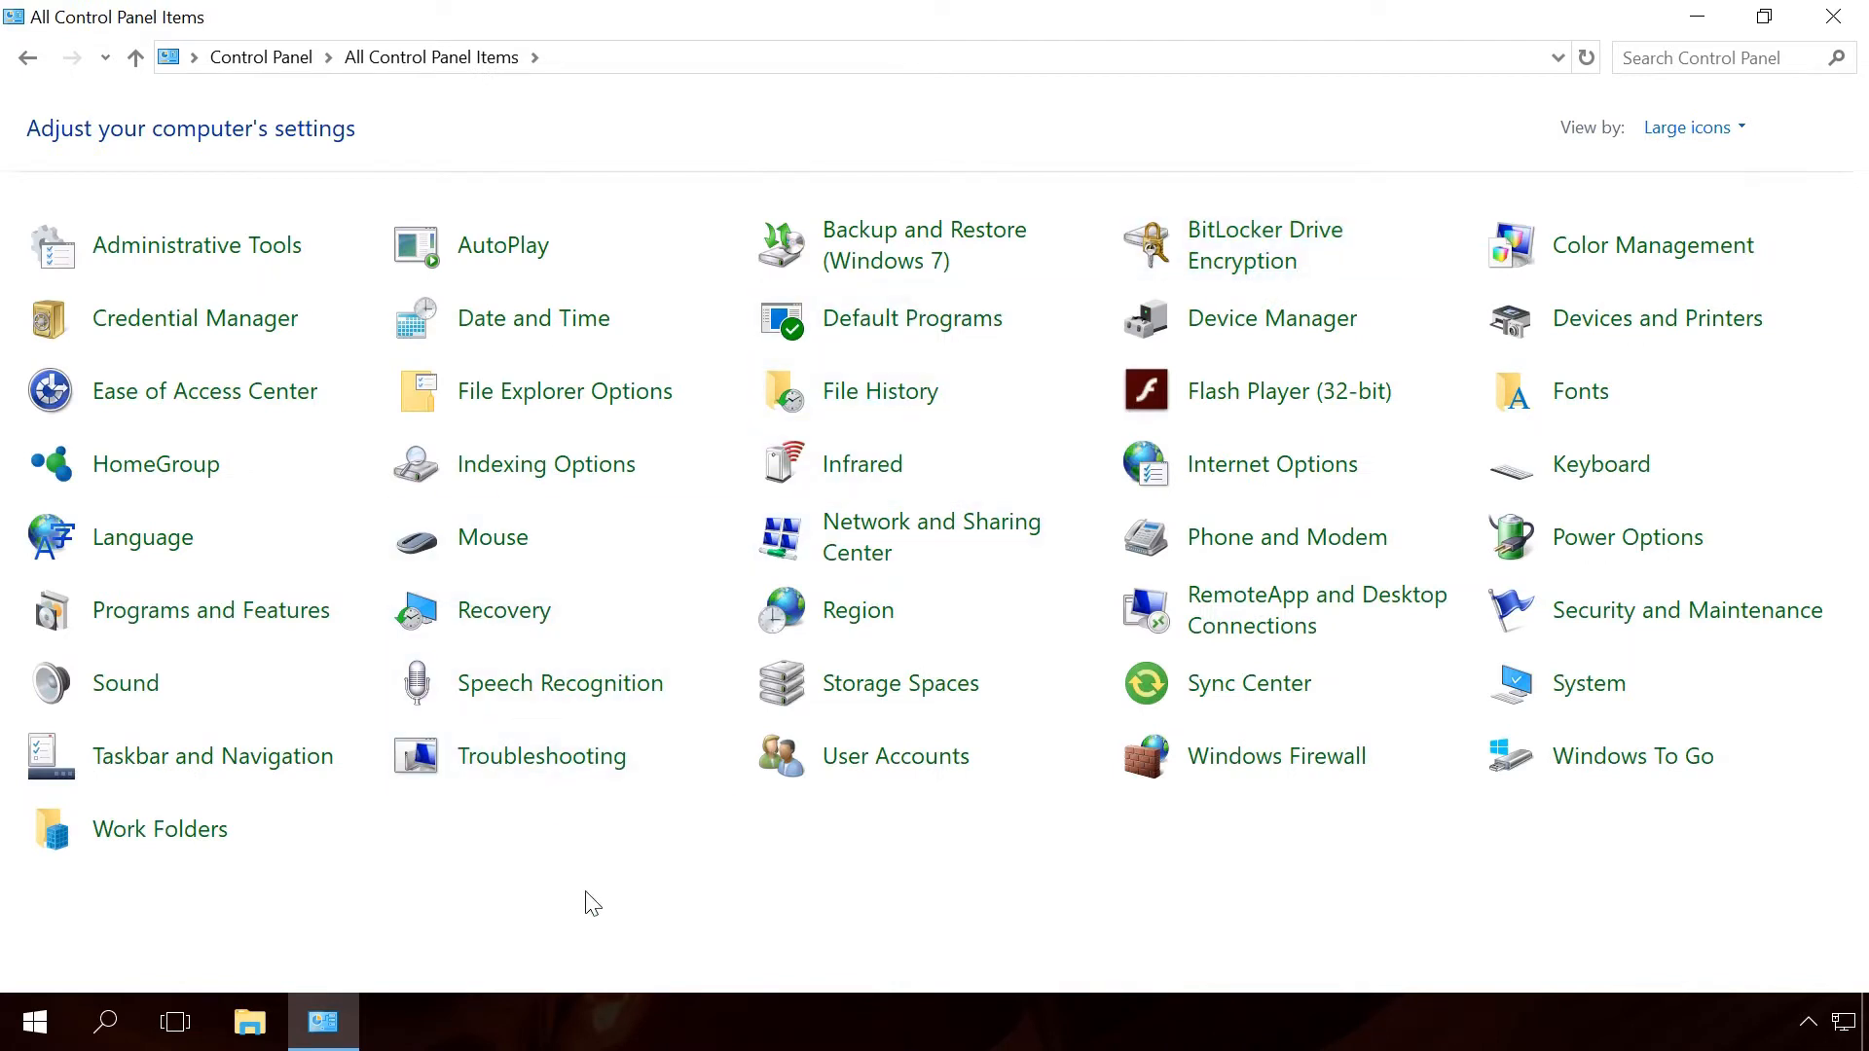
left_click(931, 536)
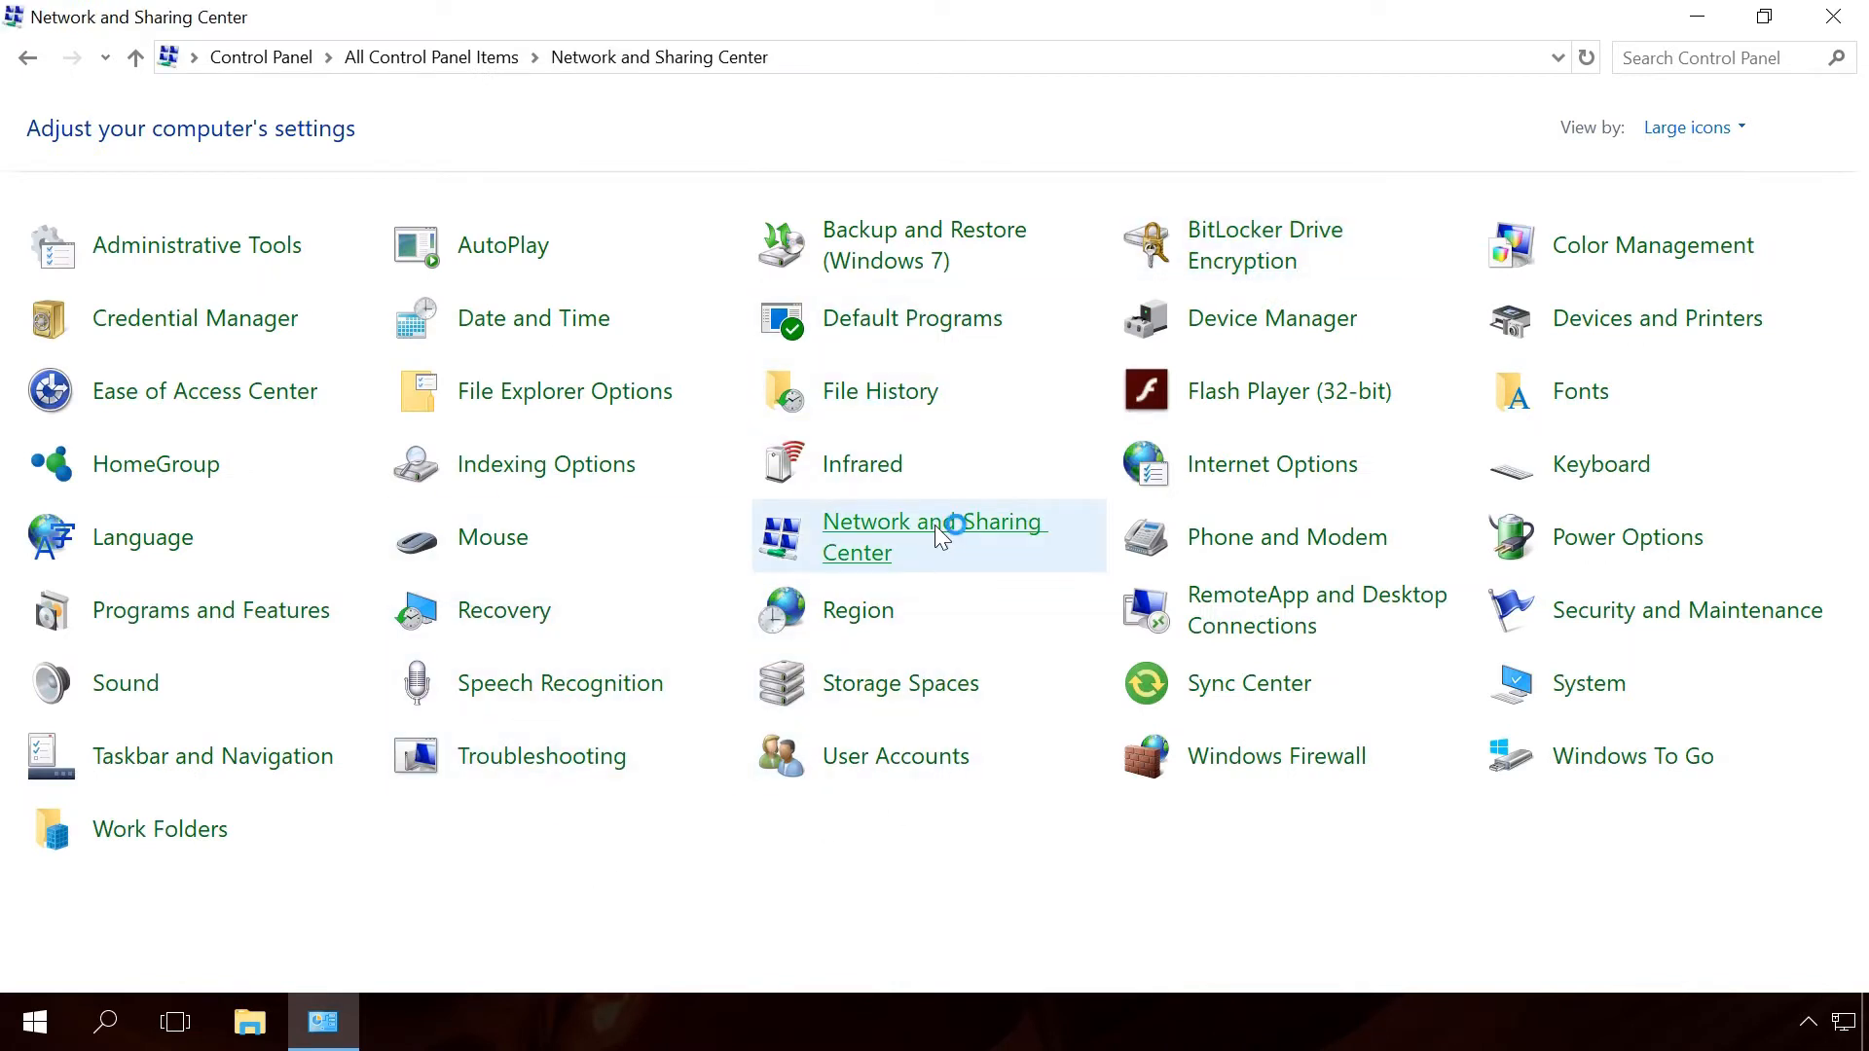
left_click(933, 536)
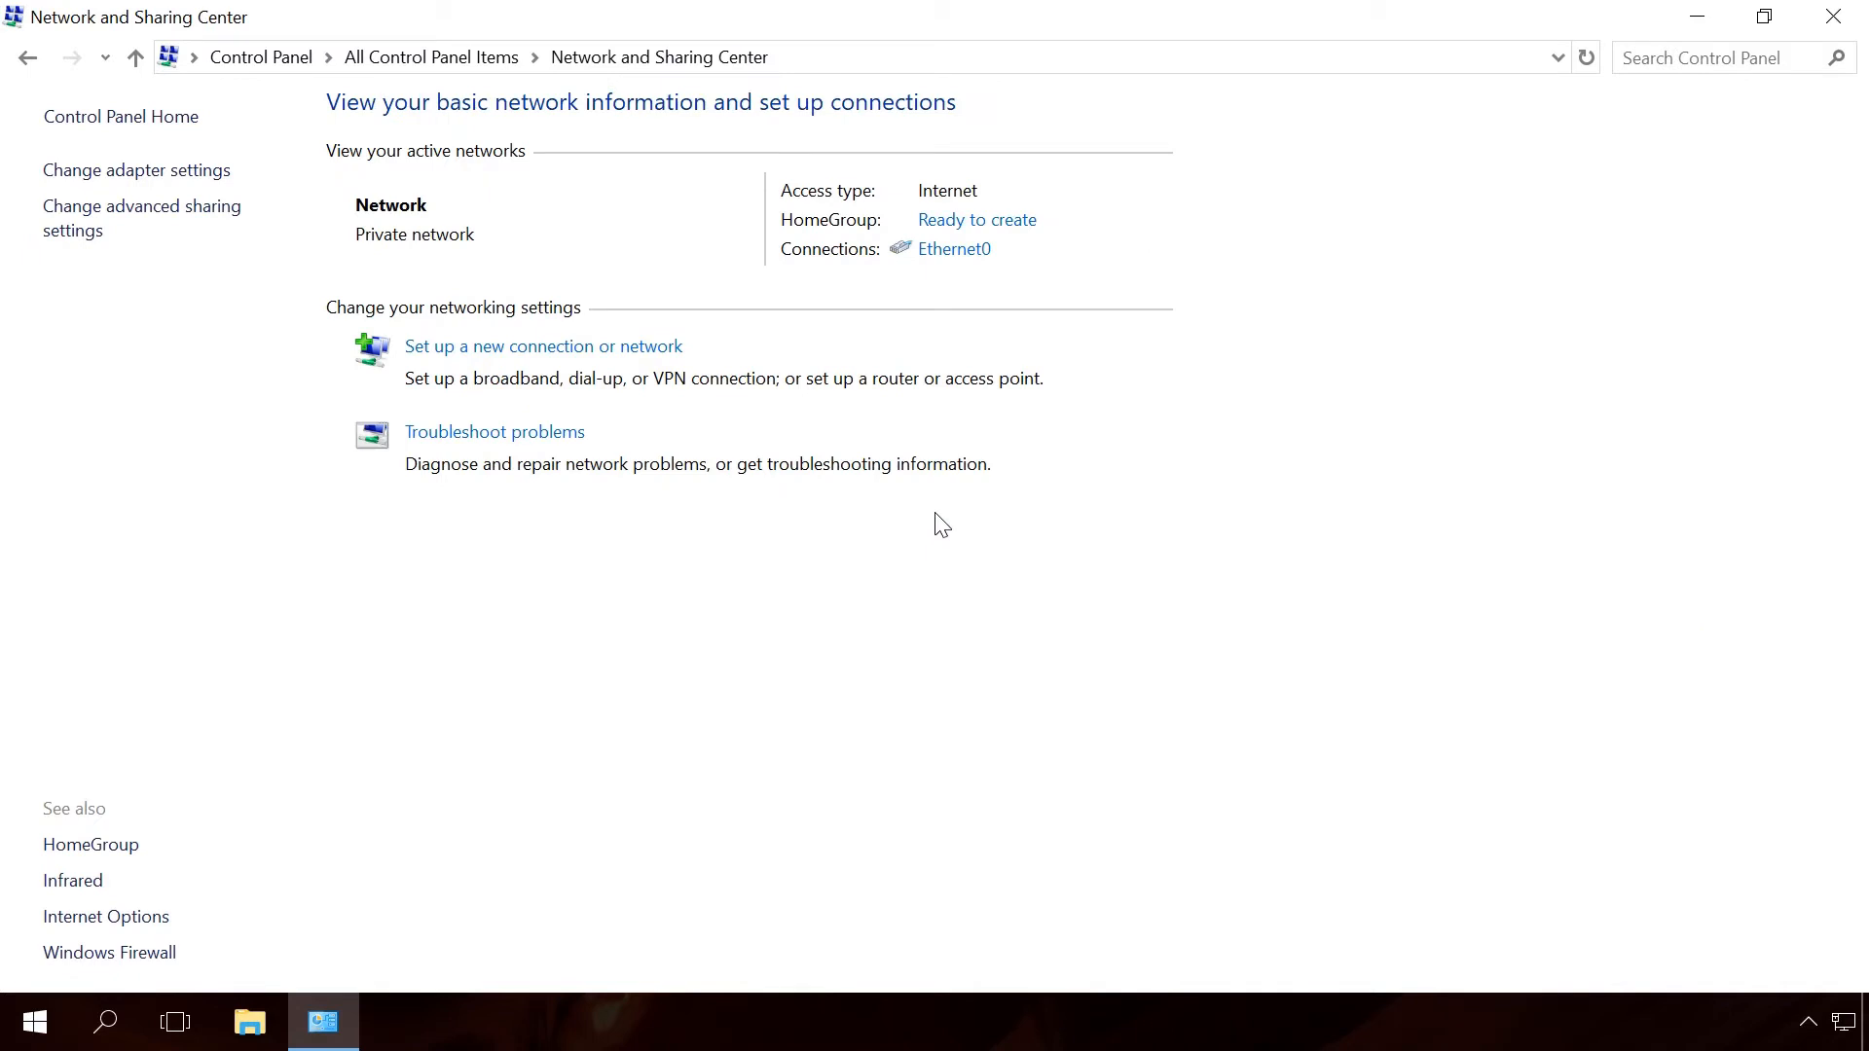
- Check Ethernet0's details for its IPv4 address and IPv4 DNS server
left_click(952, 249)
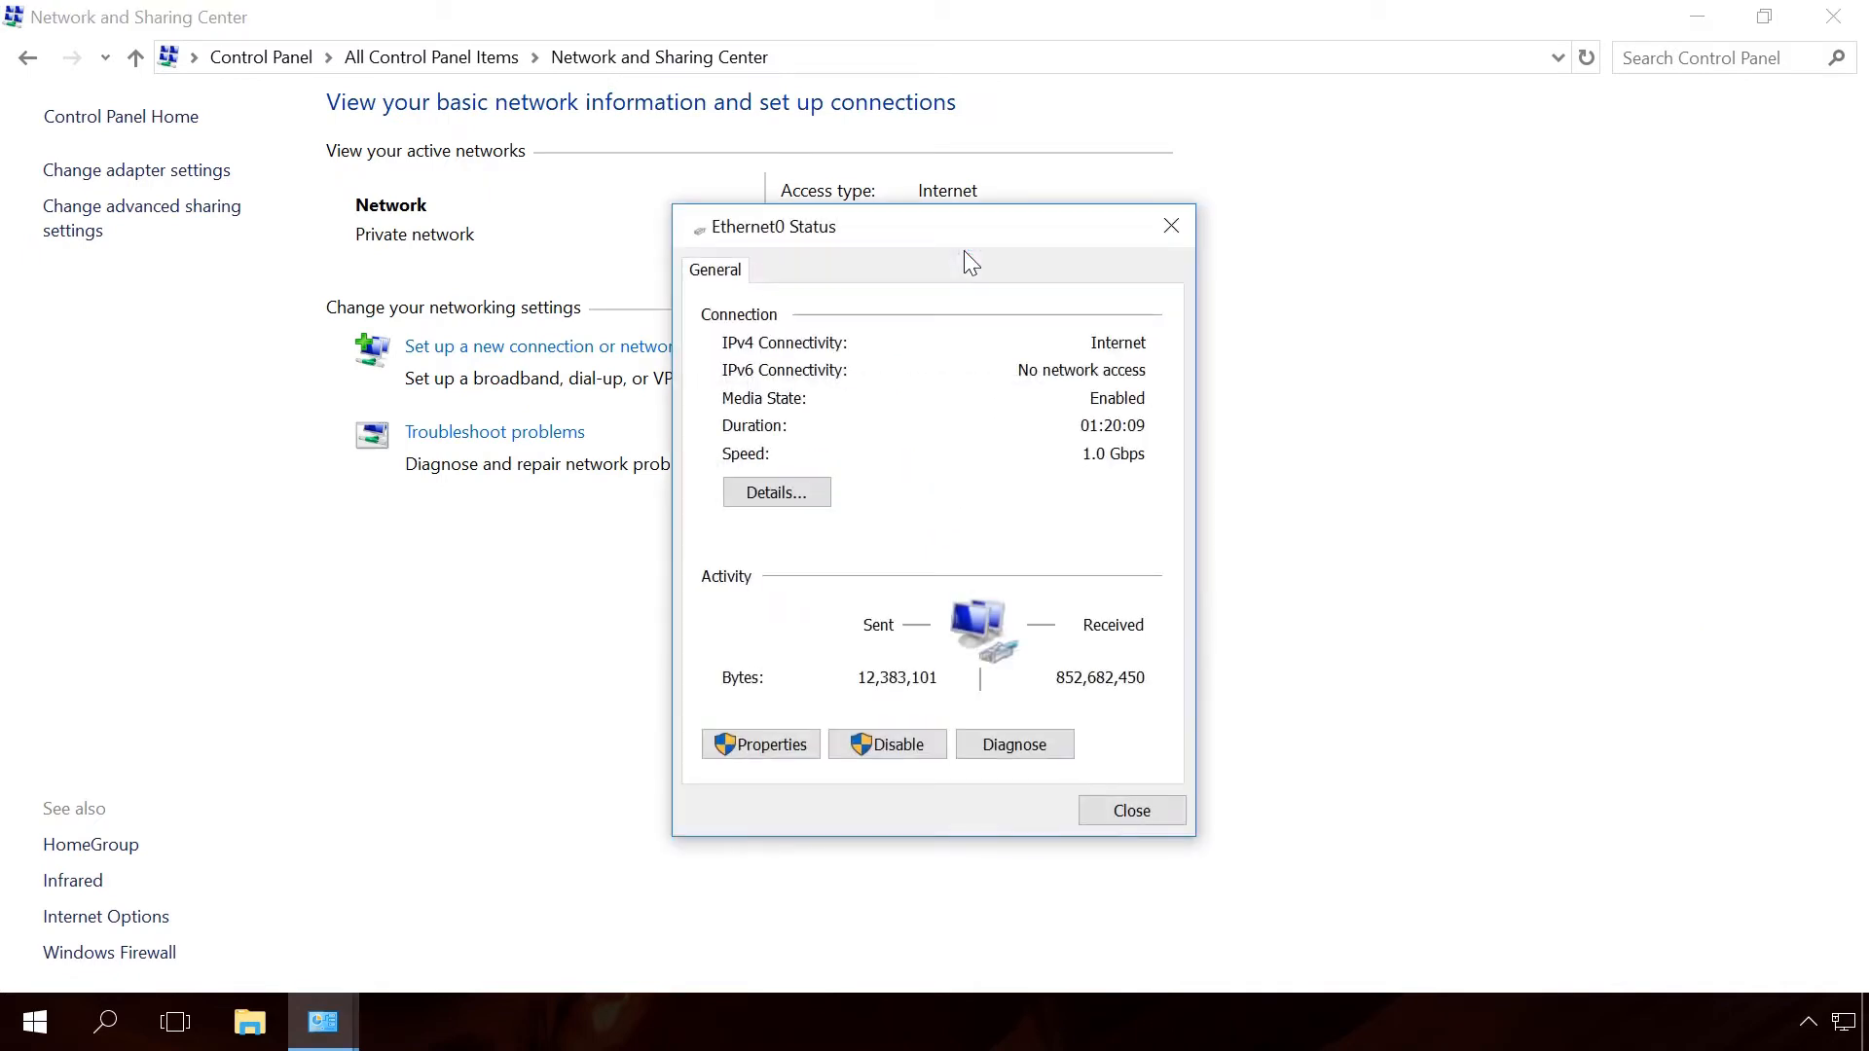
mouse_move(877, 466)
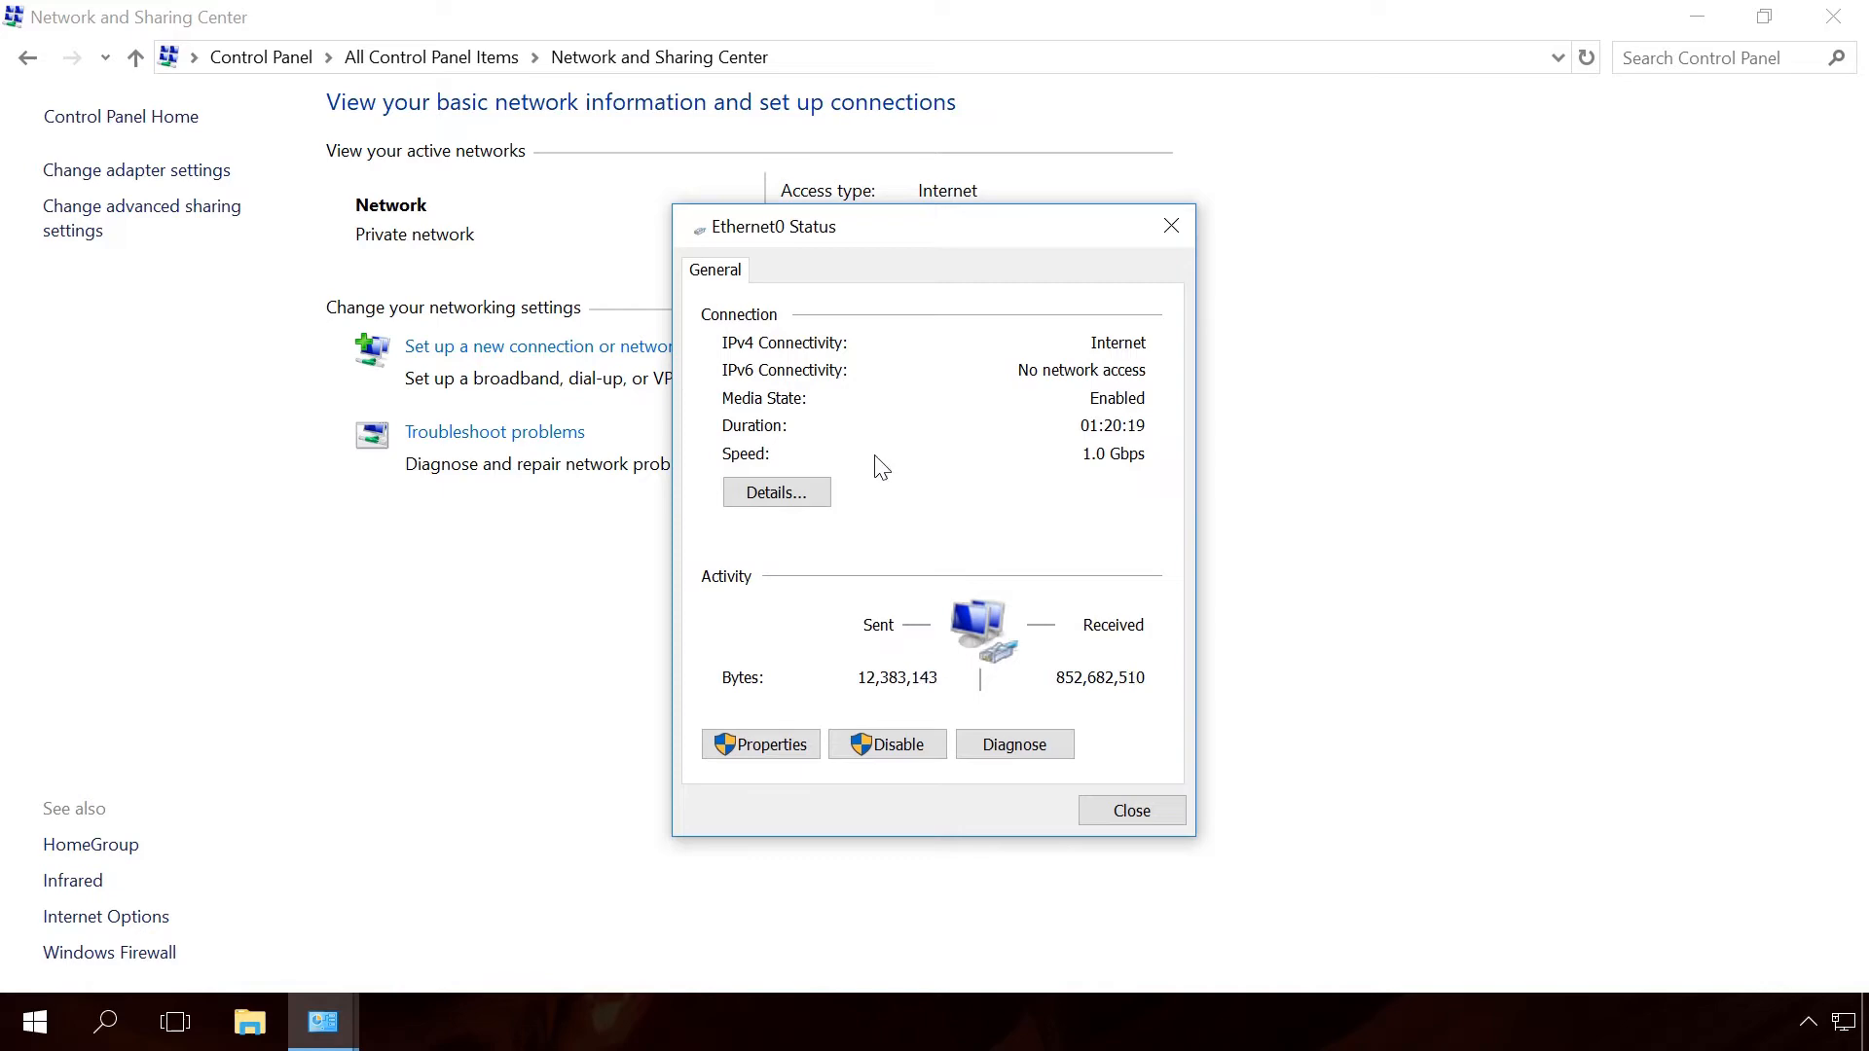
left_click(775, 490)
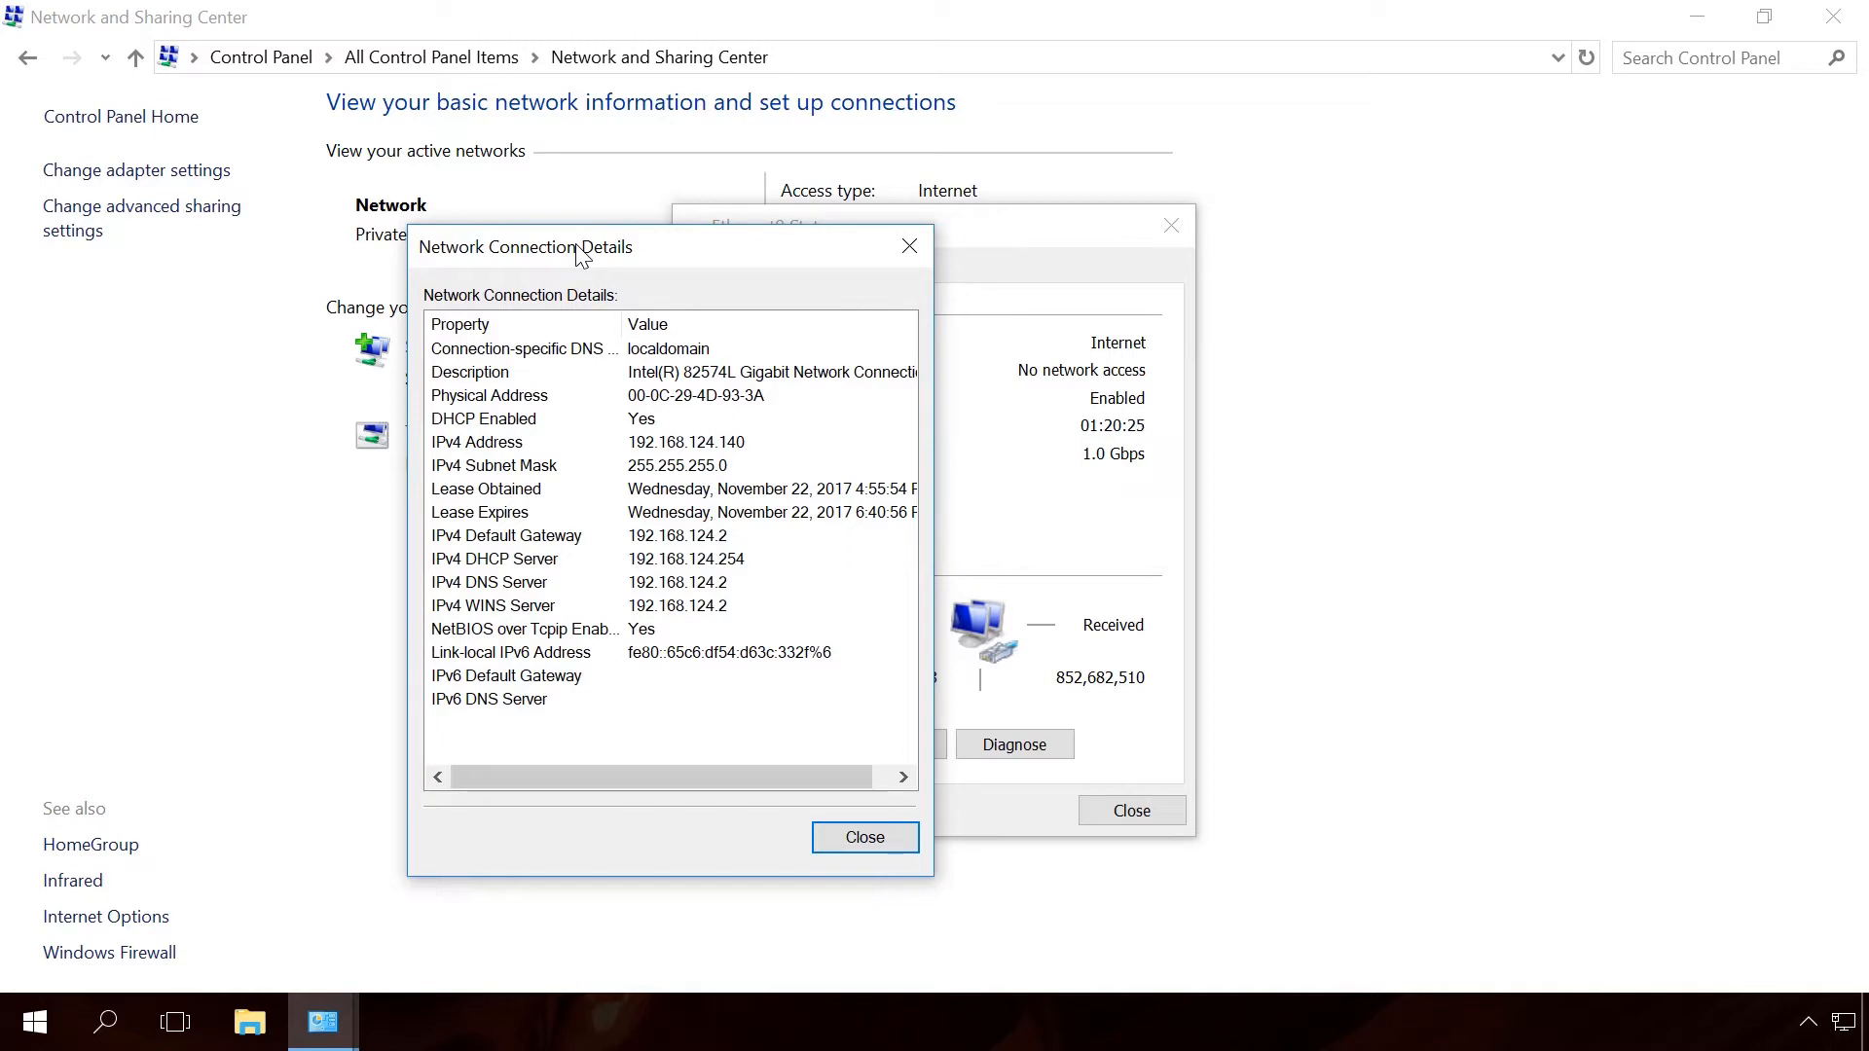
left_click(476, 442)
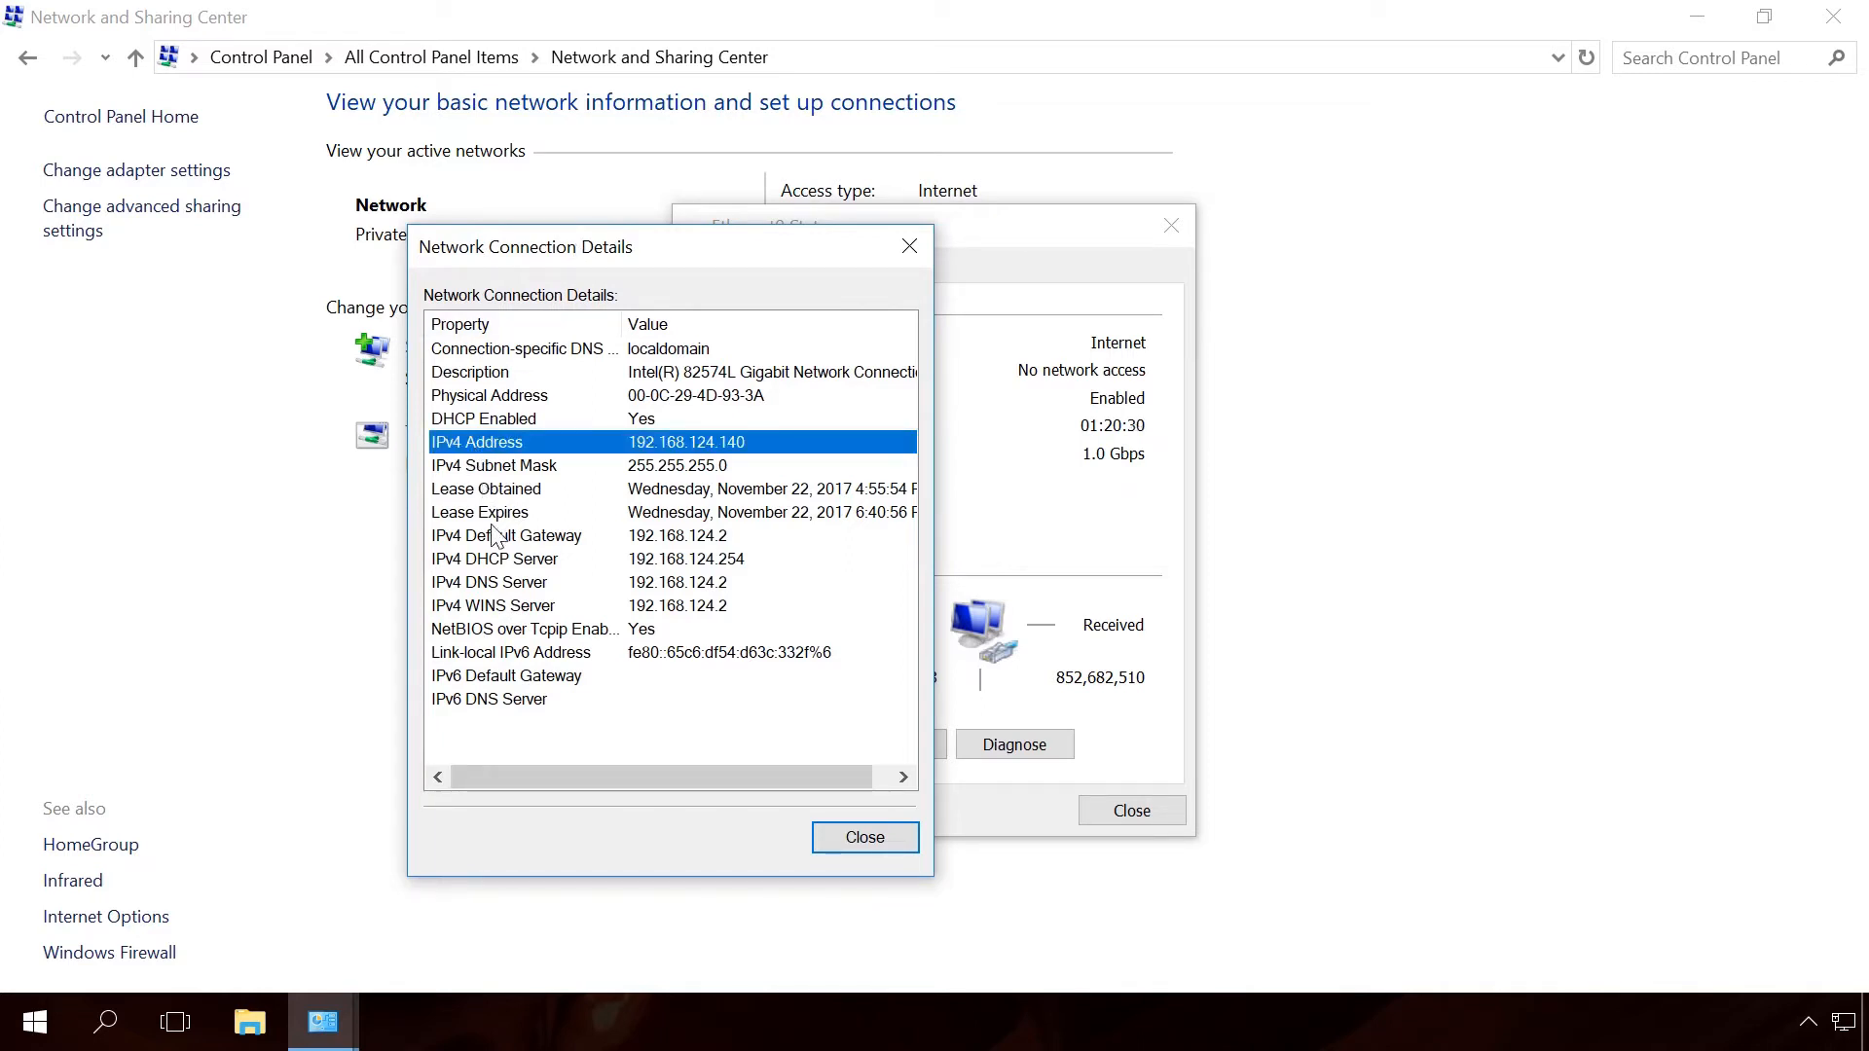
left_click(506, 535)
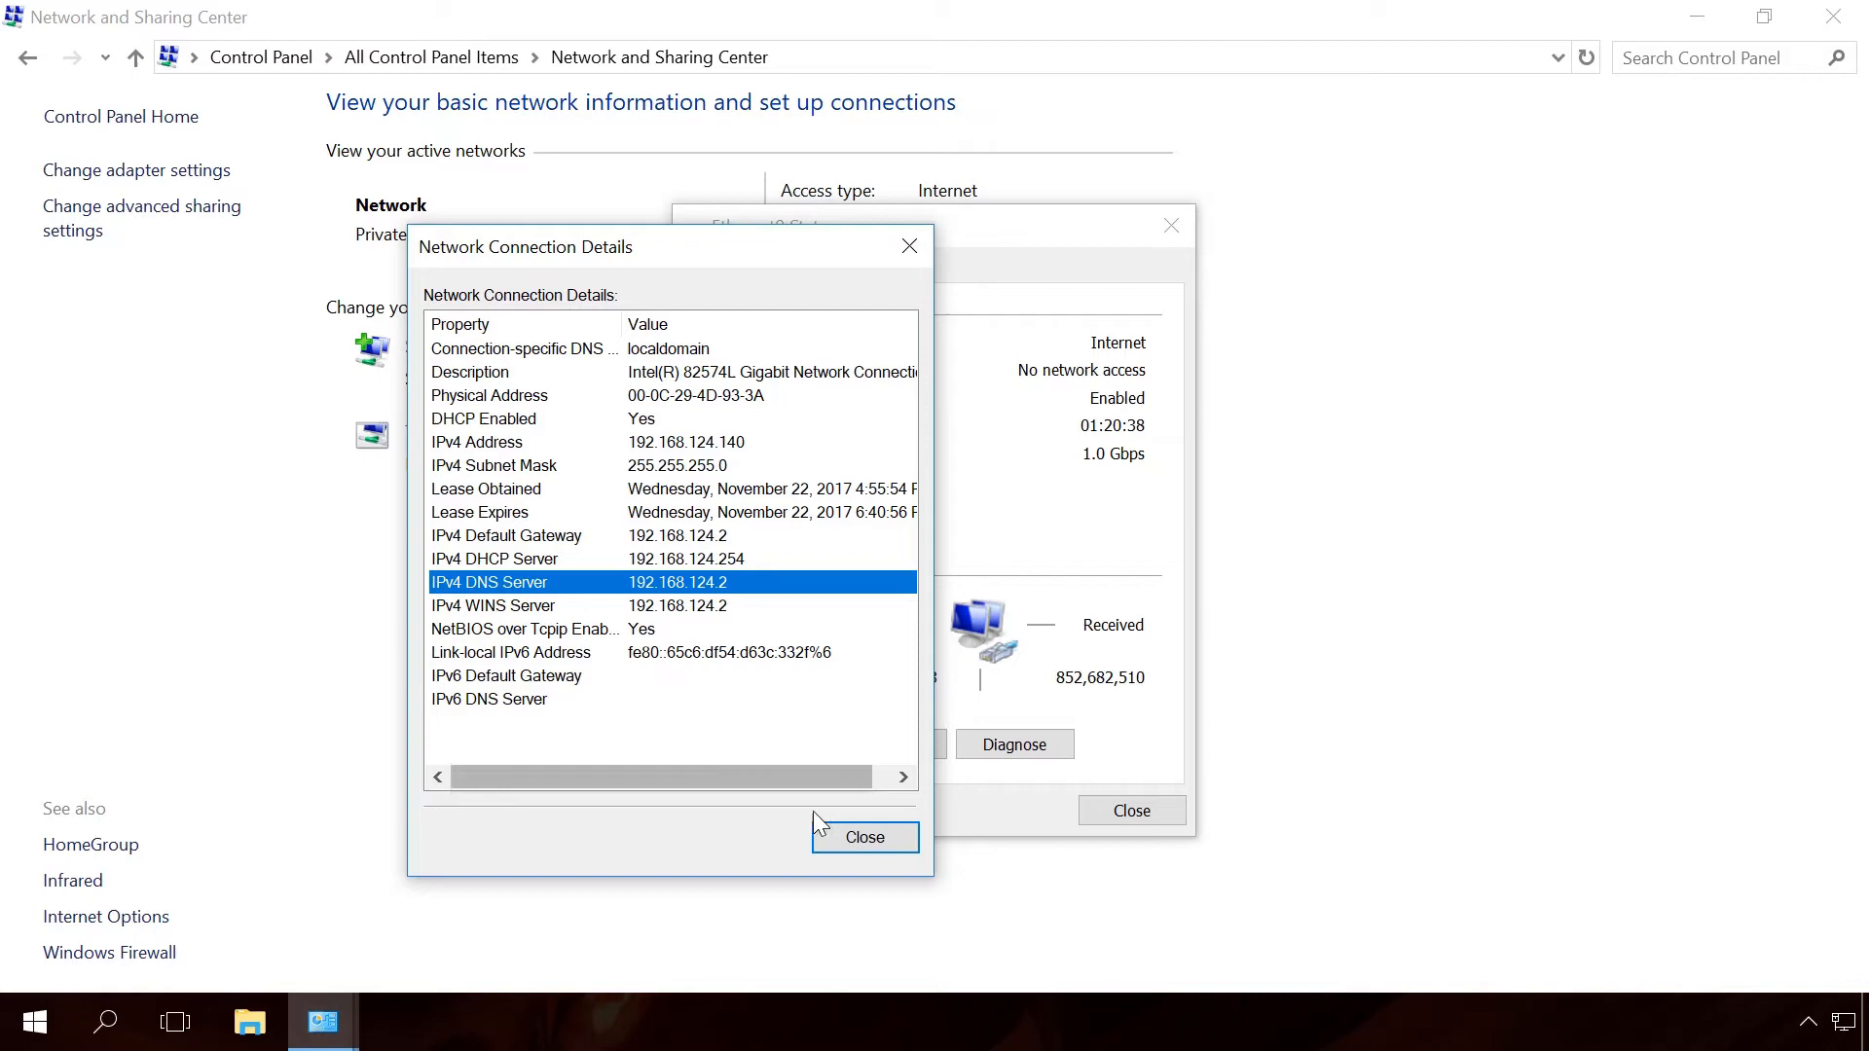
left_click(864, 837)
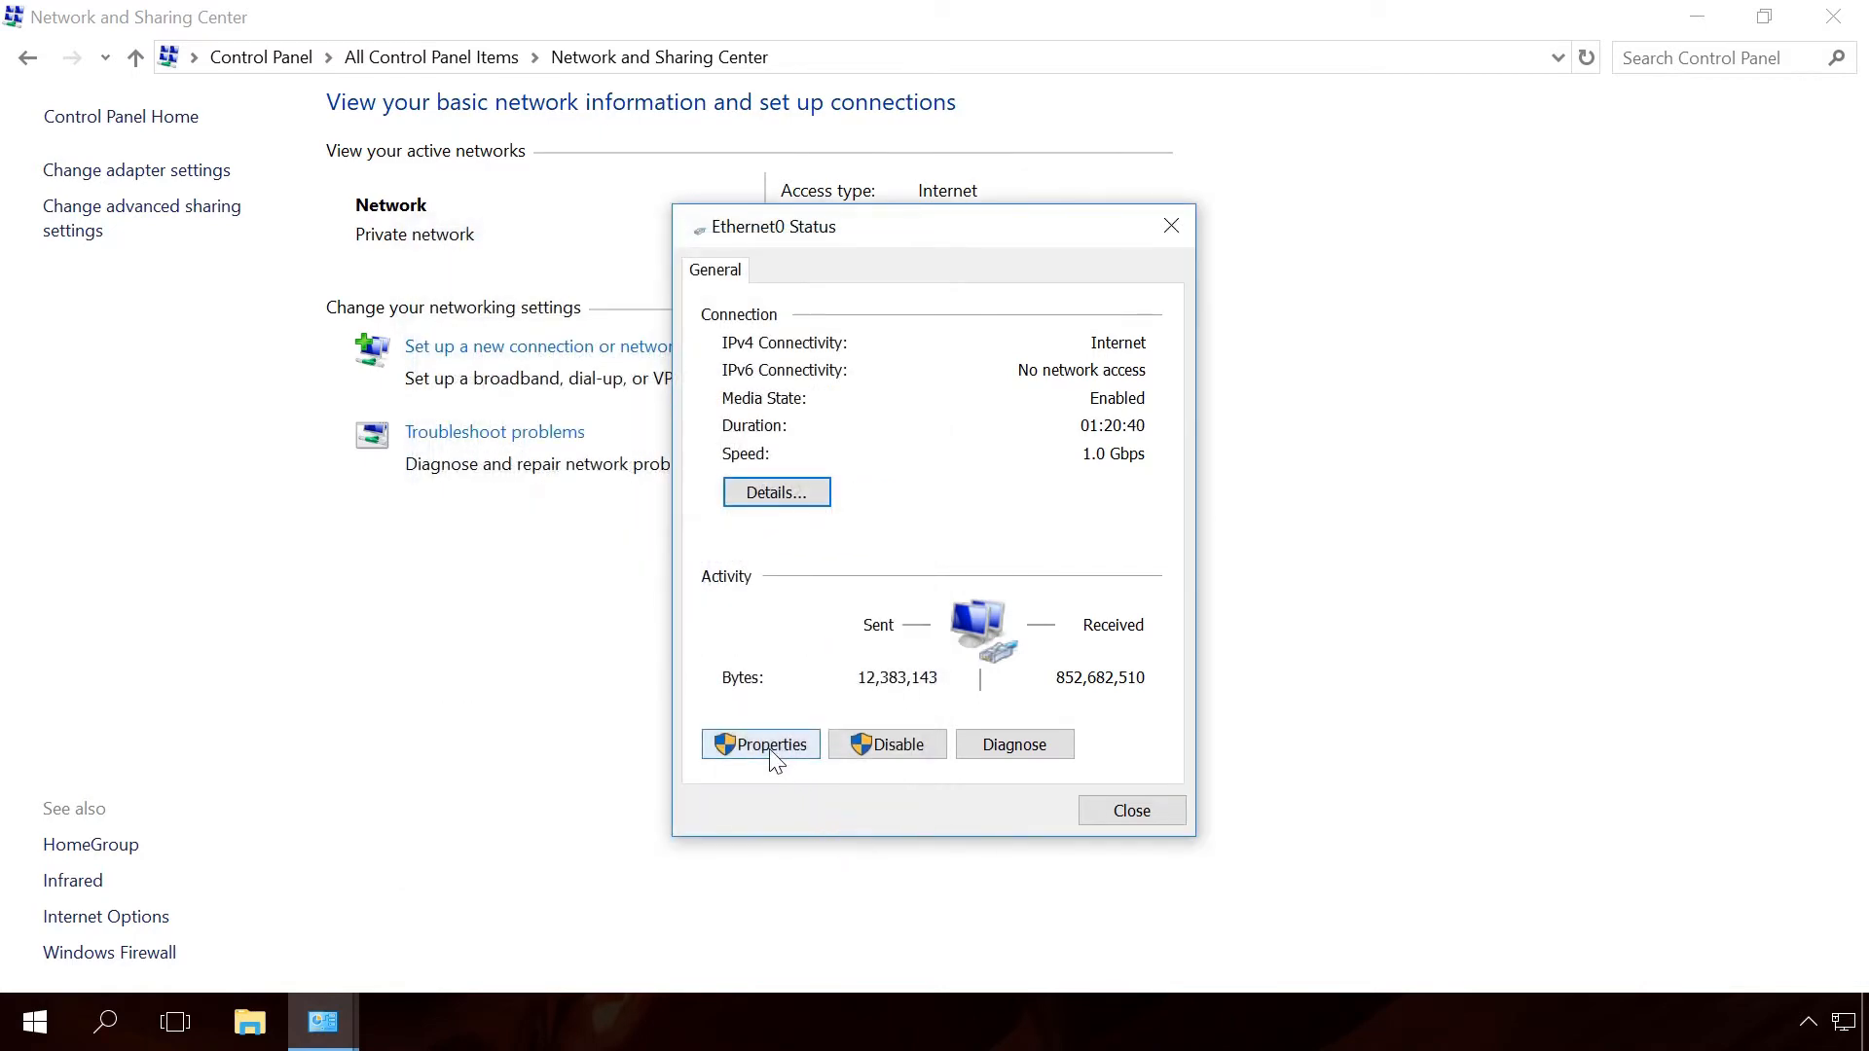
- Give Ethernet0 static IPv4 192.168.124.140, gateway and DNS 192.168.124.2
left_click(761, 744)
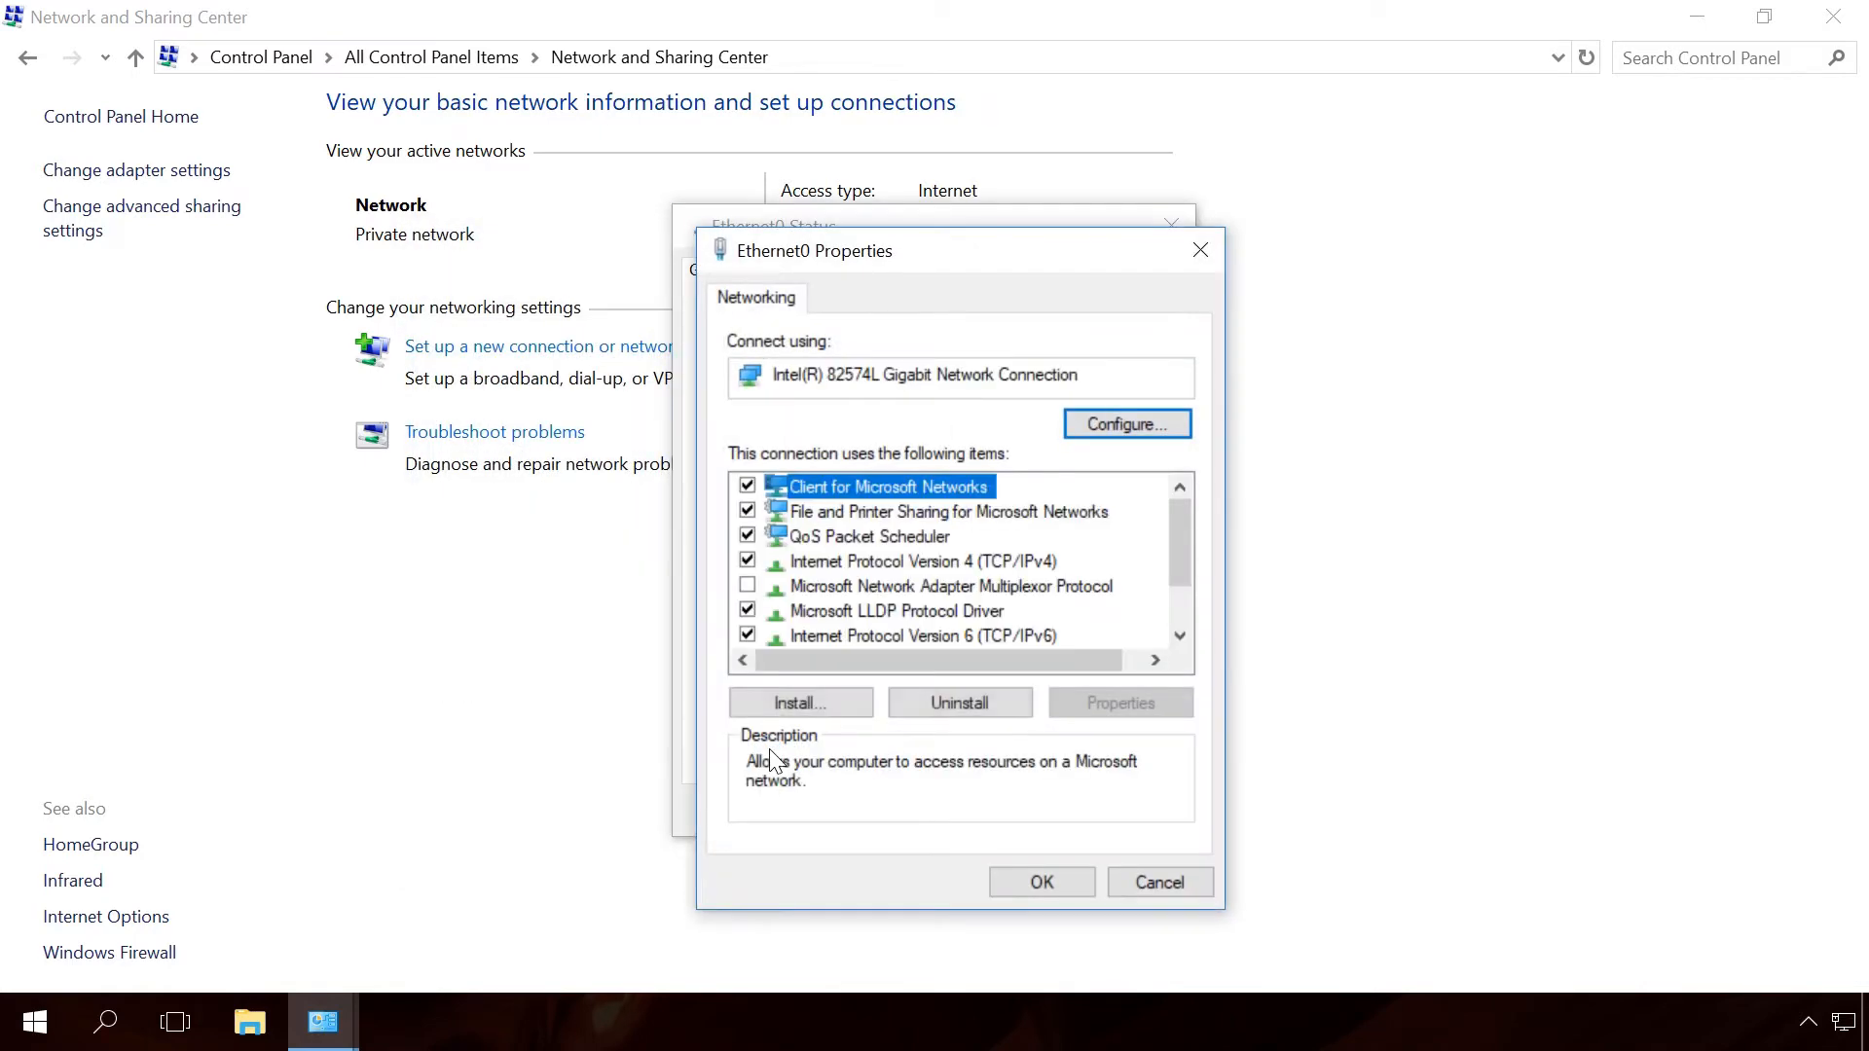
left_click(918, 561)
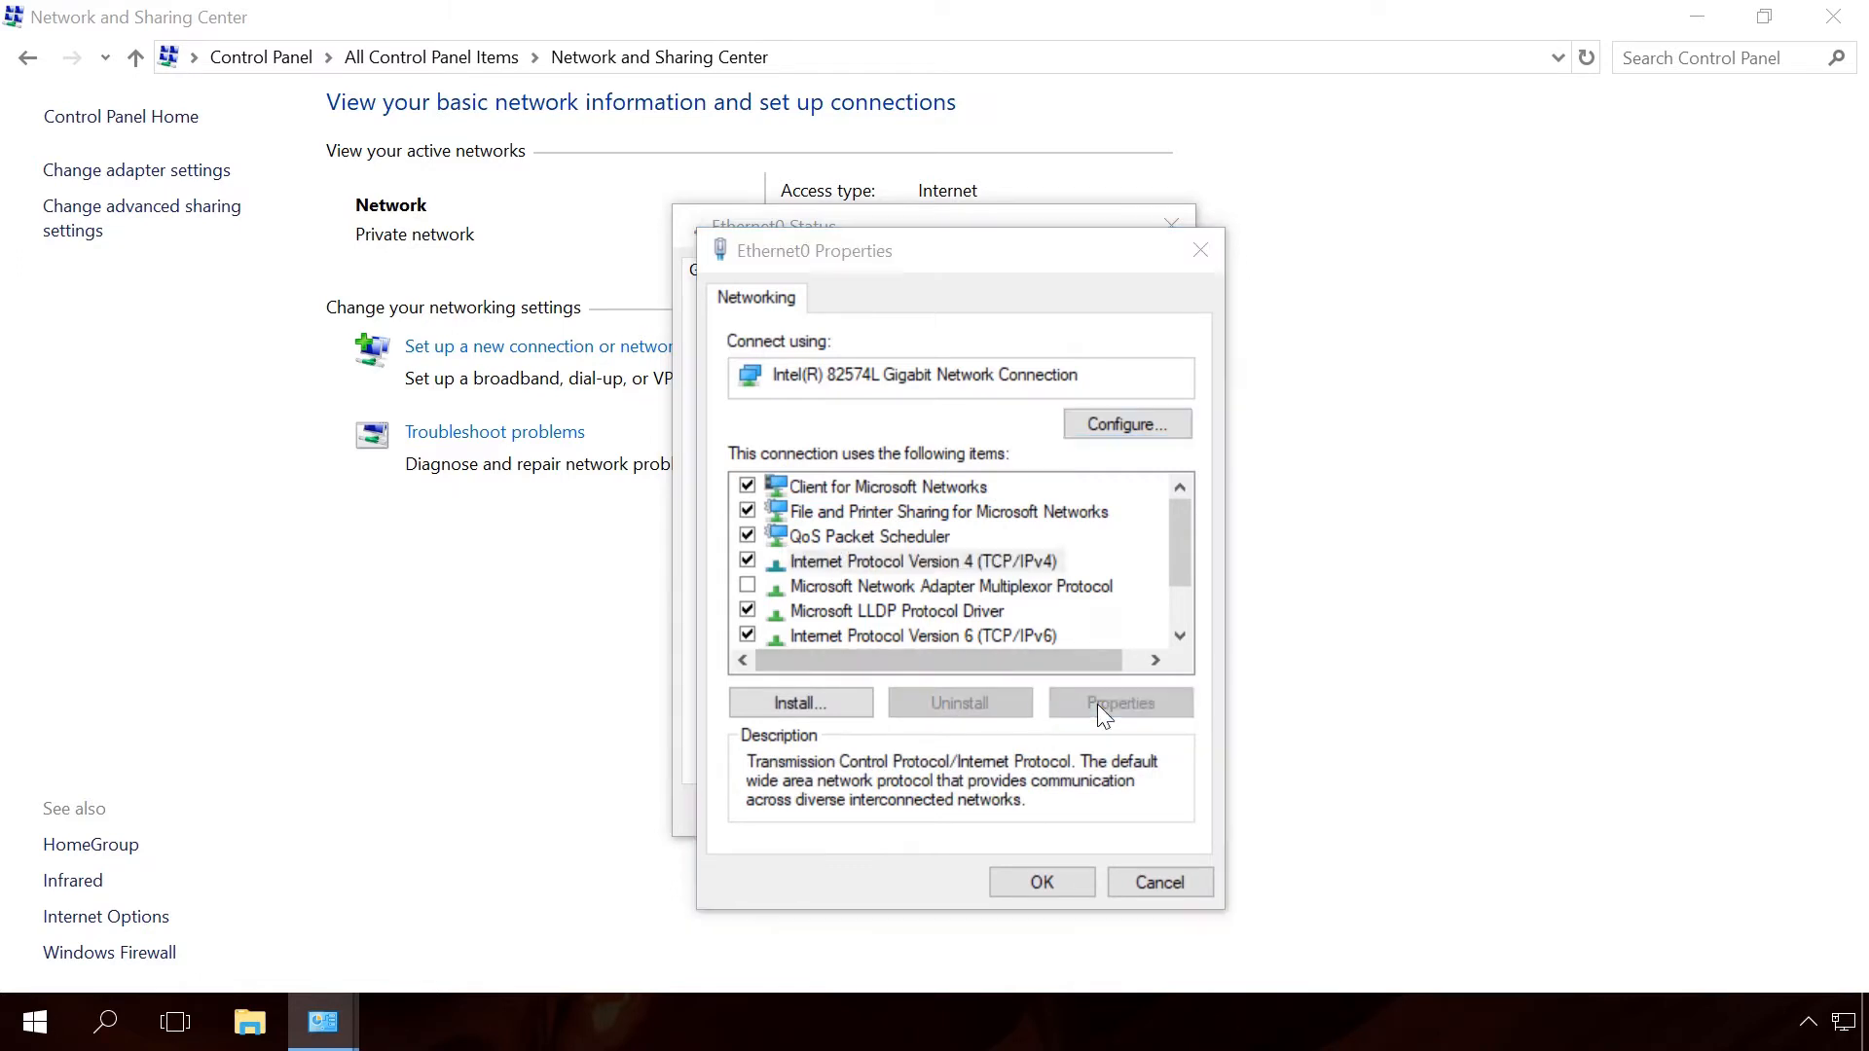
left_click(1118, 701)
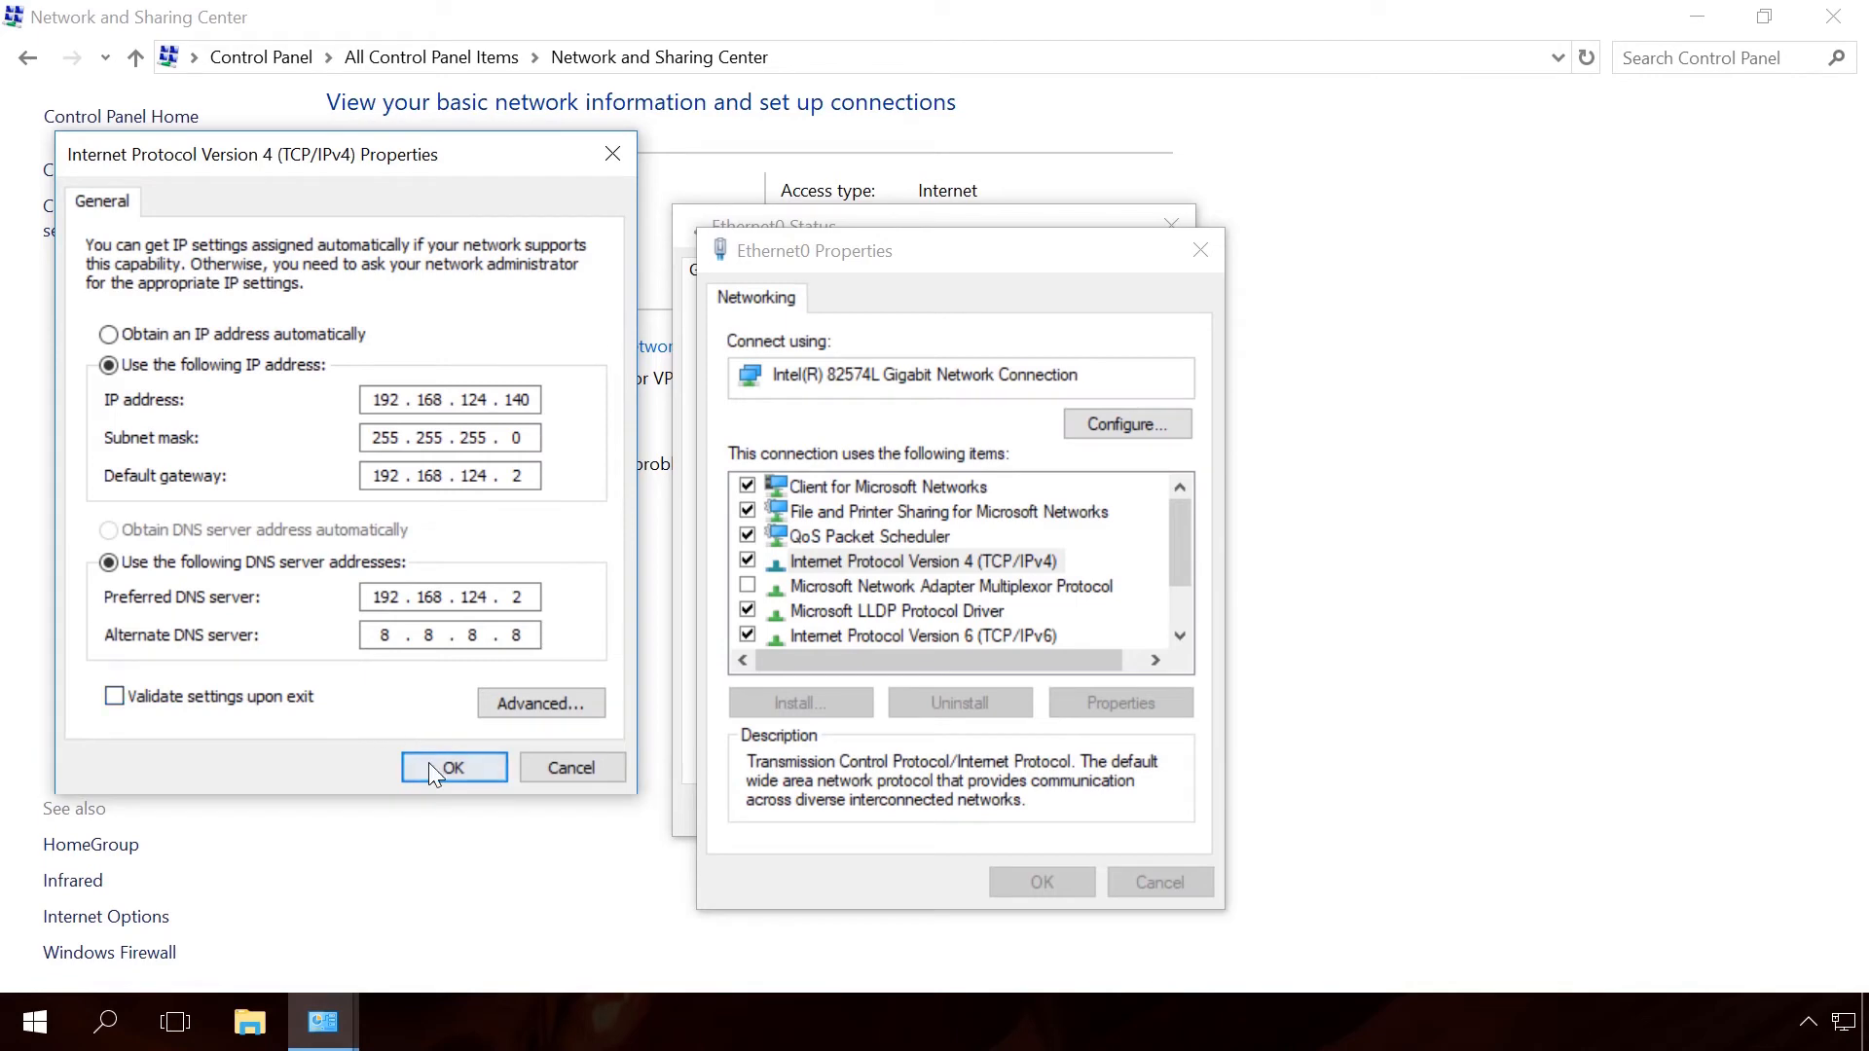
left_click(453, 766)
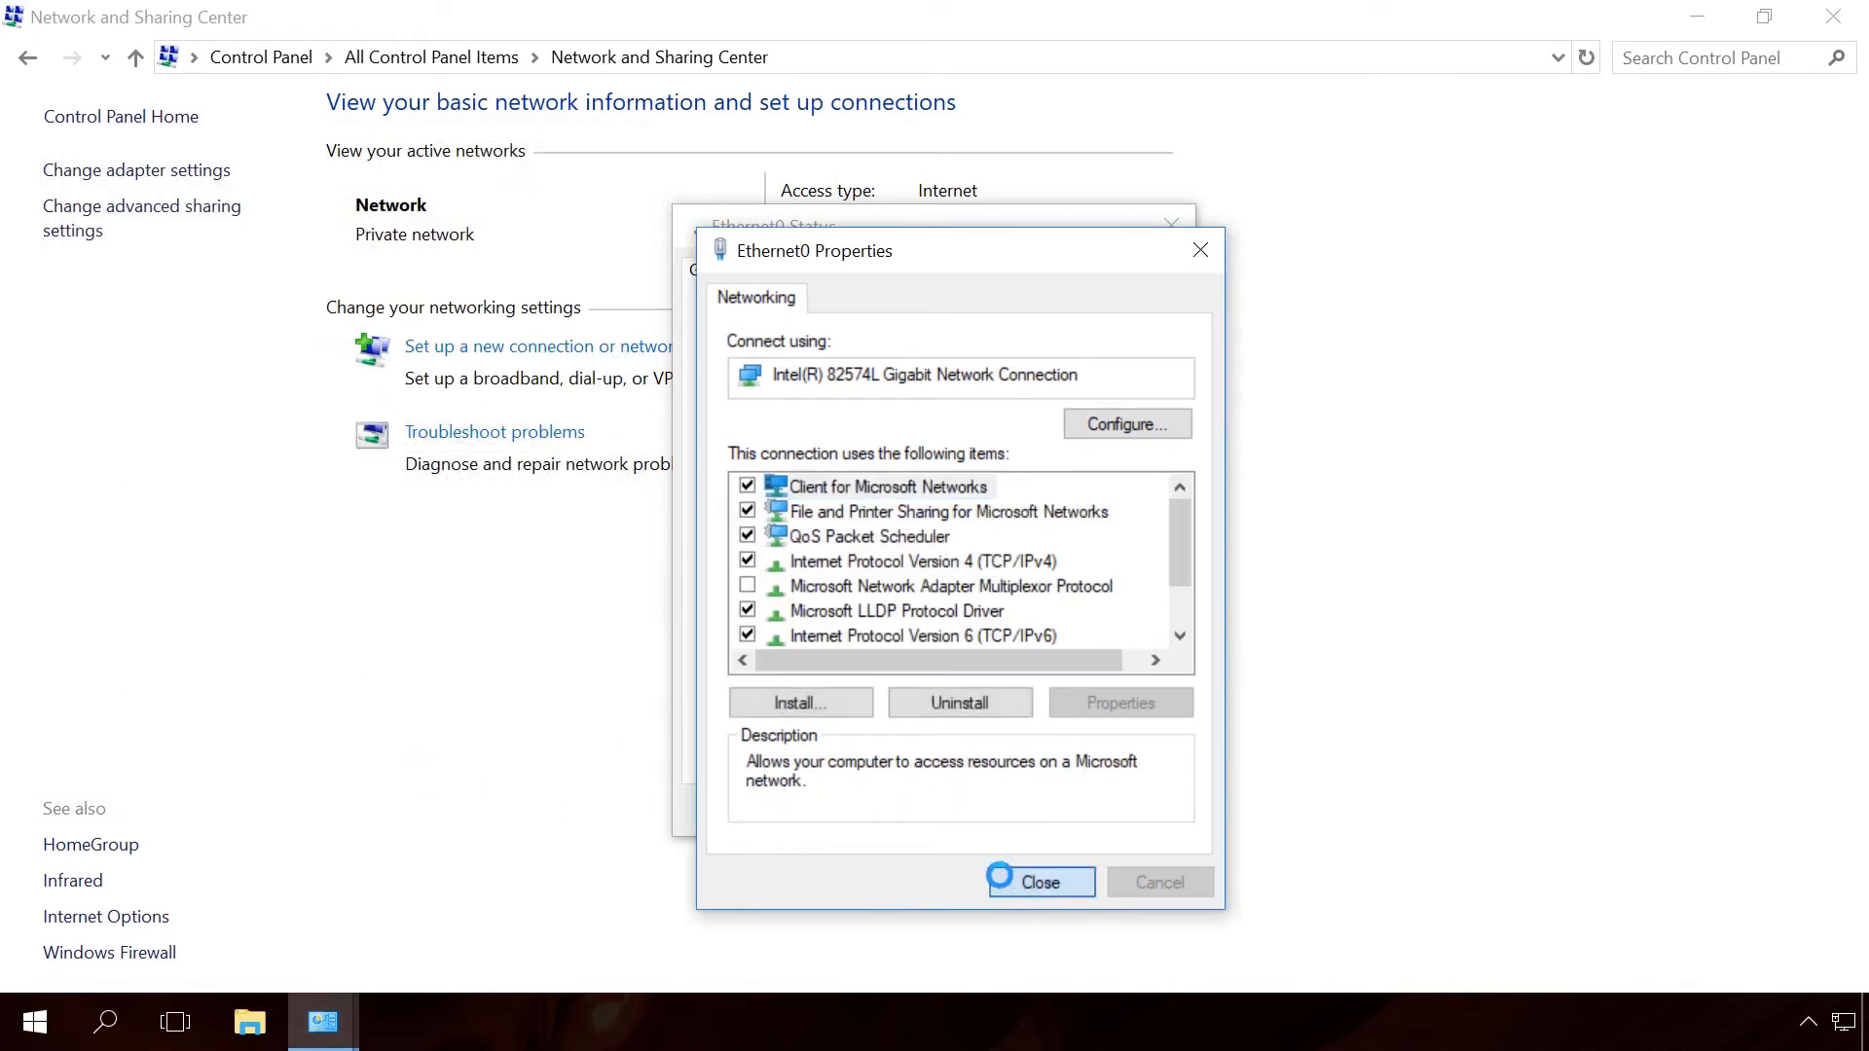
left_click(1038, 882)
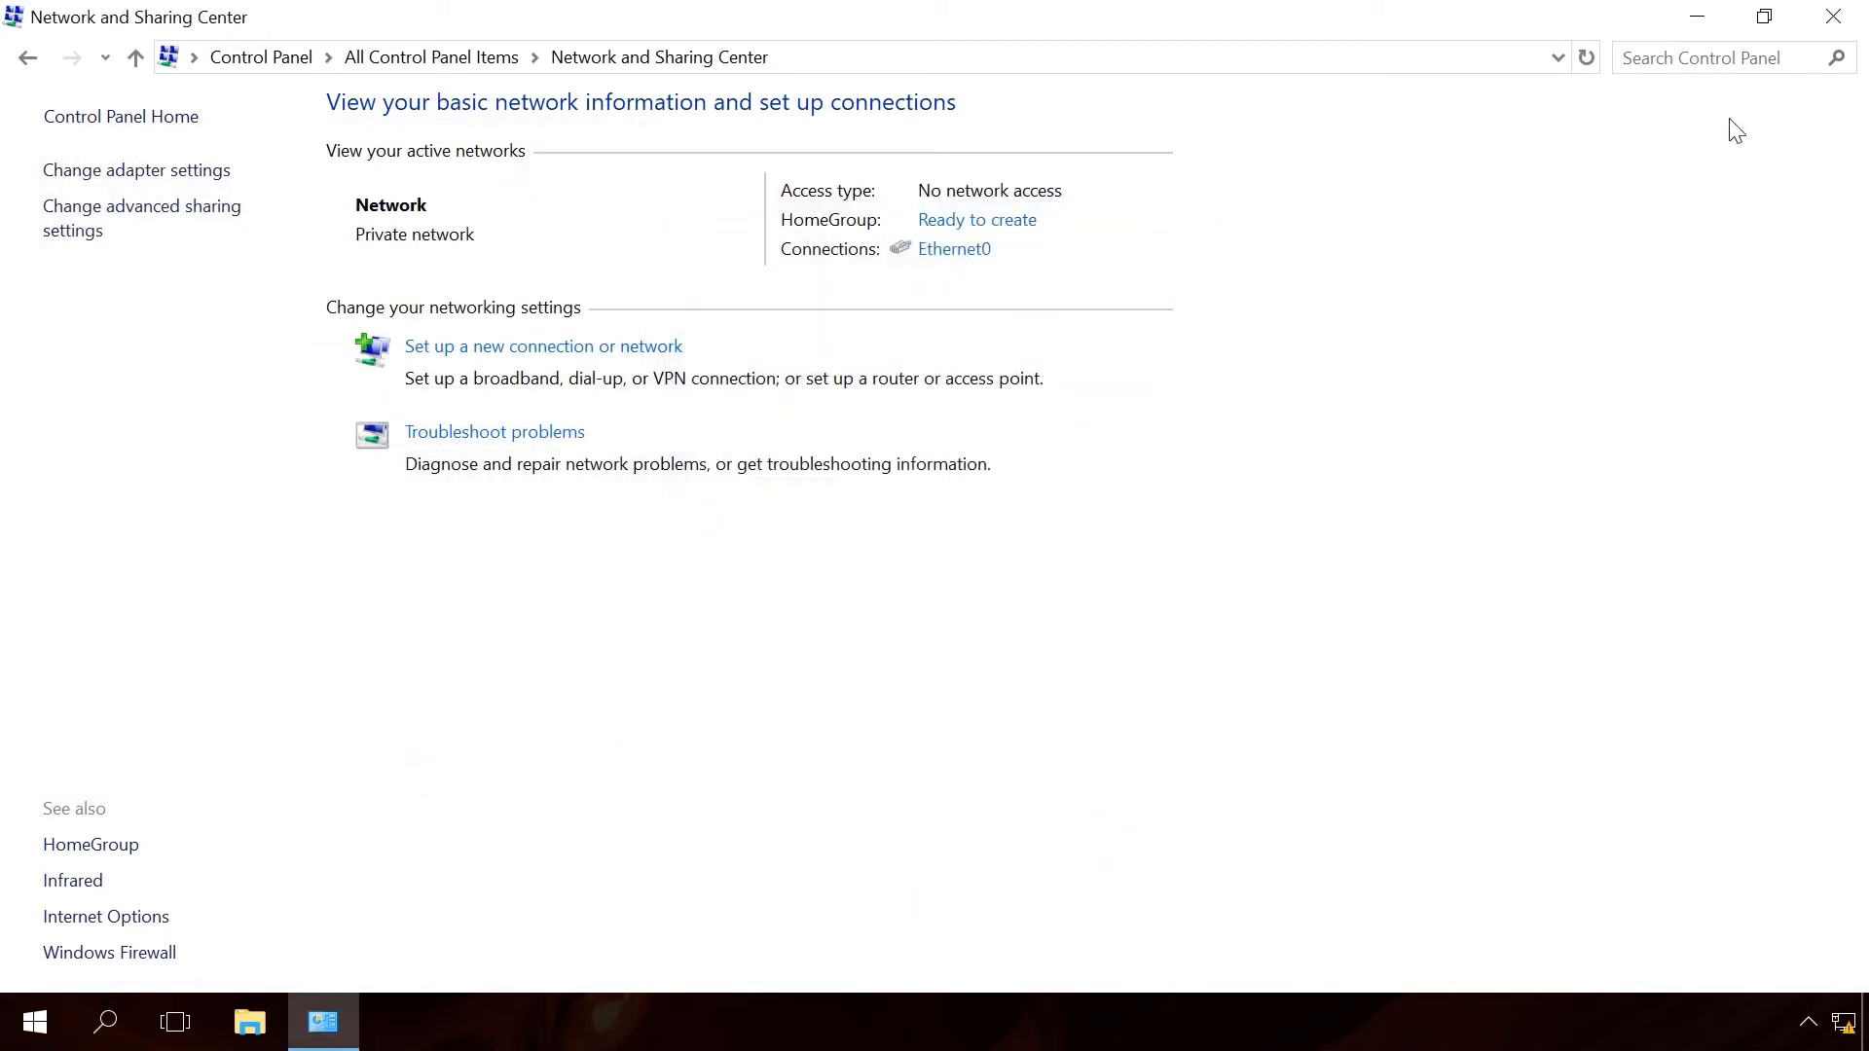
- Close Control Panel and enter mstsc in the Run dialog
left_click(1831, 16)
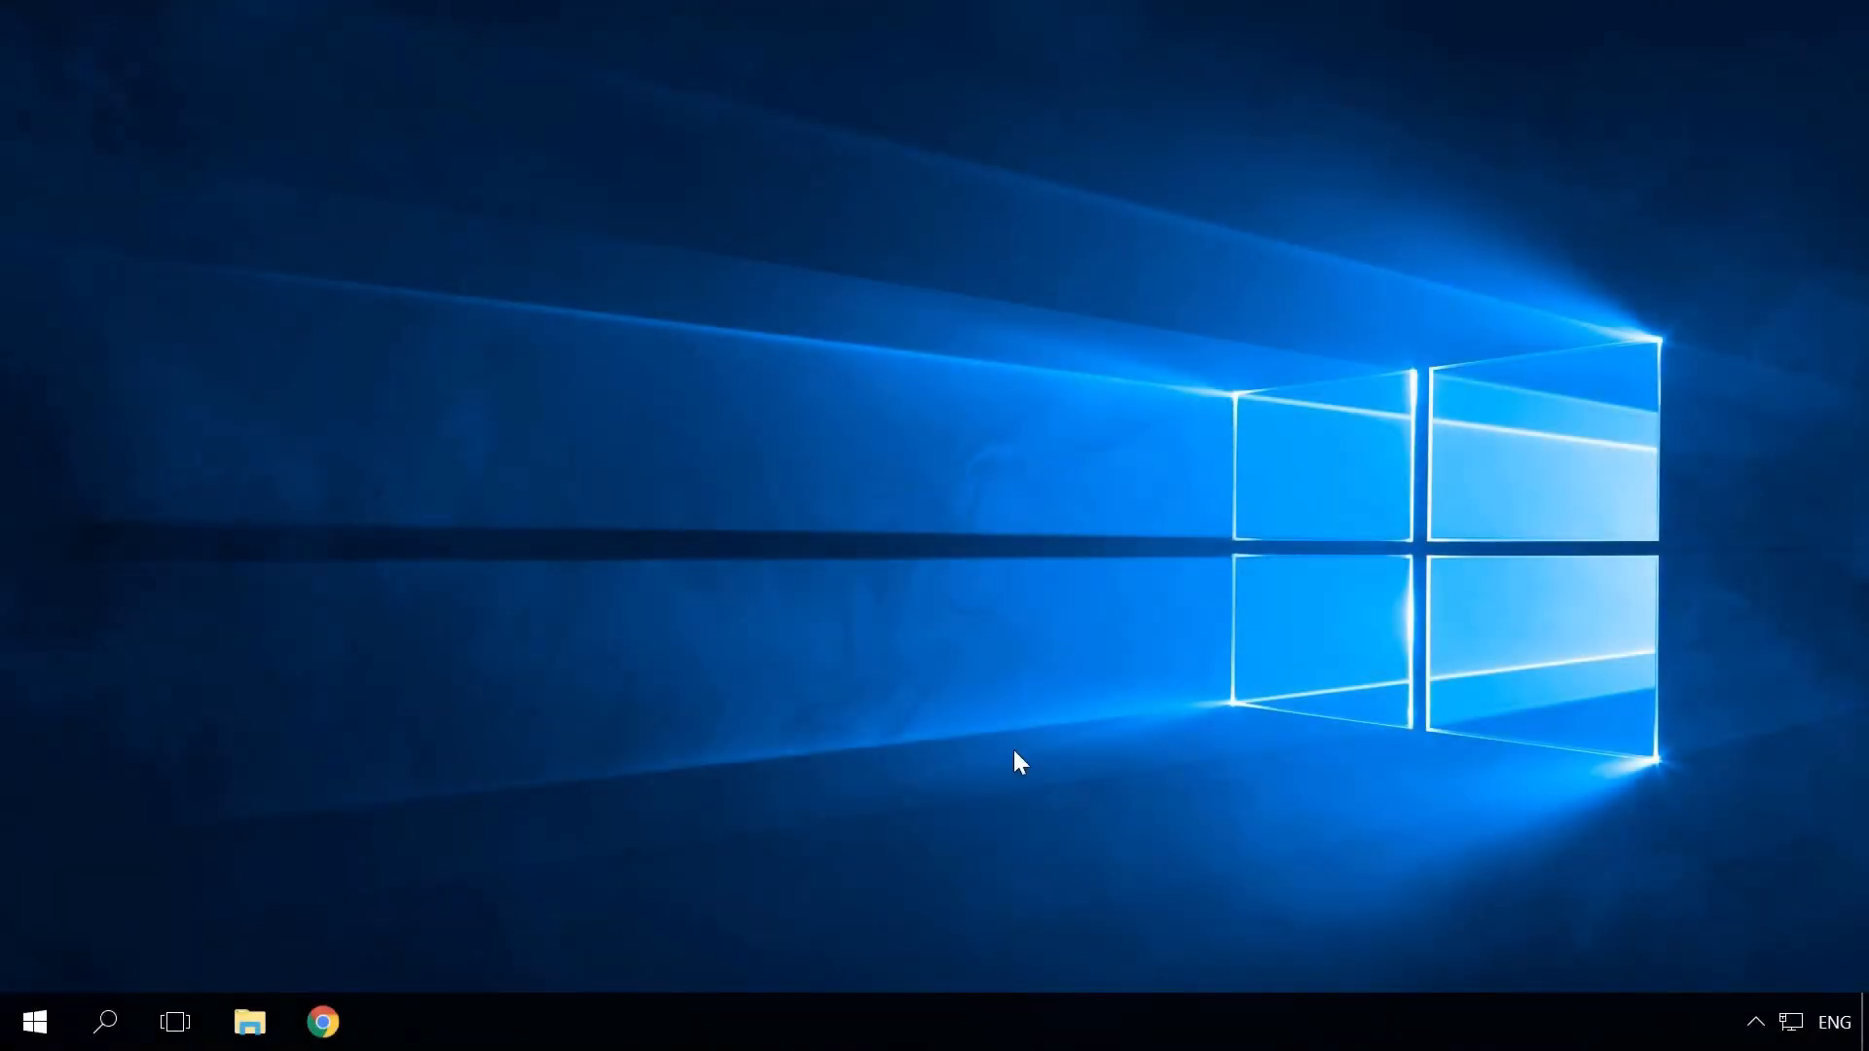
type("mstsc")
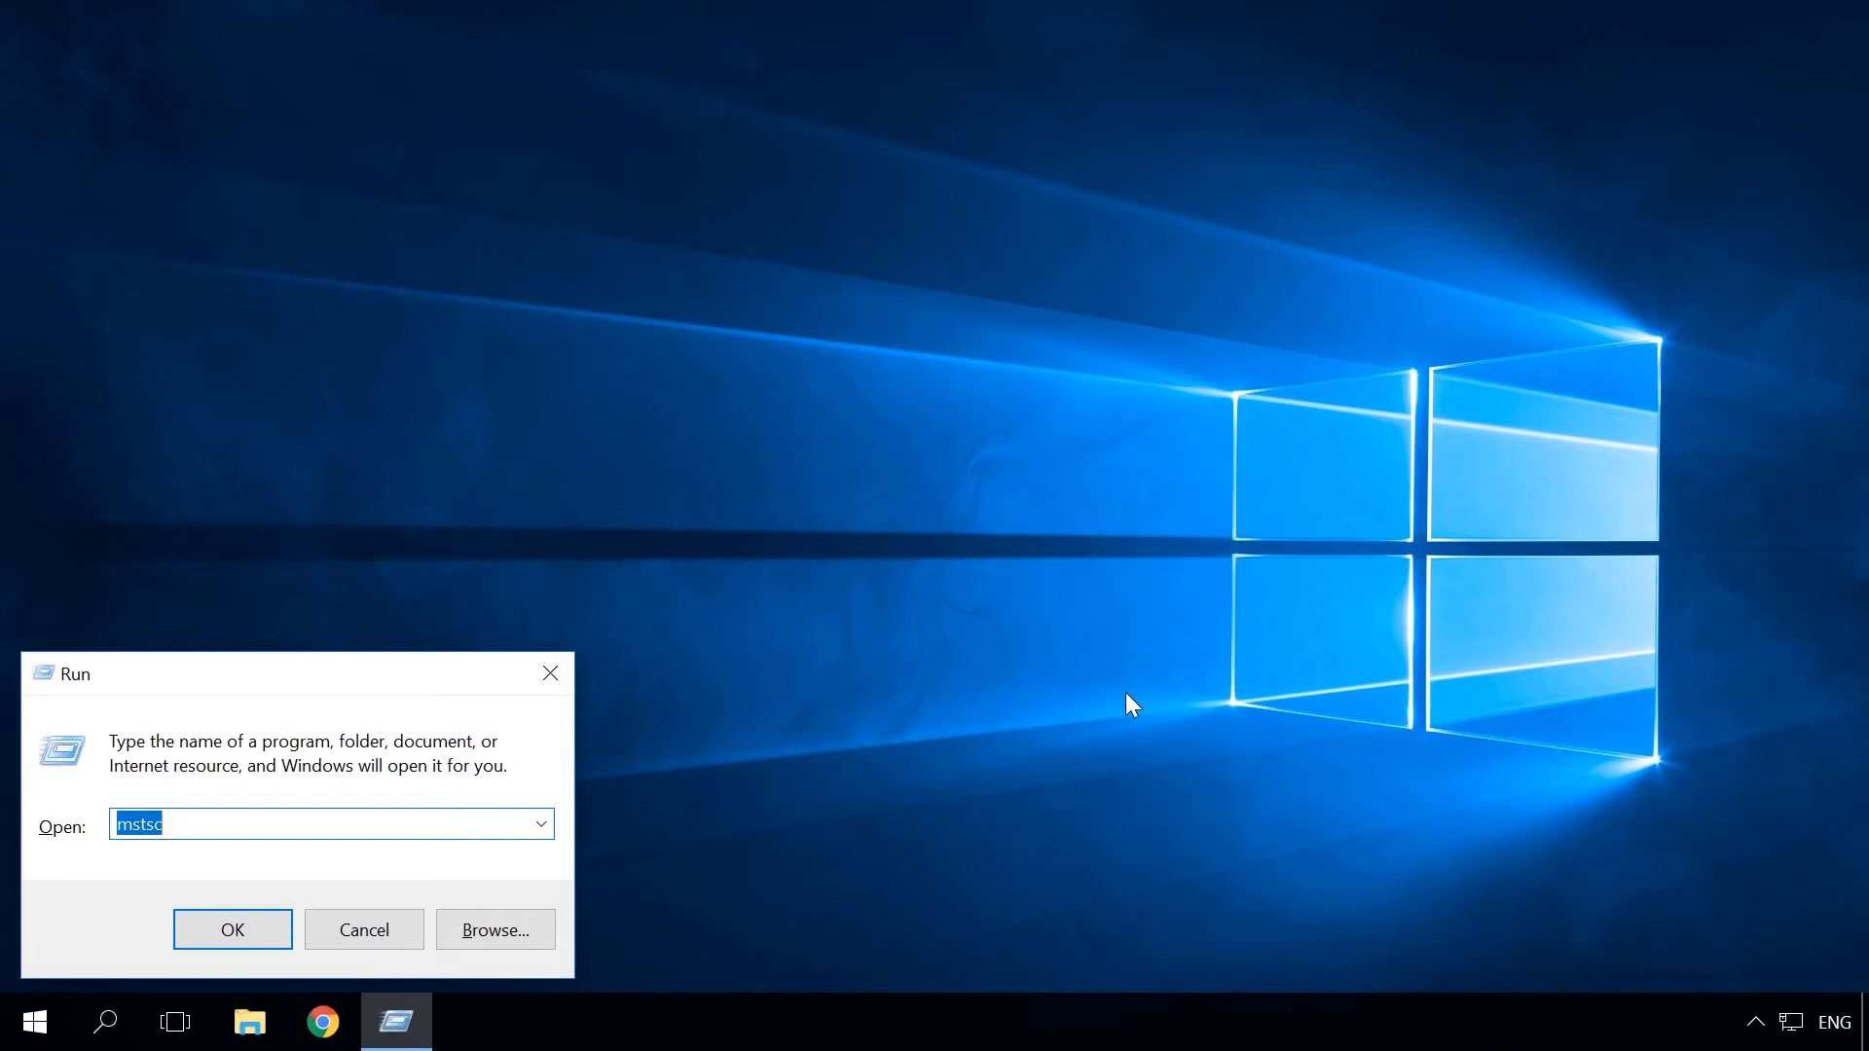
mouse_move(181, 827)
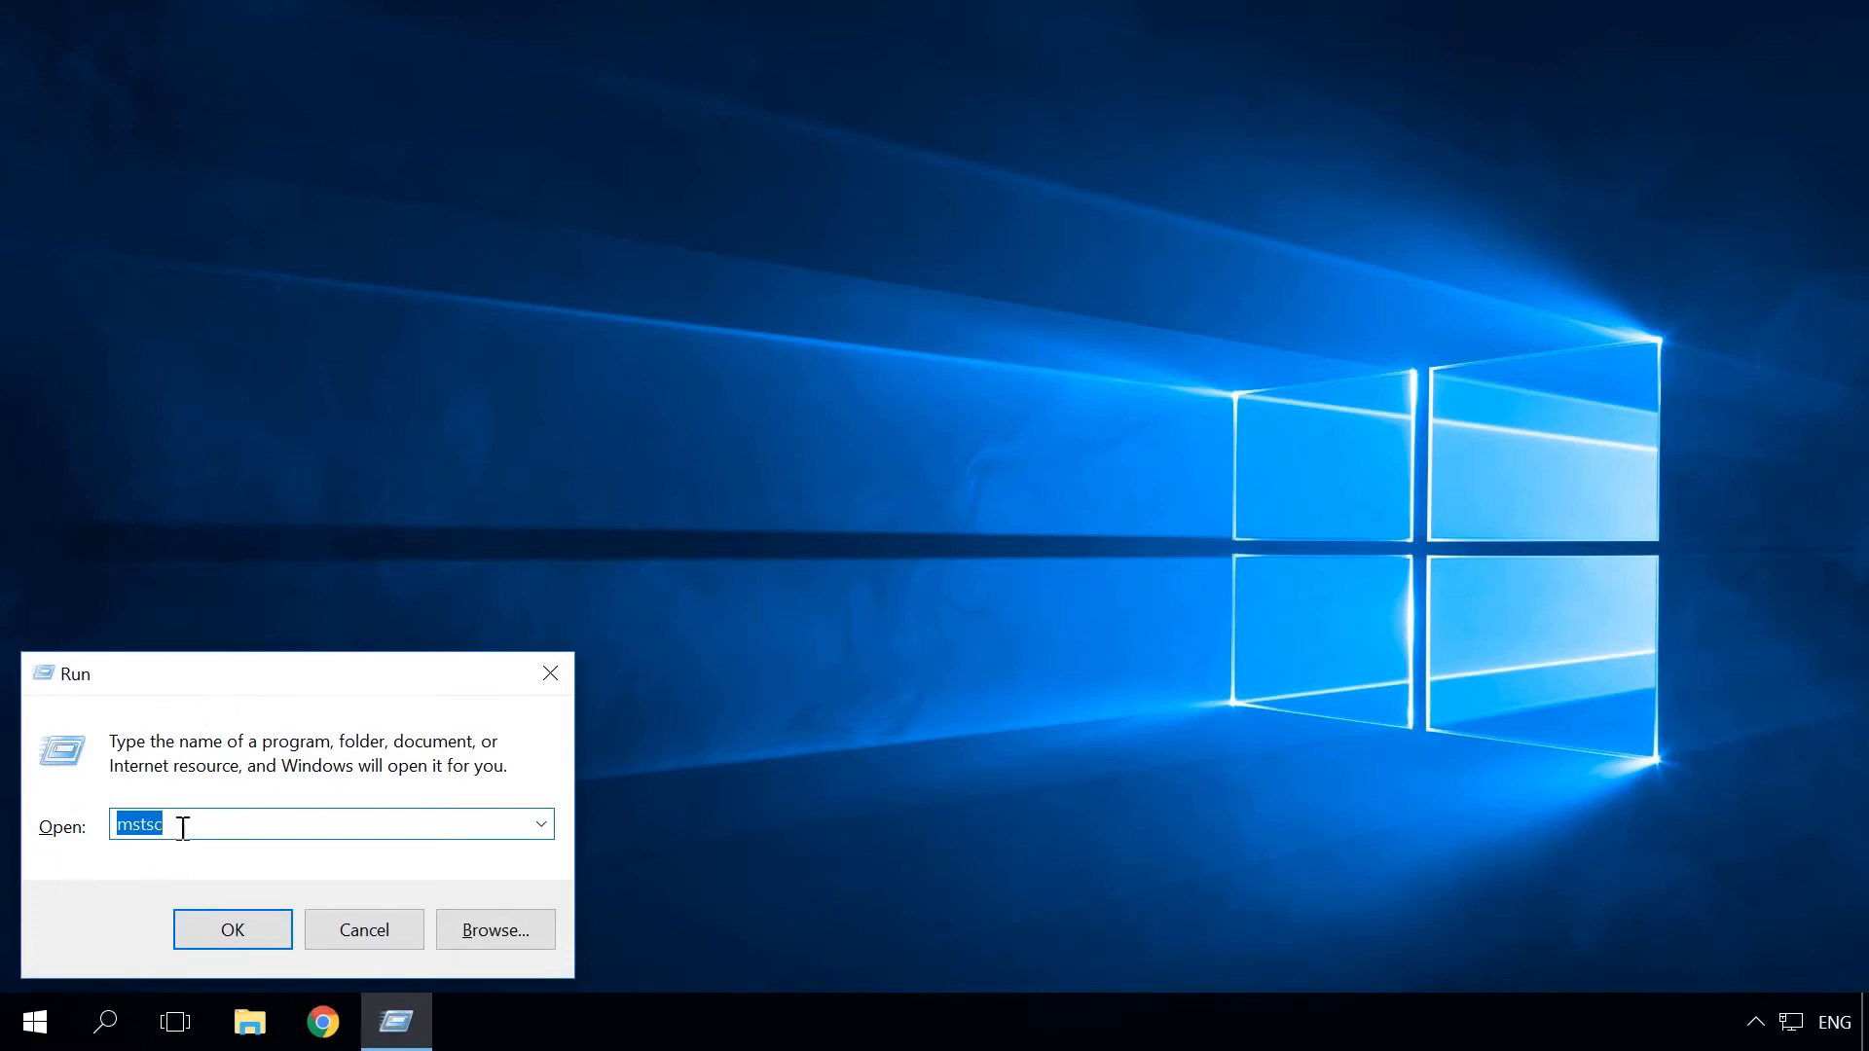
mouse_move(110, 878)
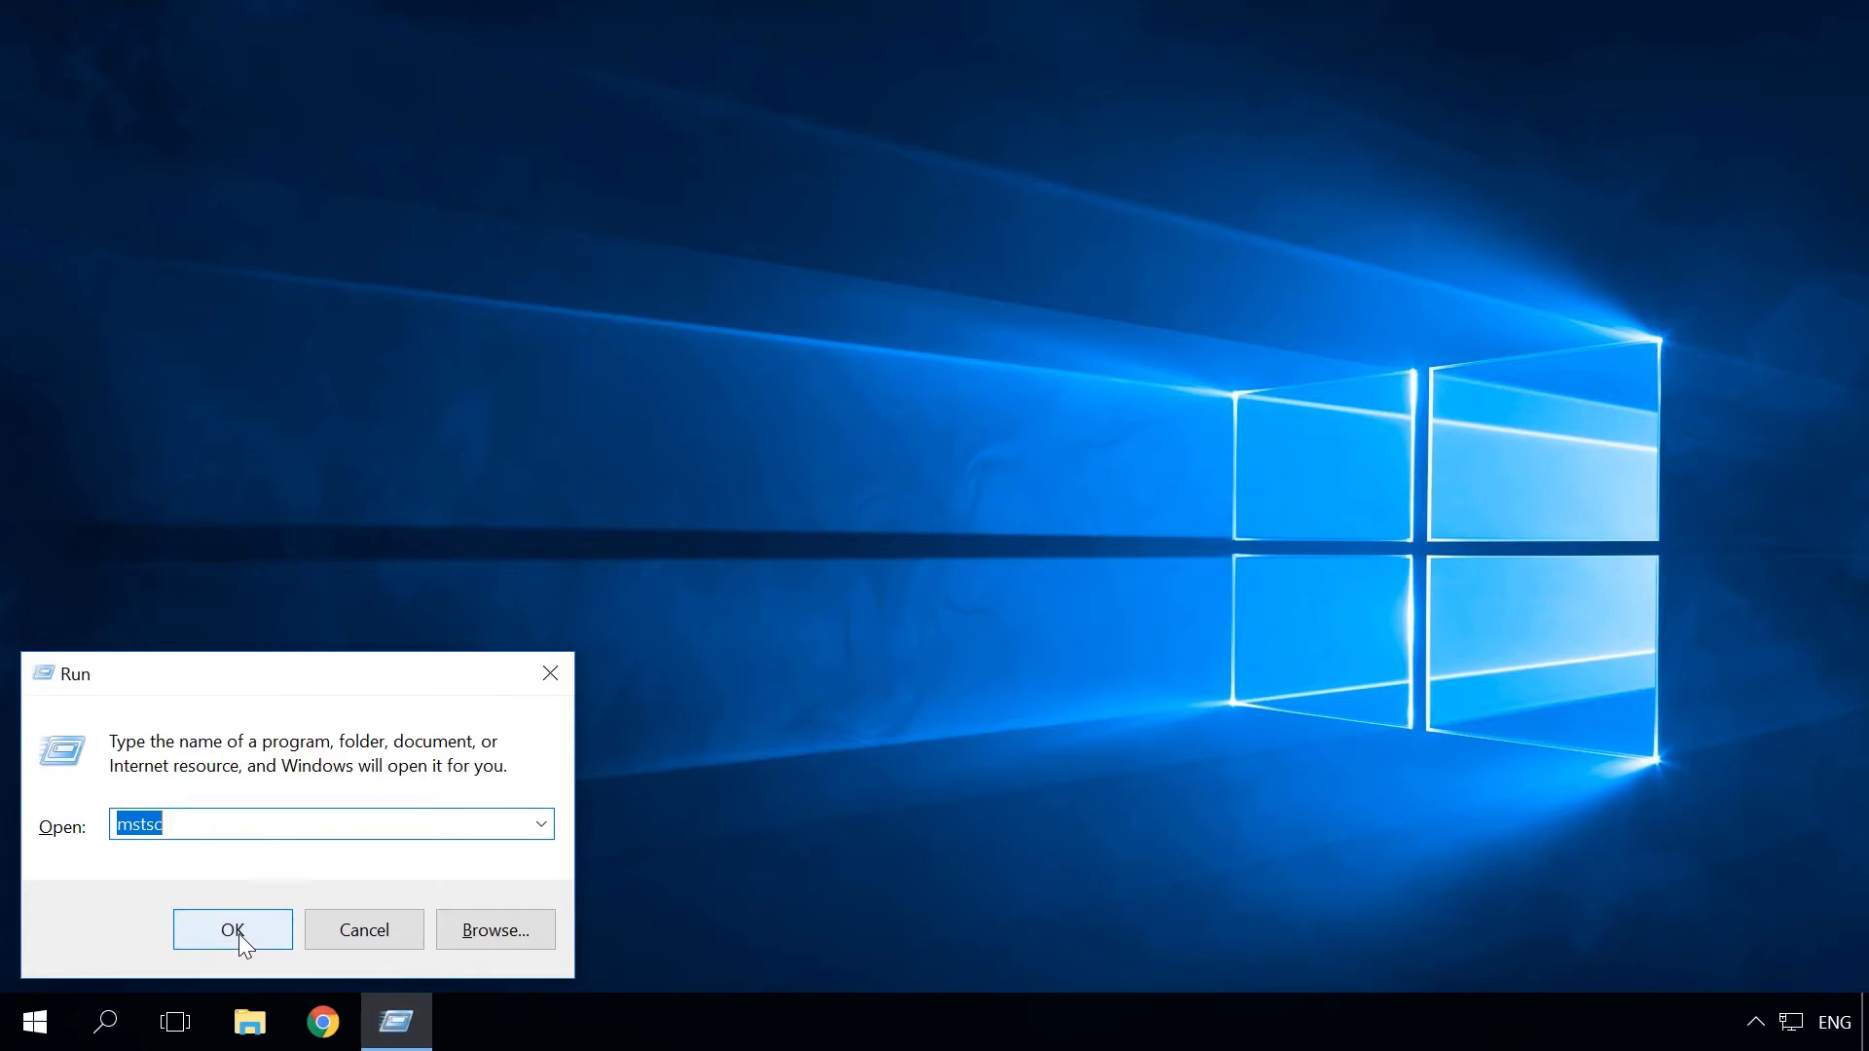
- Launch Remote Desktop Connection and connect to computer 192.168.124.140
left_click(233, 930)
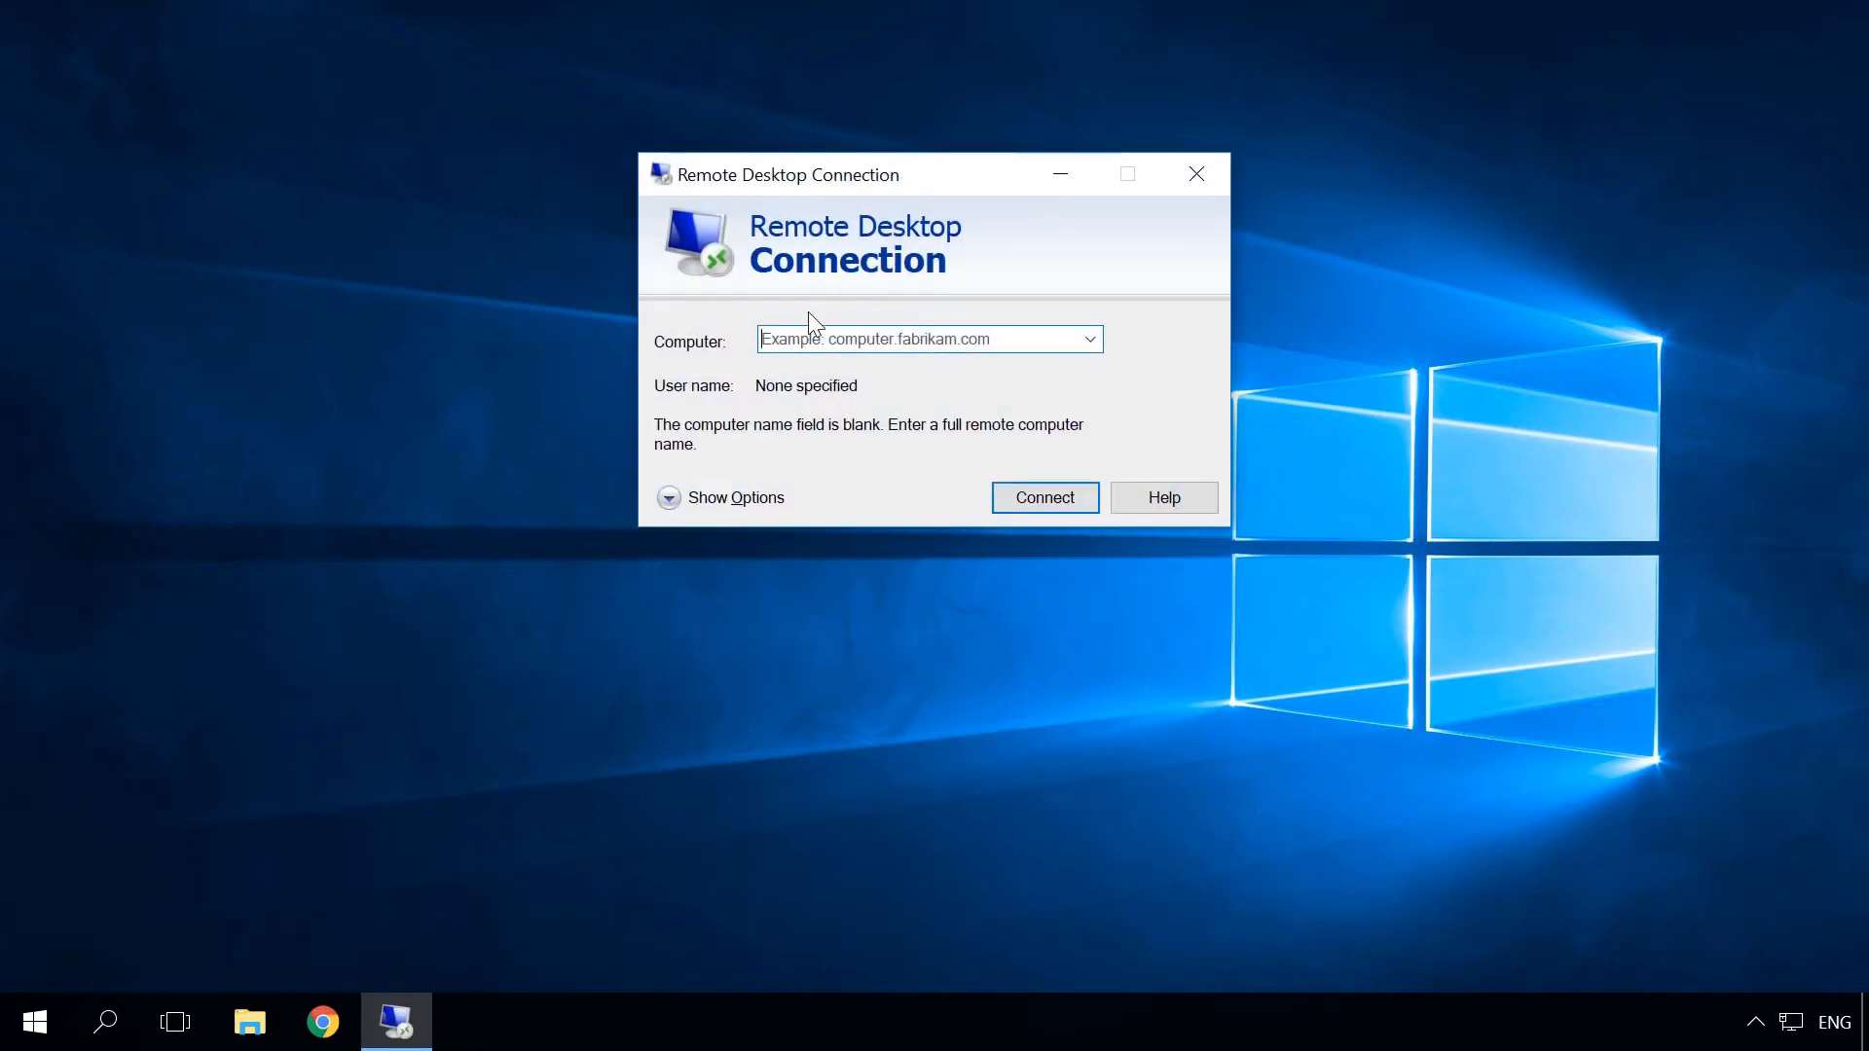
type("192.168.124.140")
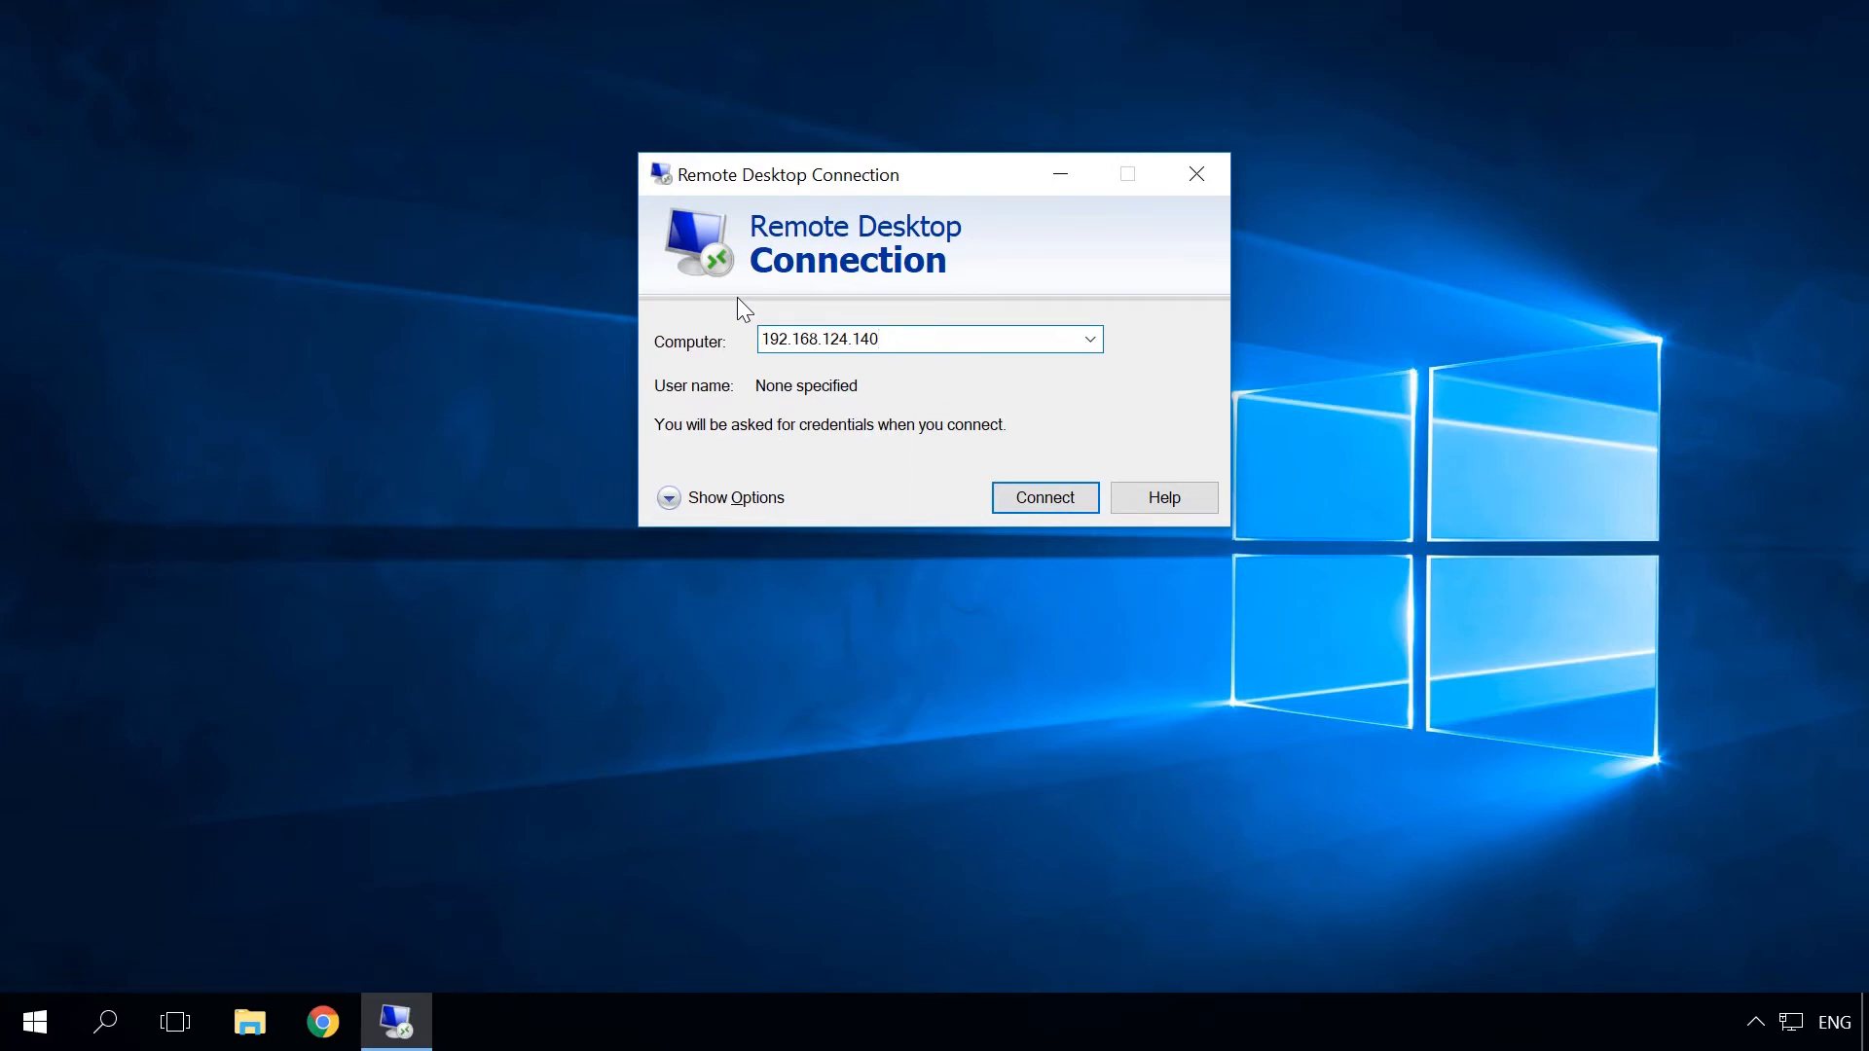
left_click(906, 338)
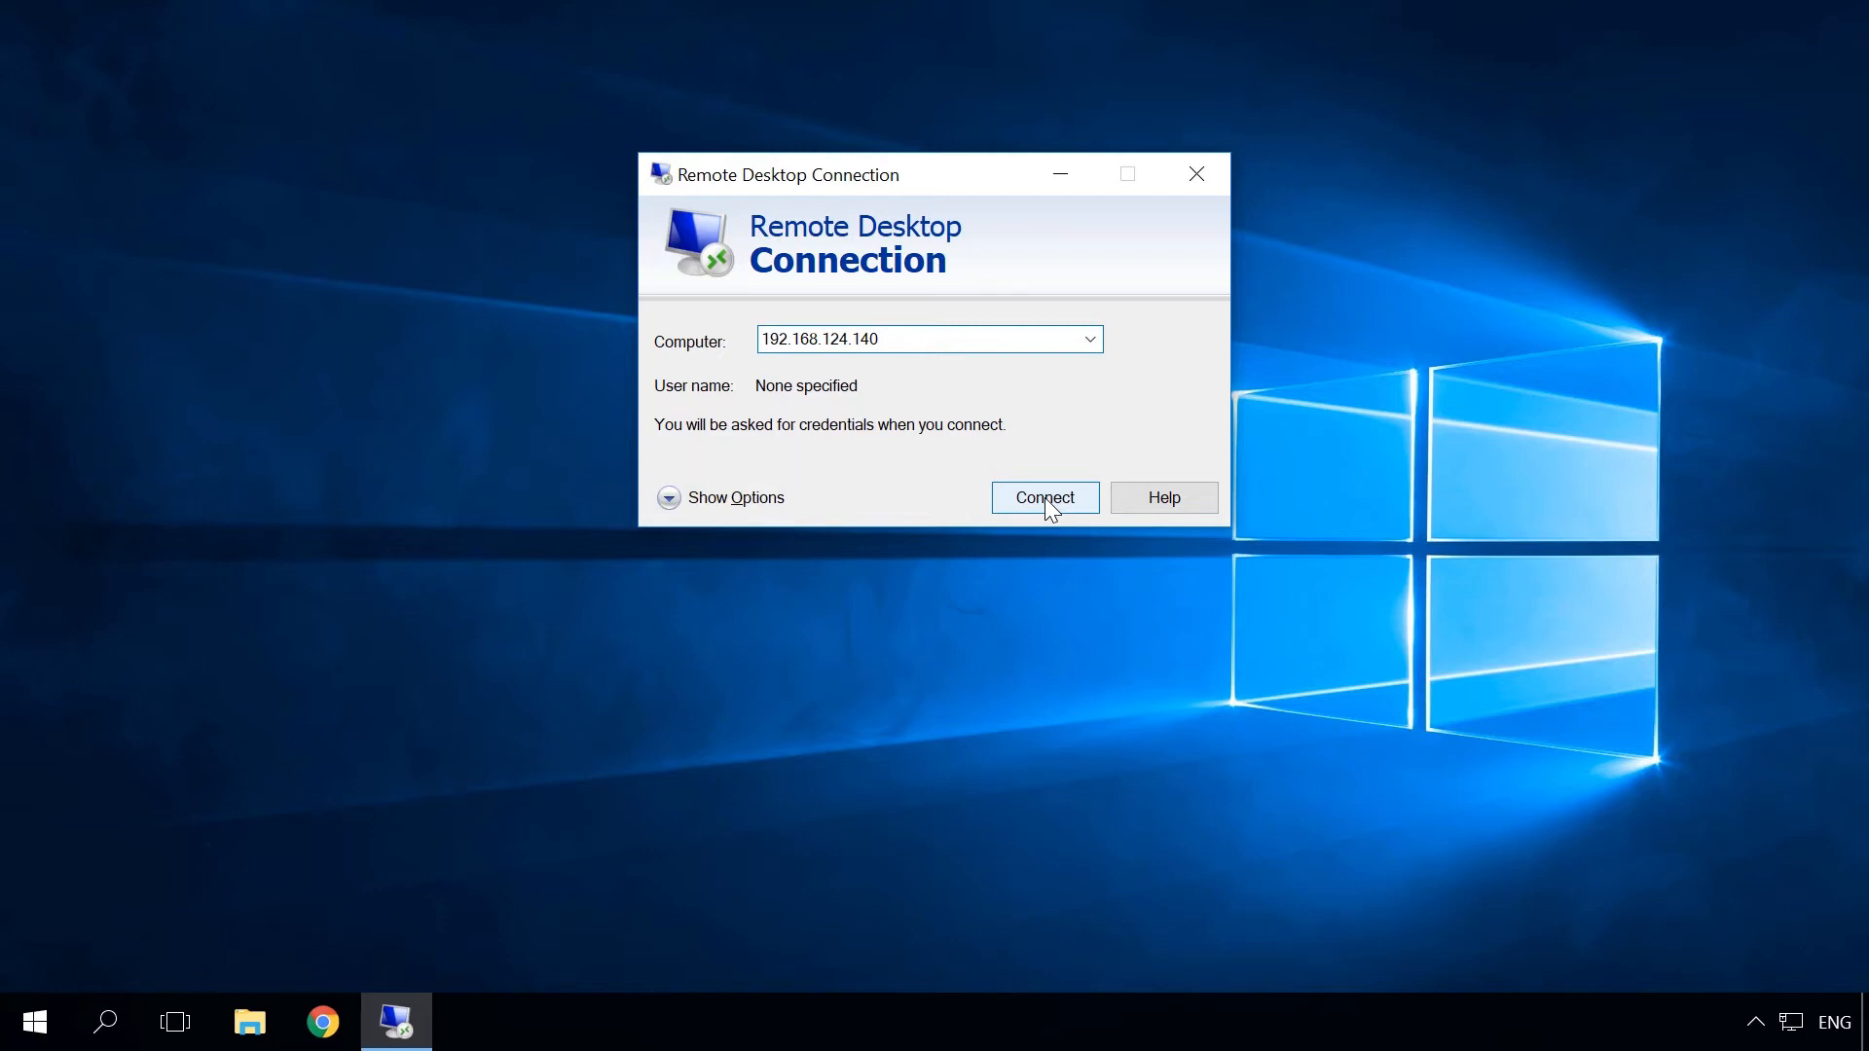
left_click(928, 339)
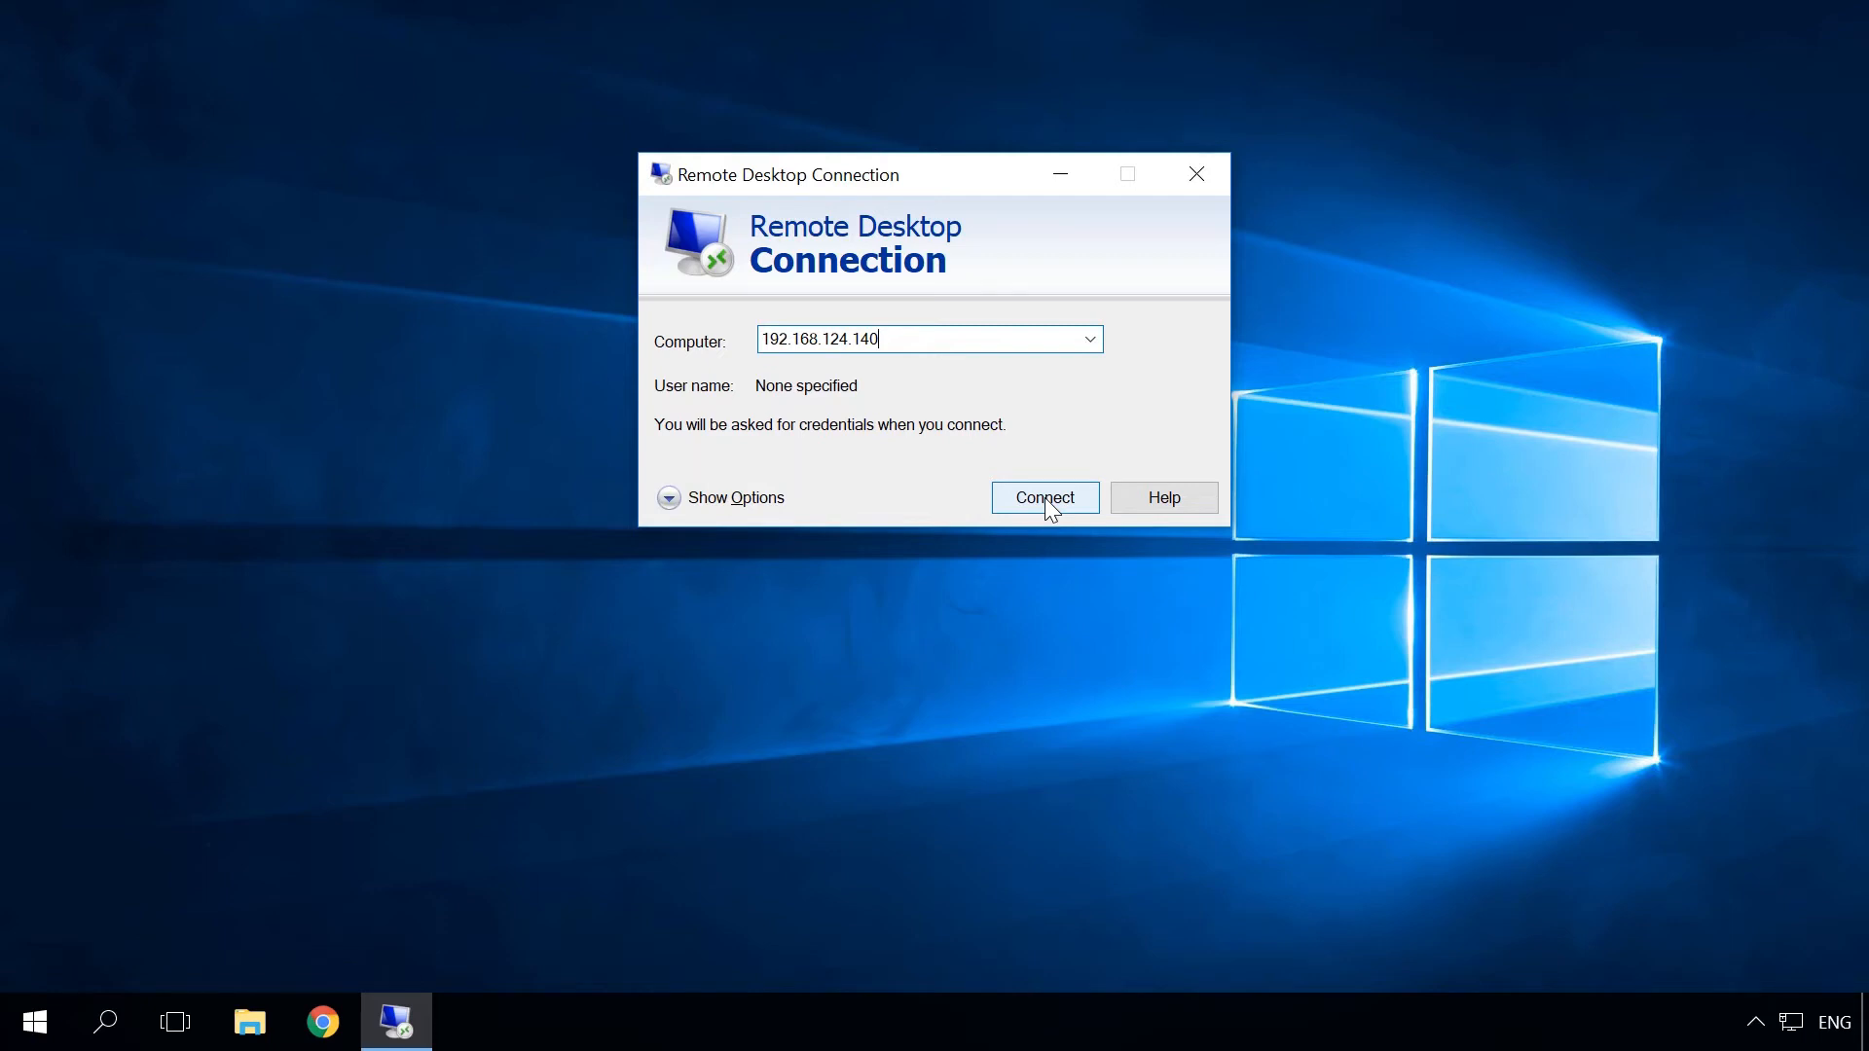
left_click(1043, 497)
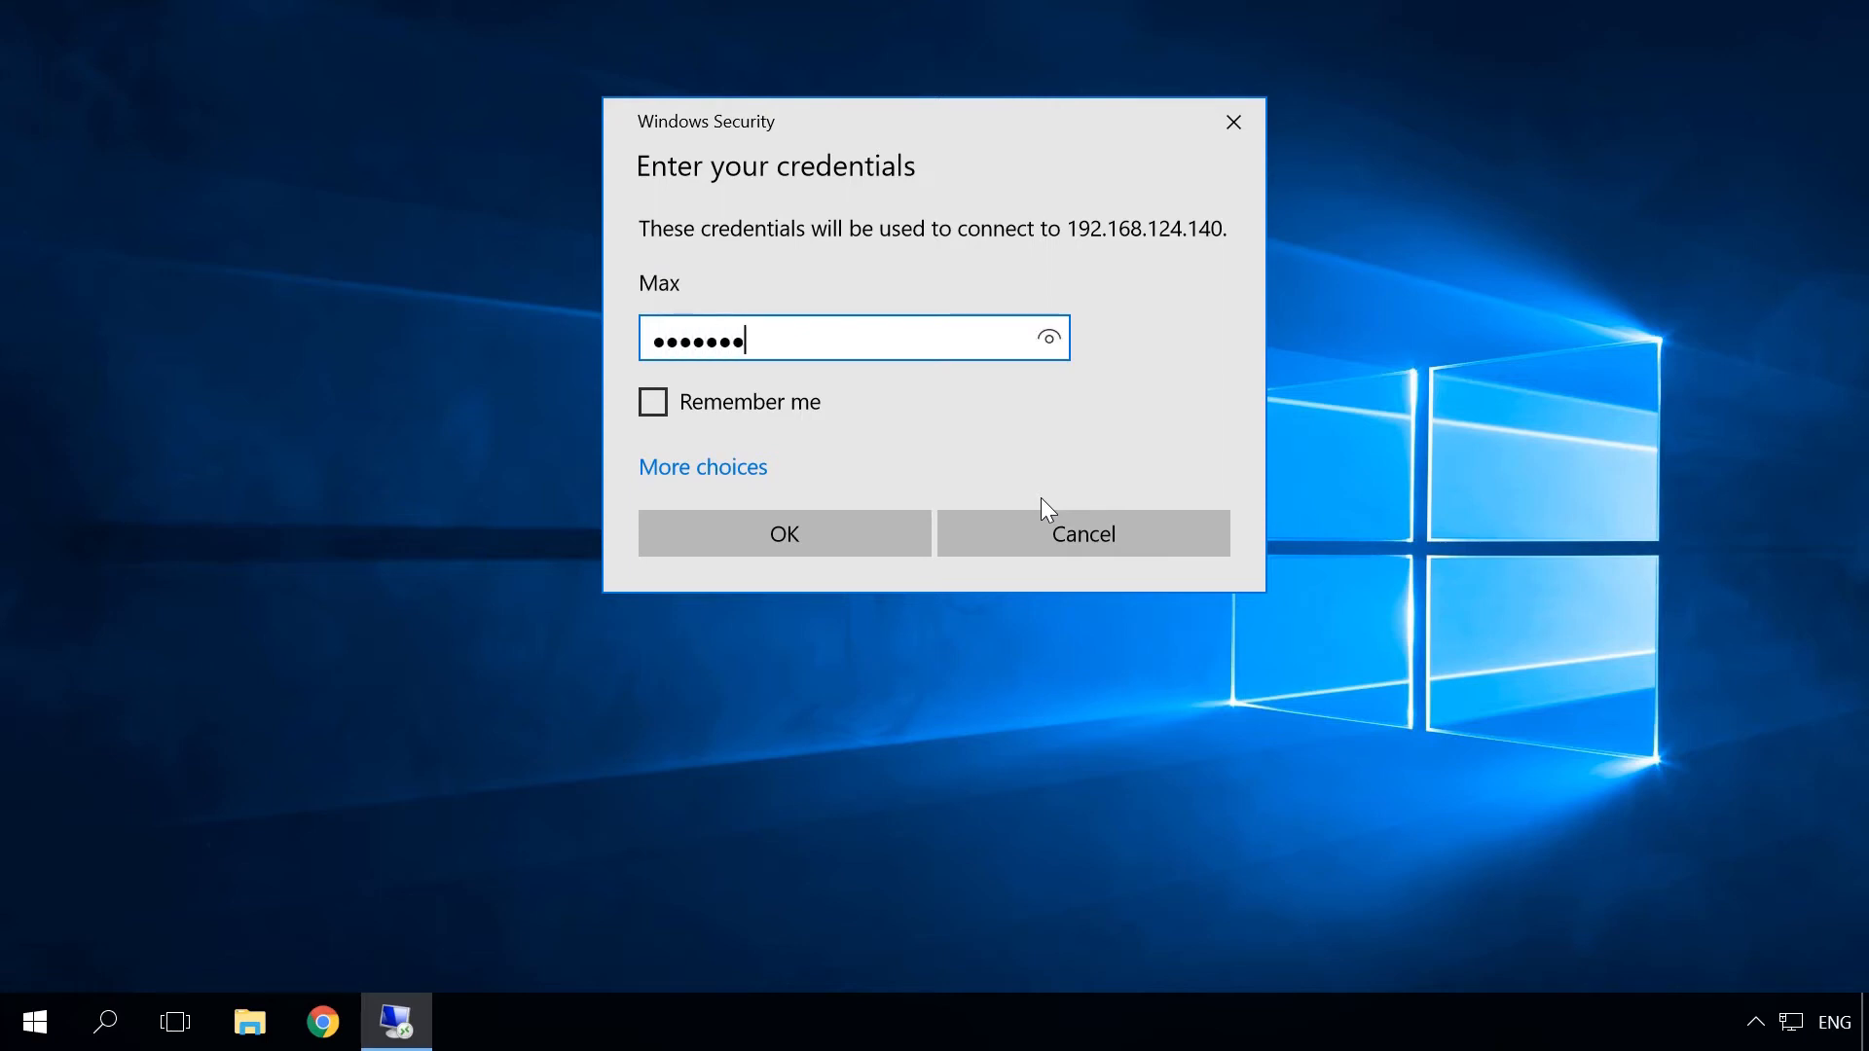
- Submit the account password and accept the unverified certificate warning
left_click(781, 533)
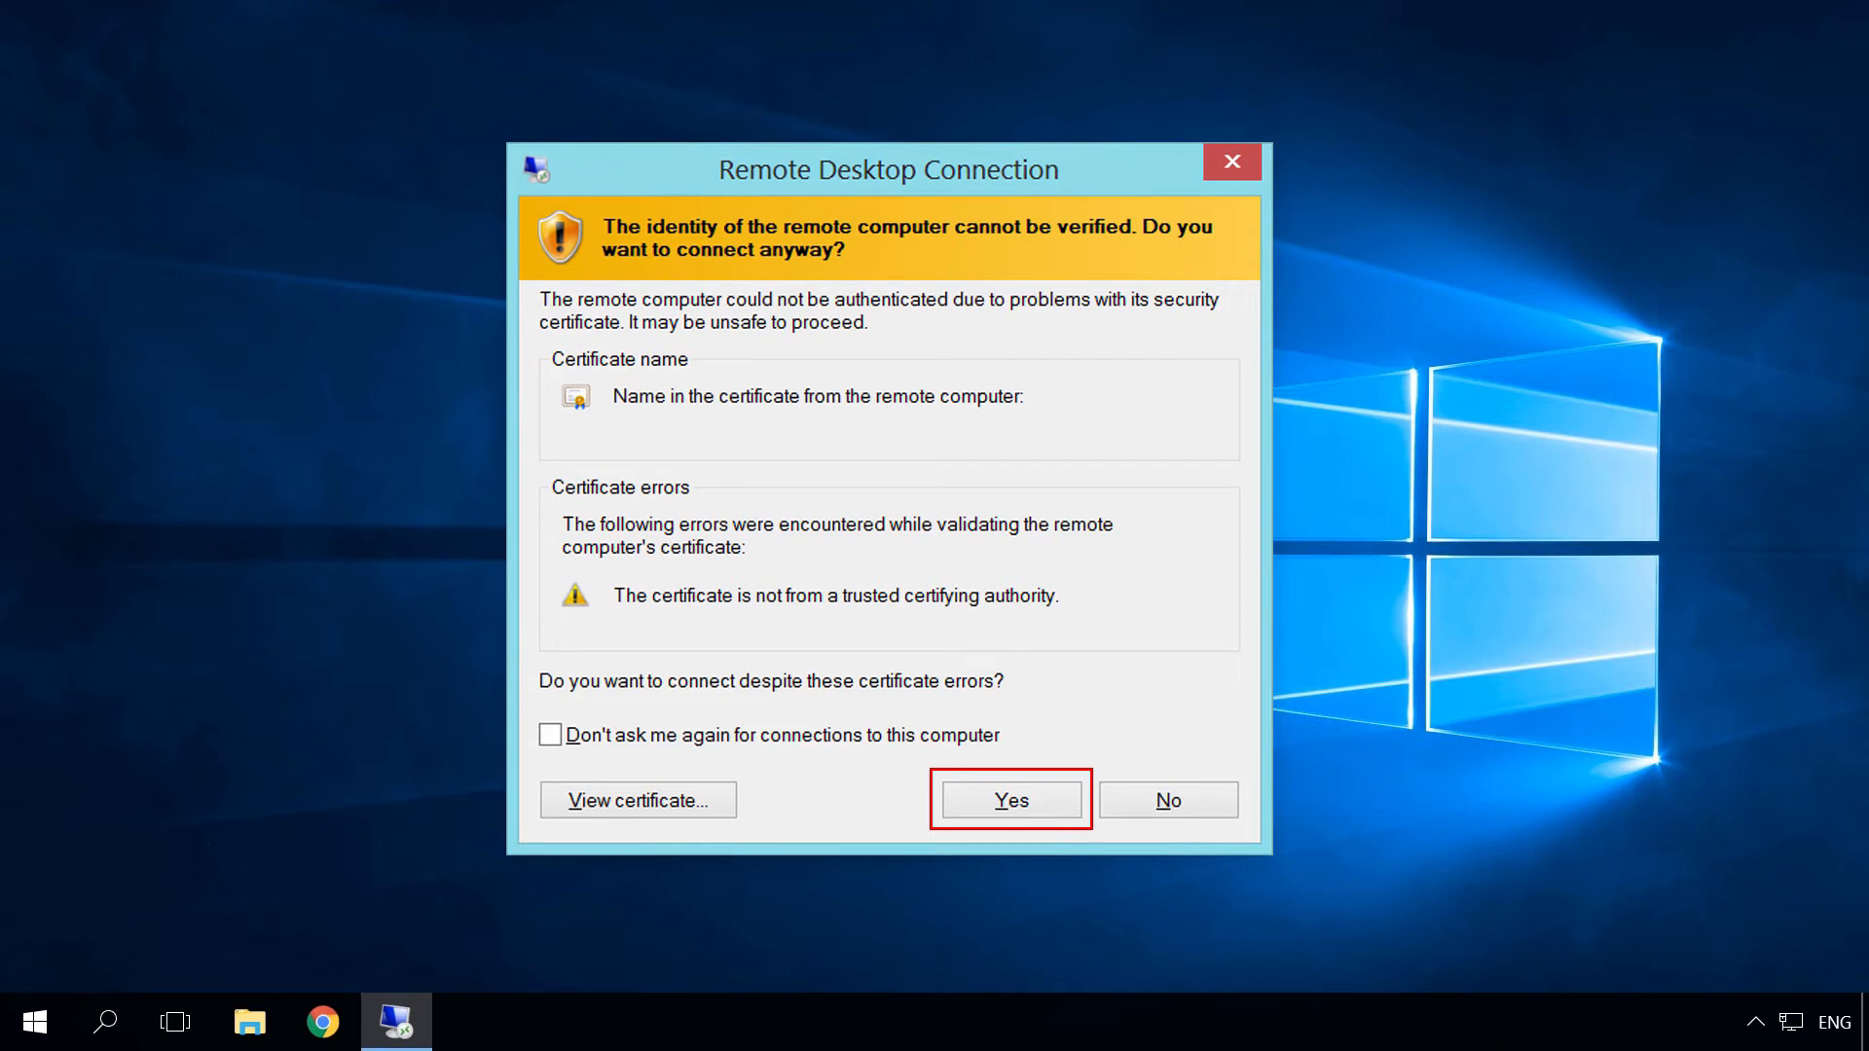
left_click(1008, 800)
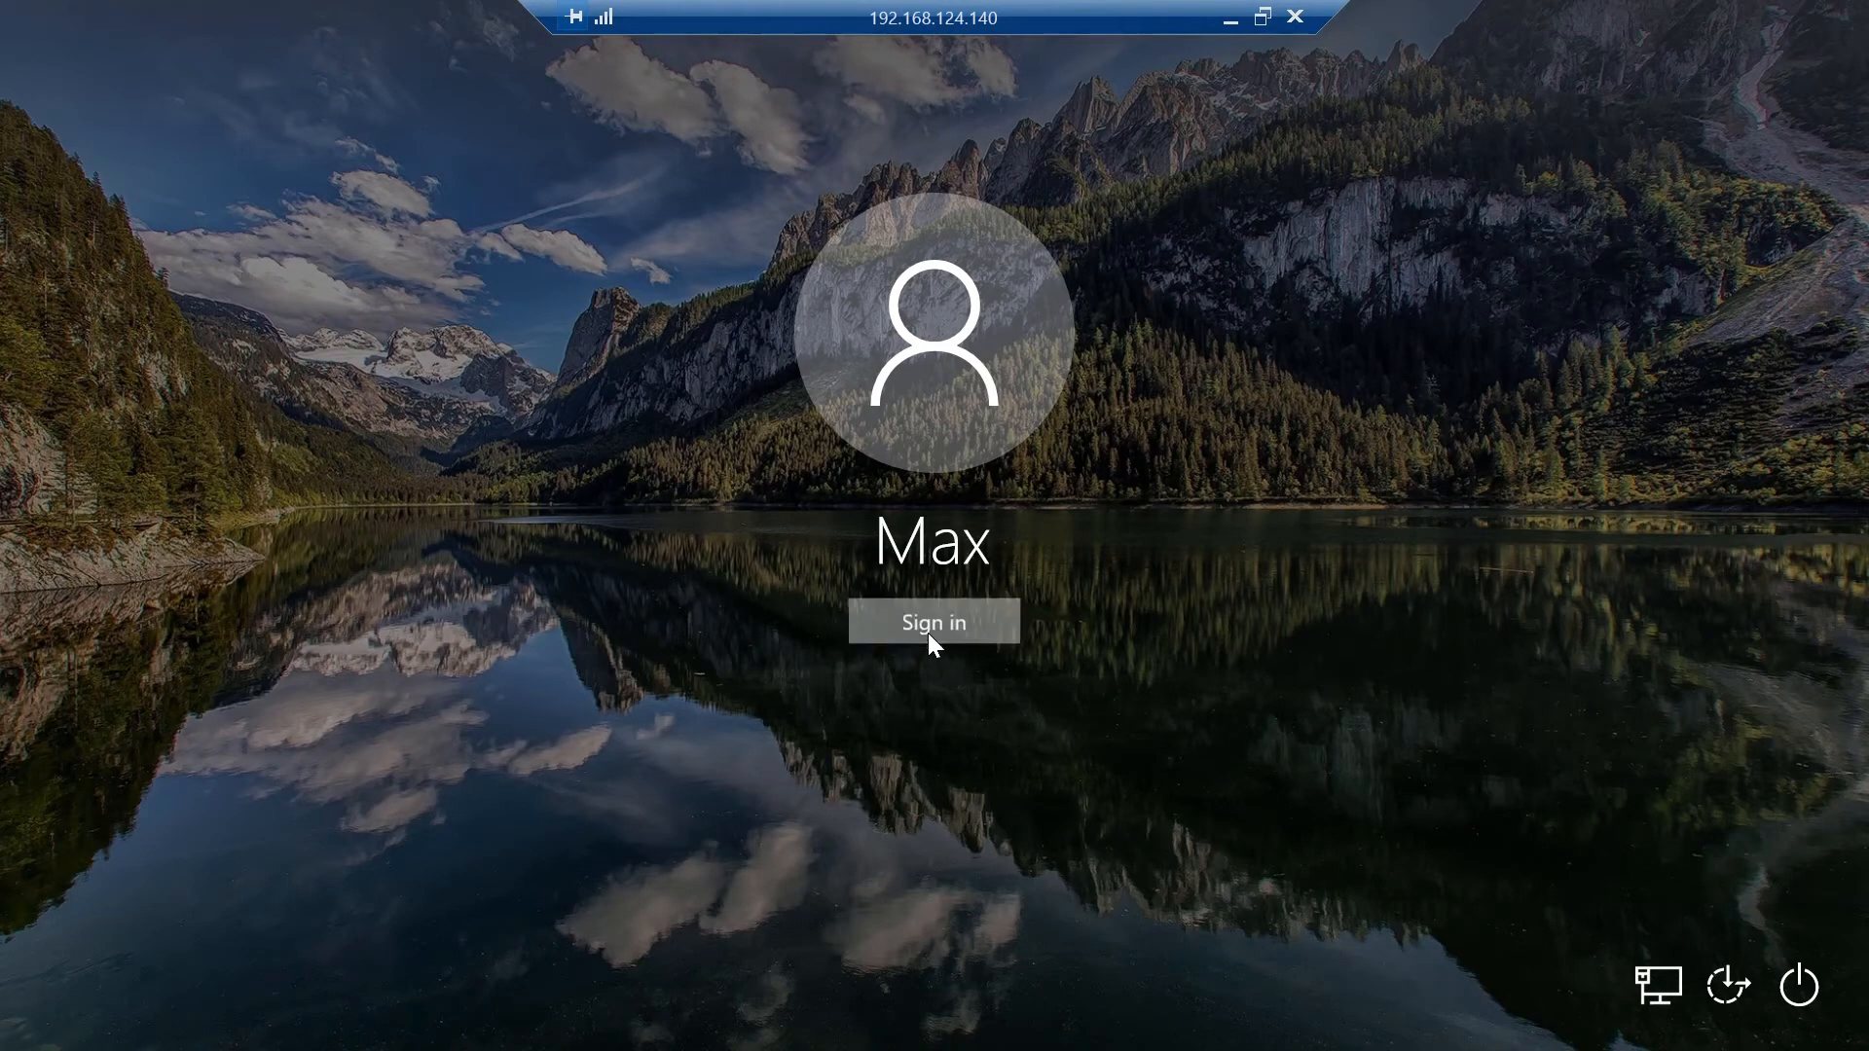
- Sign in on the remote lock screen, dismiss the Start menu, and use the desktop context menu
left_click(933, 621)
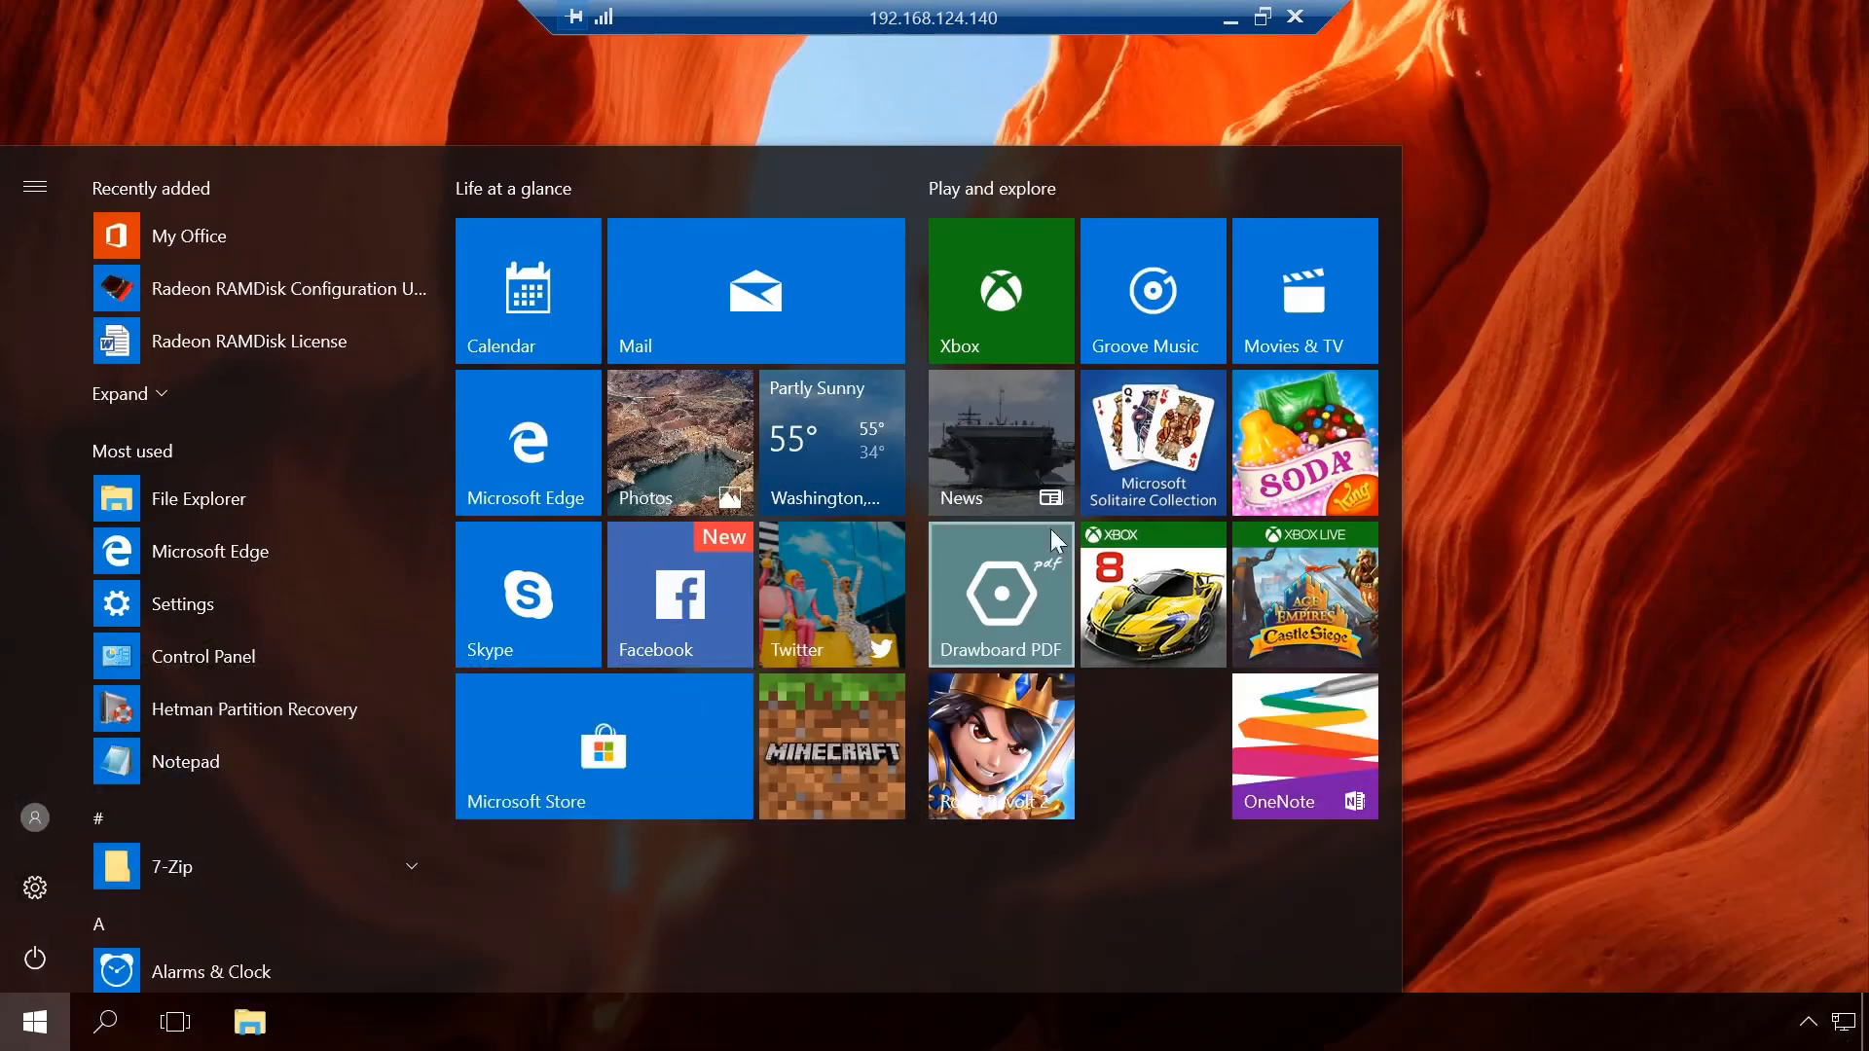
left_click(33, 1021)
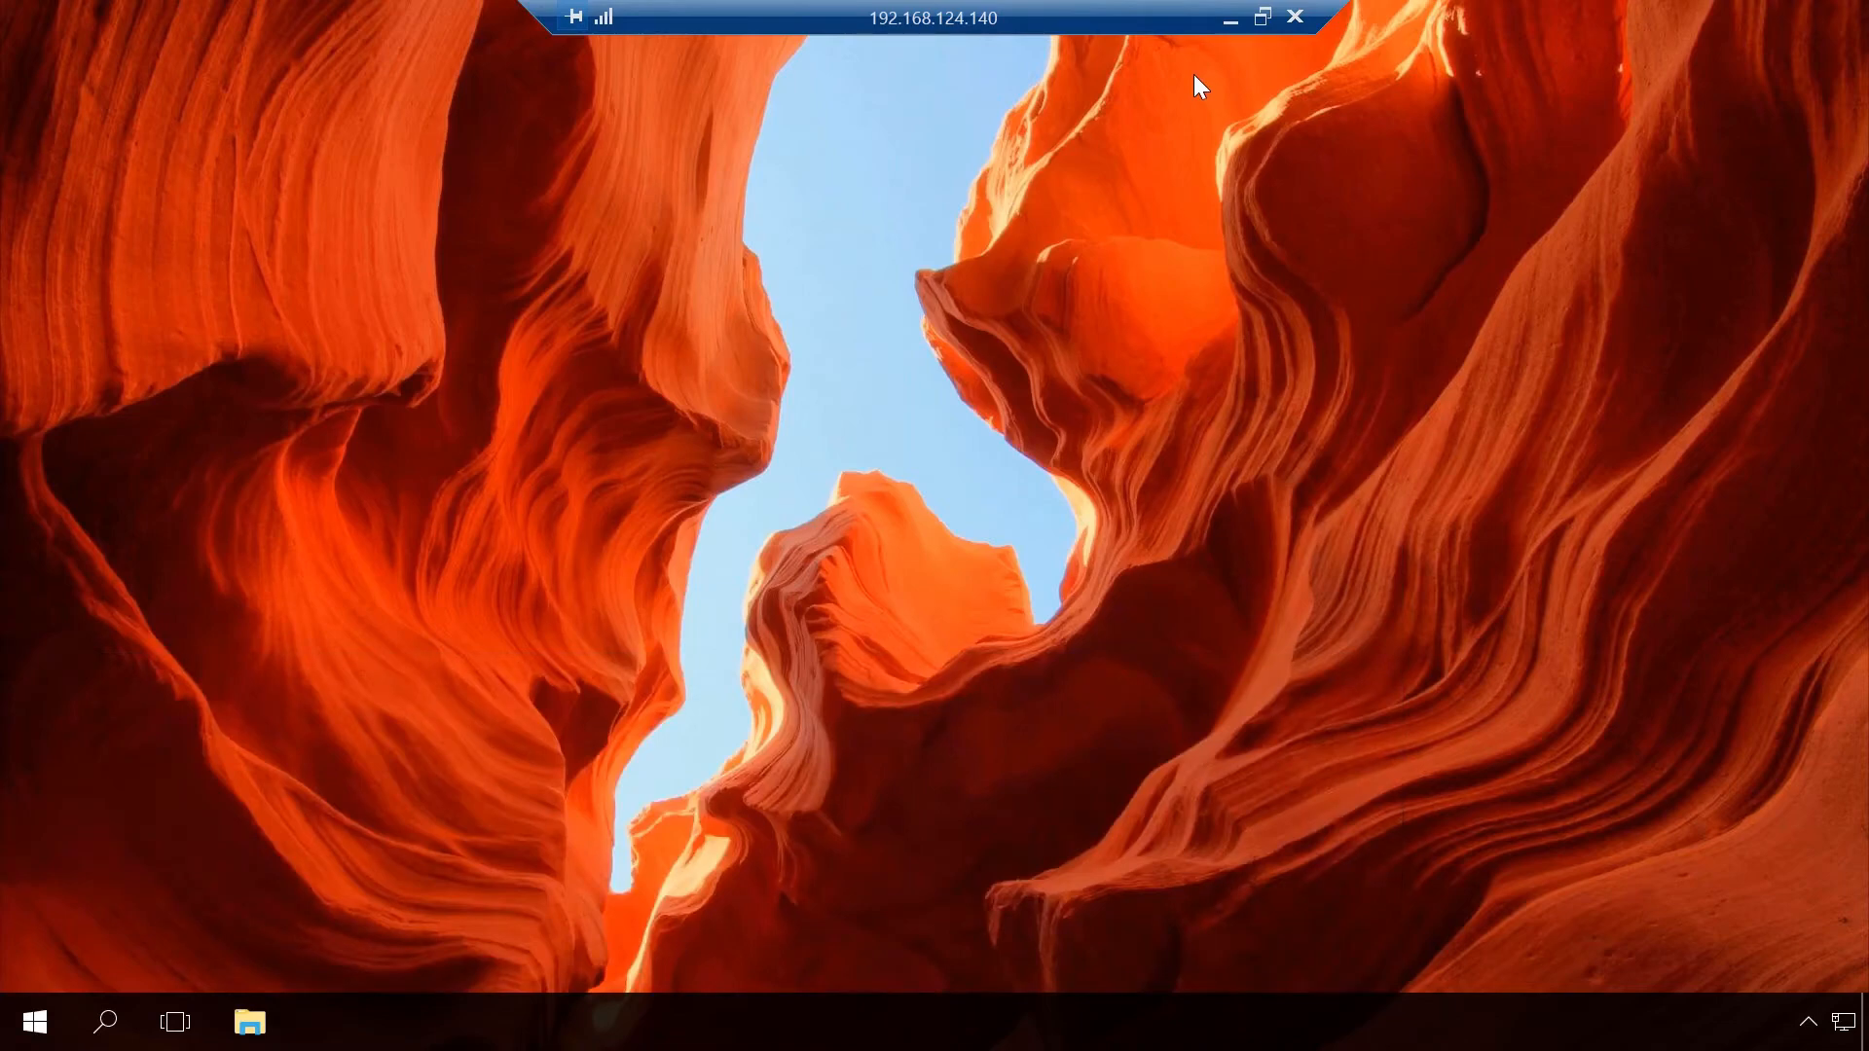
mouse_move(887, 364)
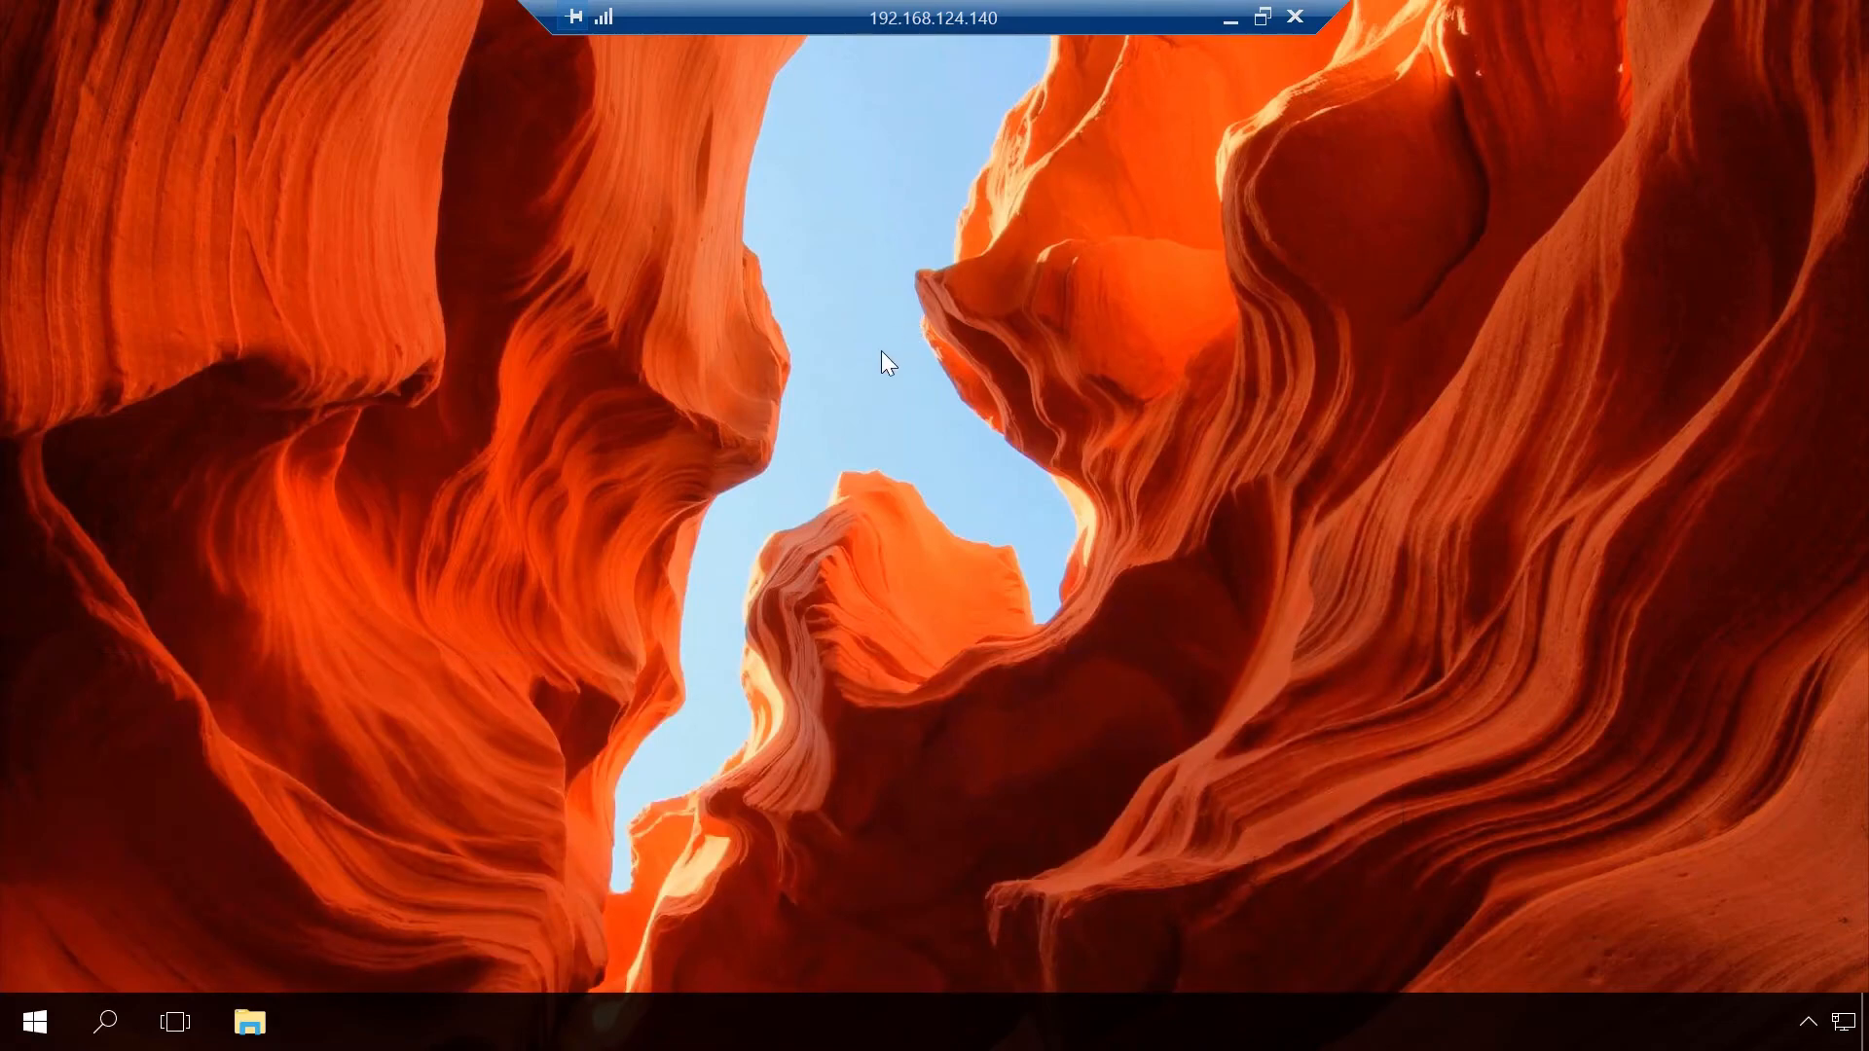
right_click(887, 363)
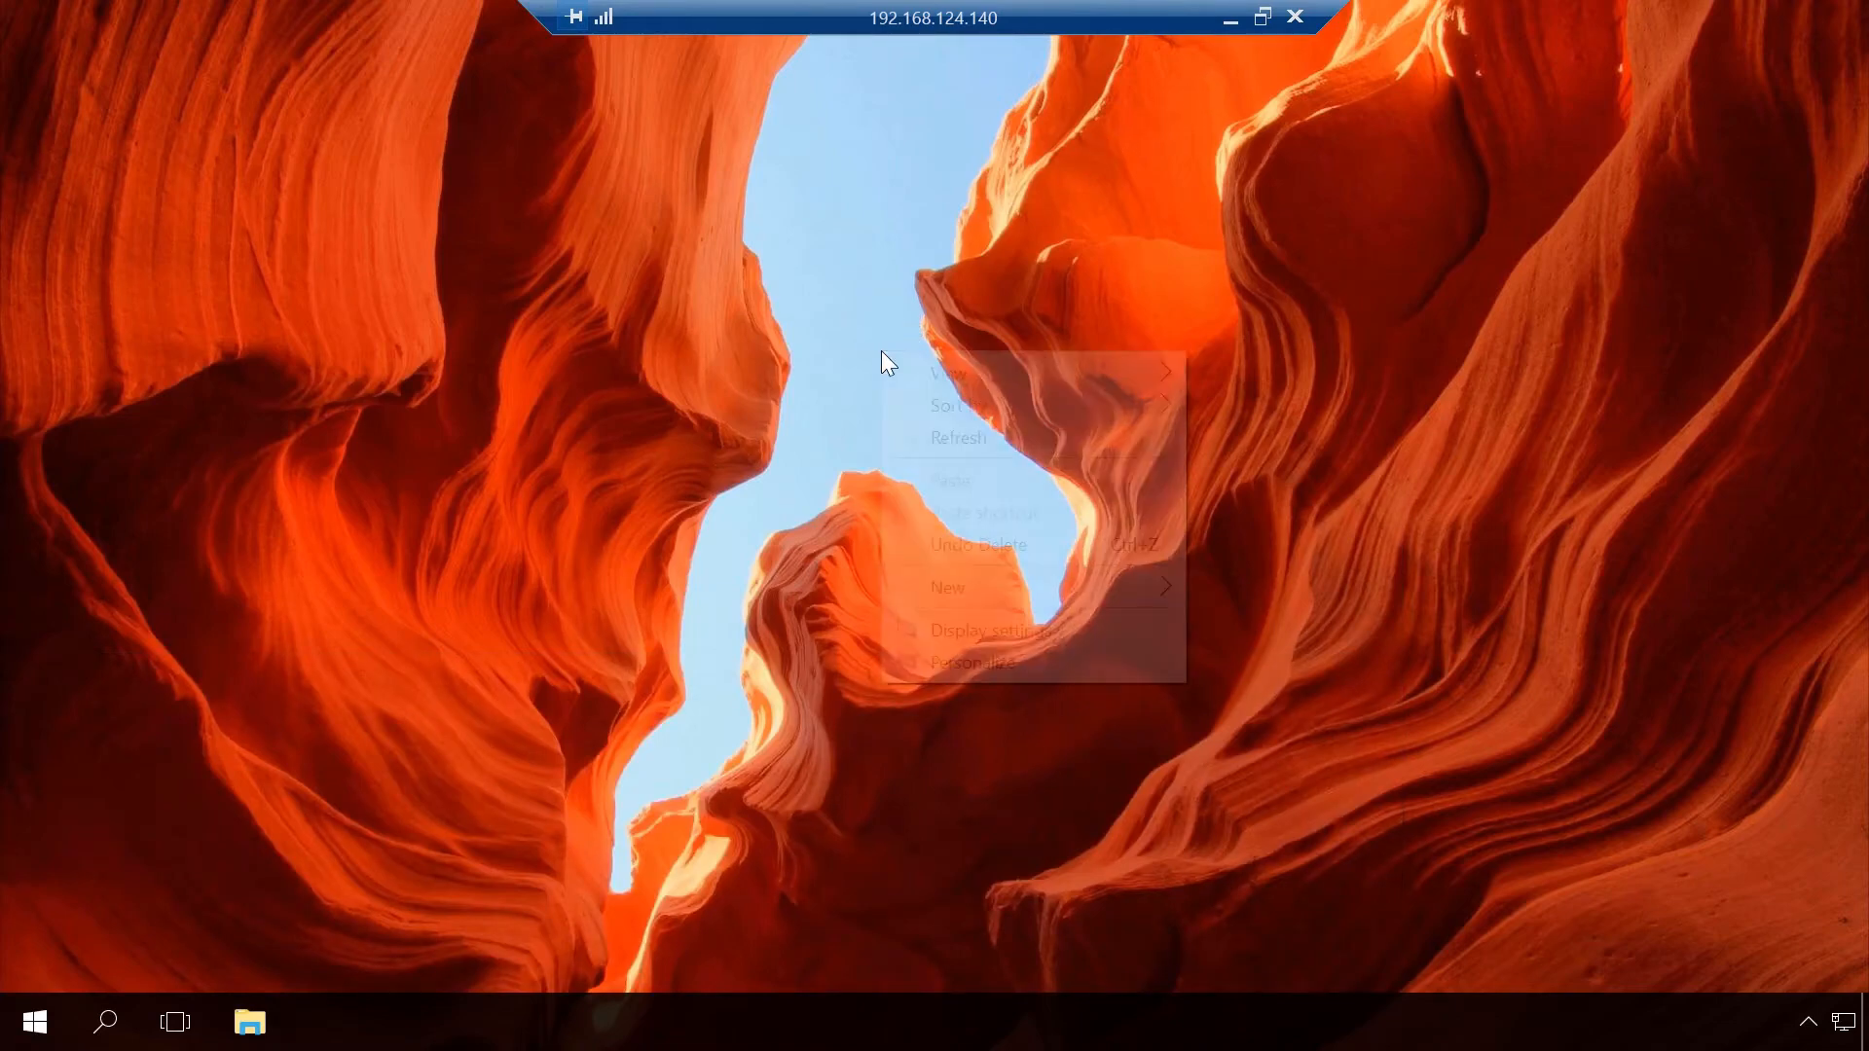
mouse_move(946, 586)
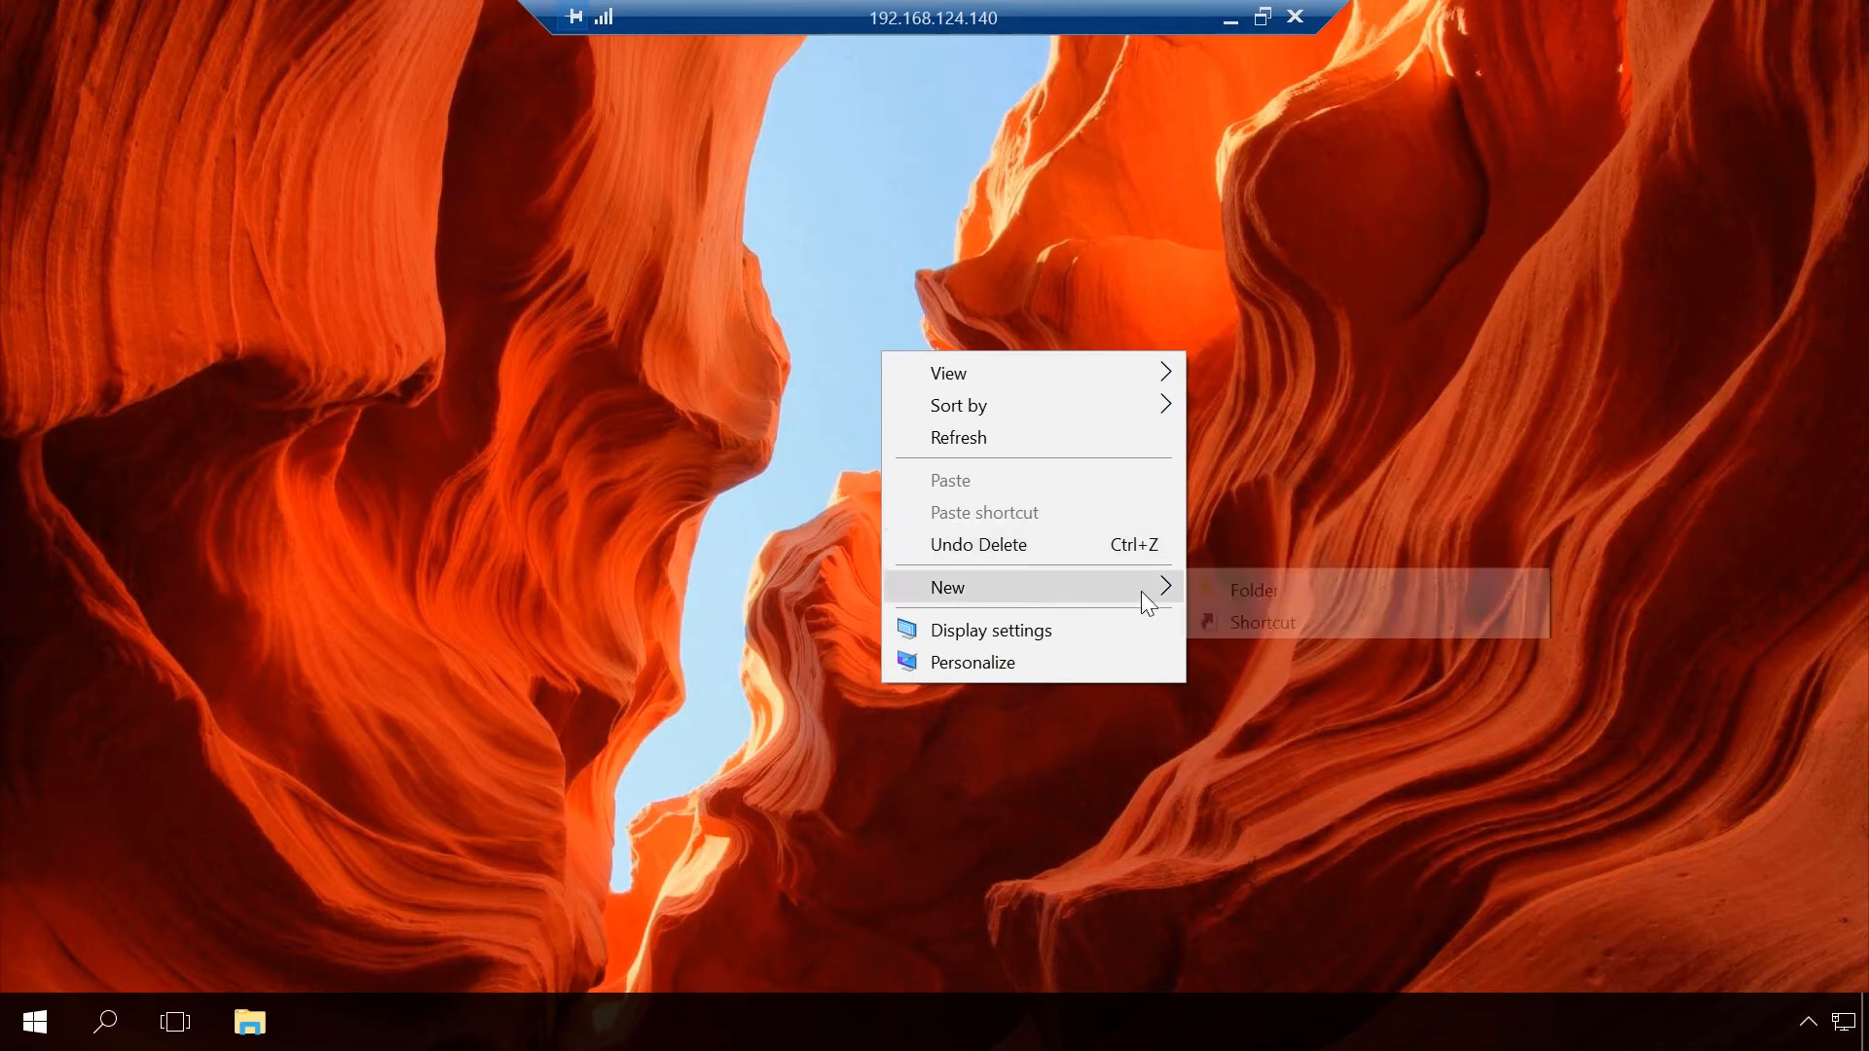
left_click(1251, 590)
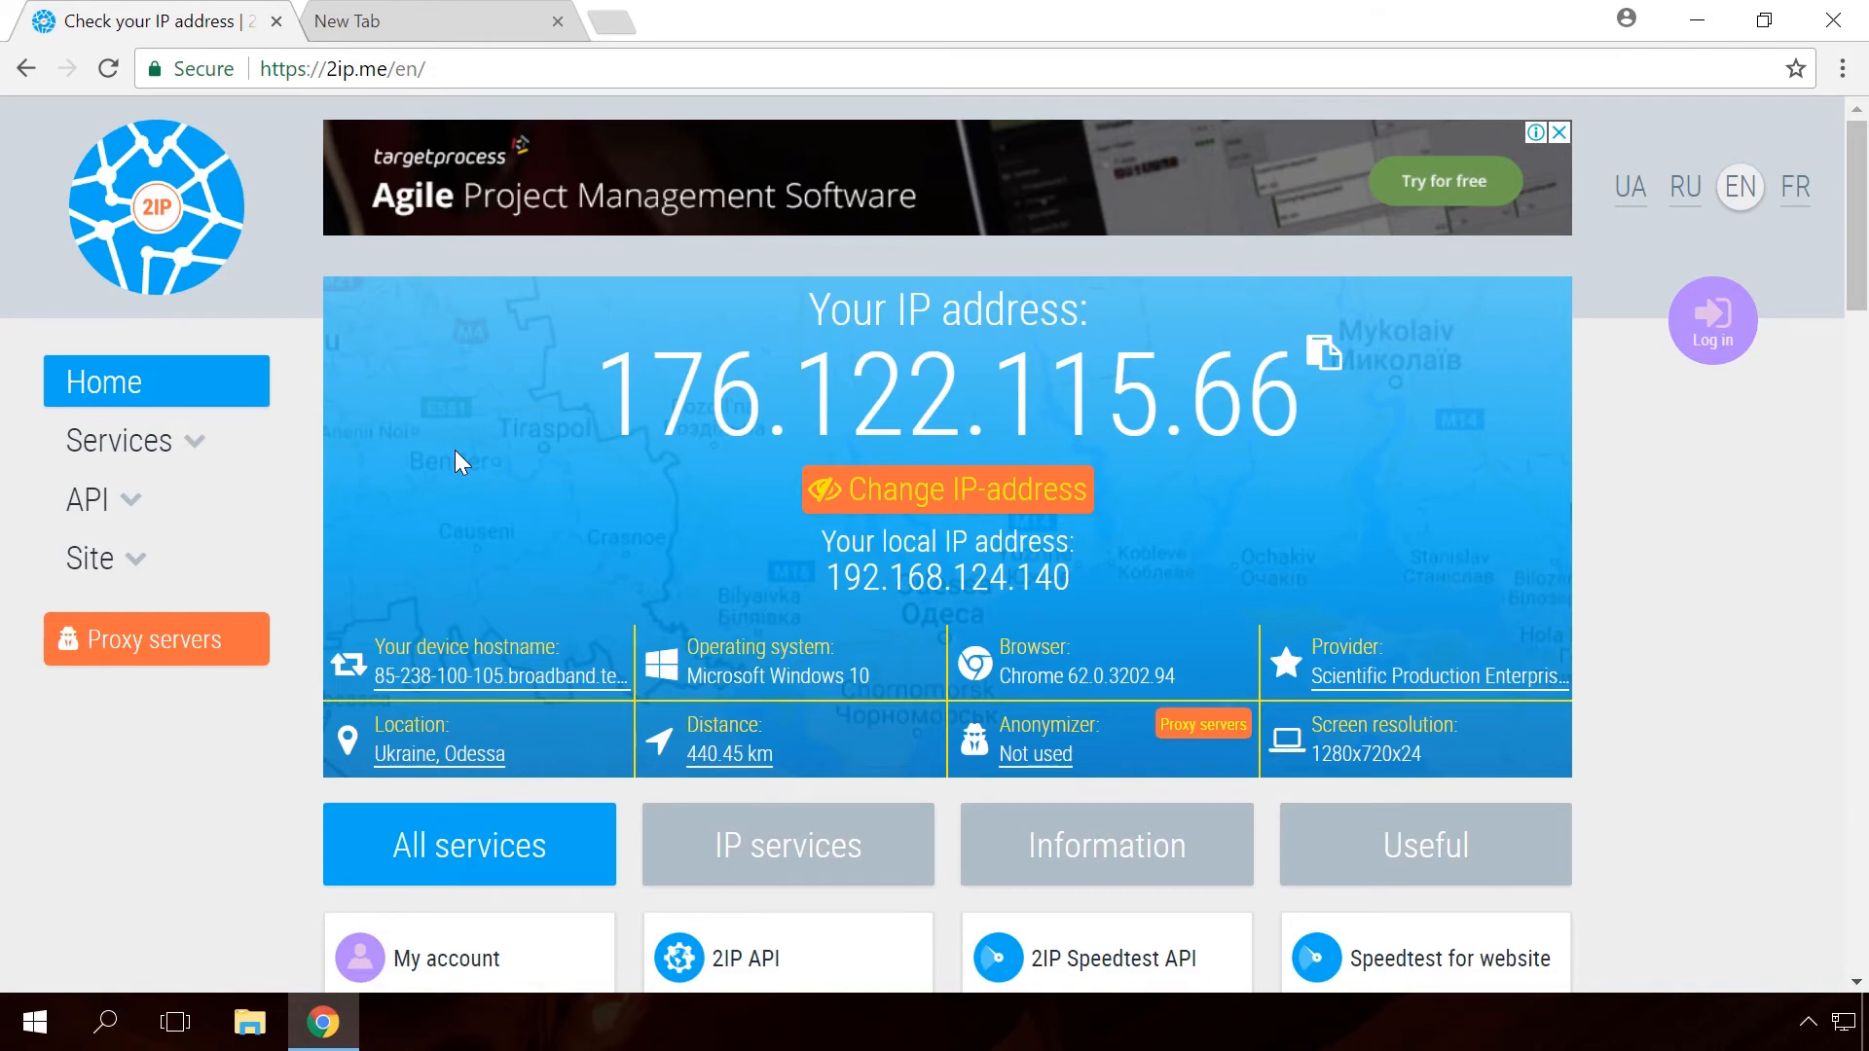
mouse_move(506, 431)
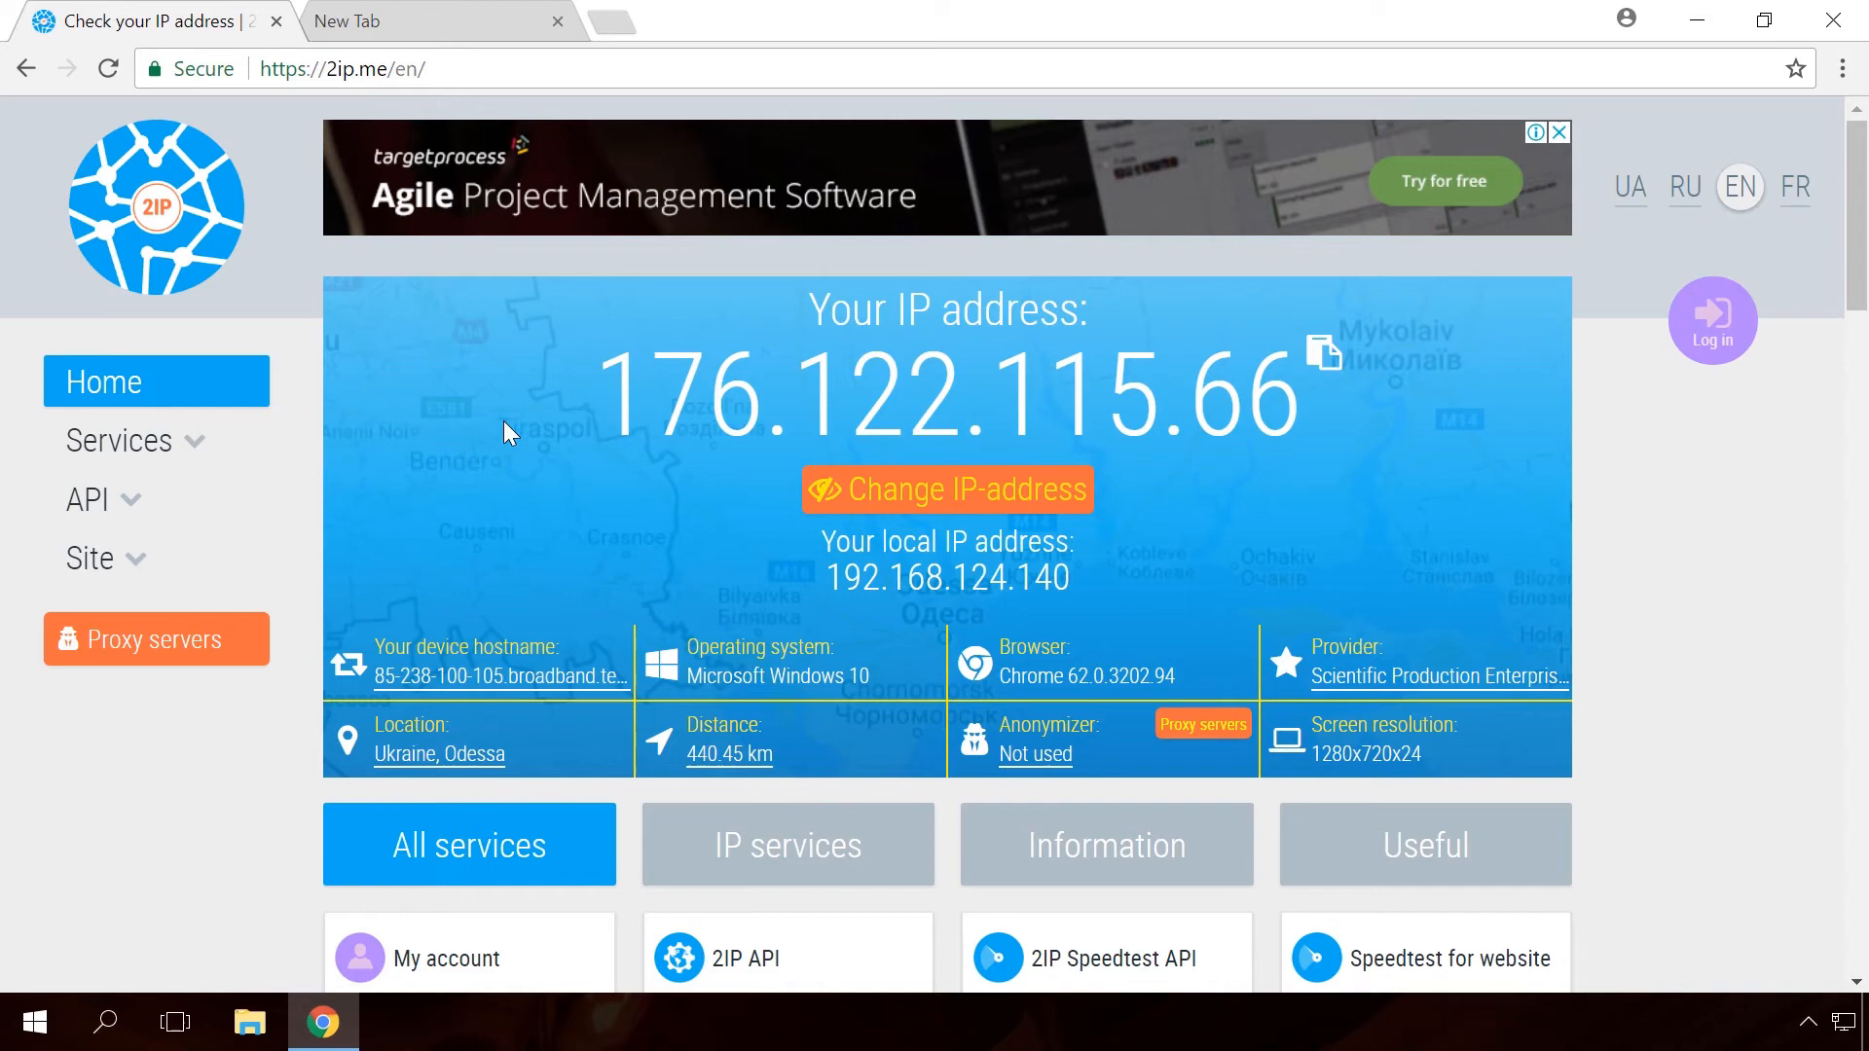
triple_click(945, 389)
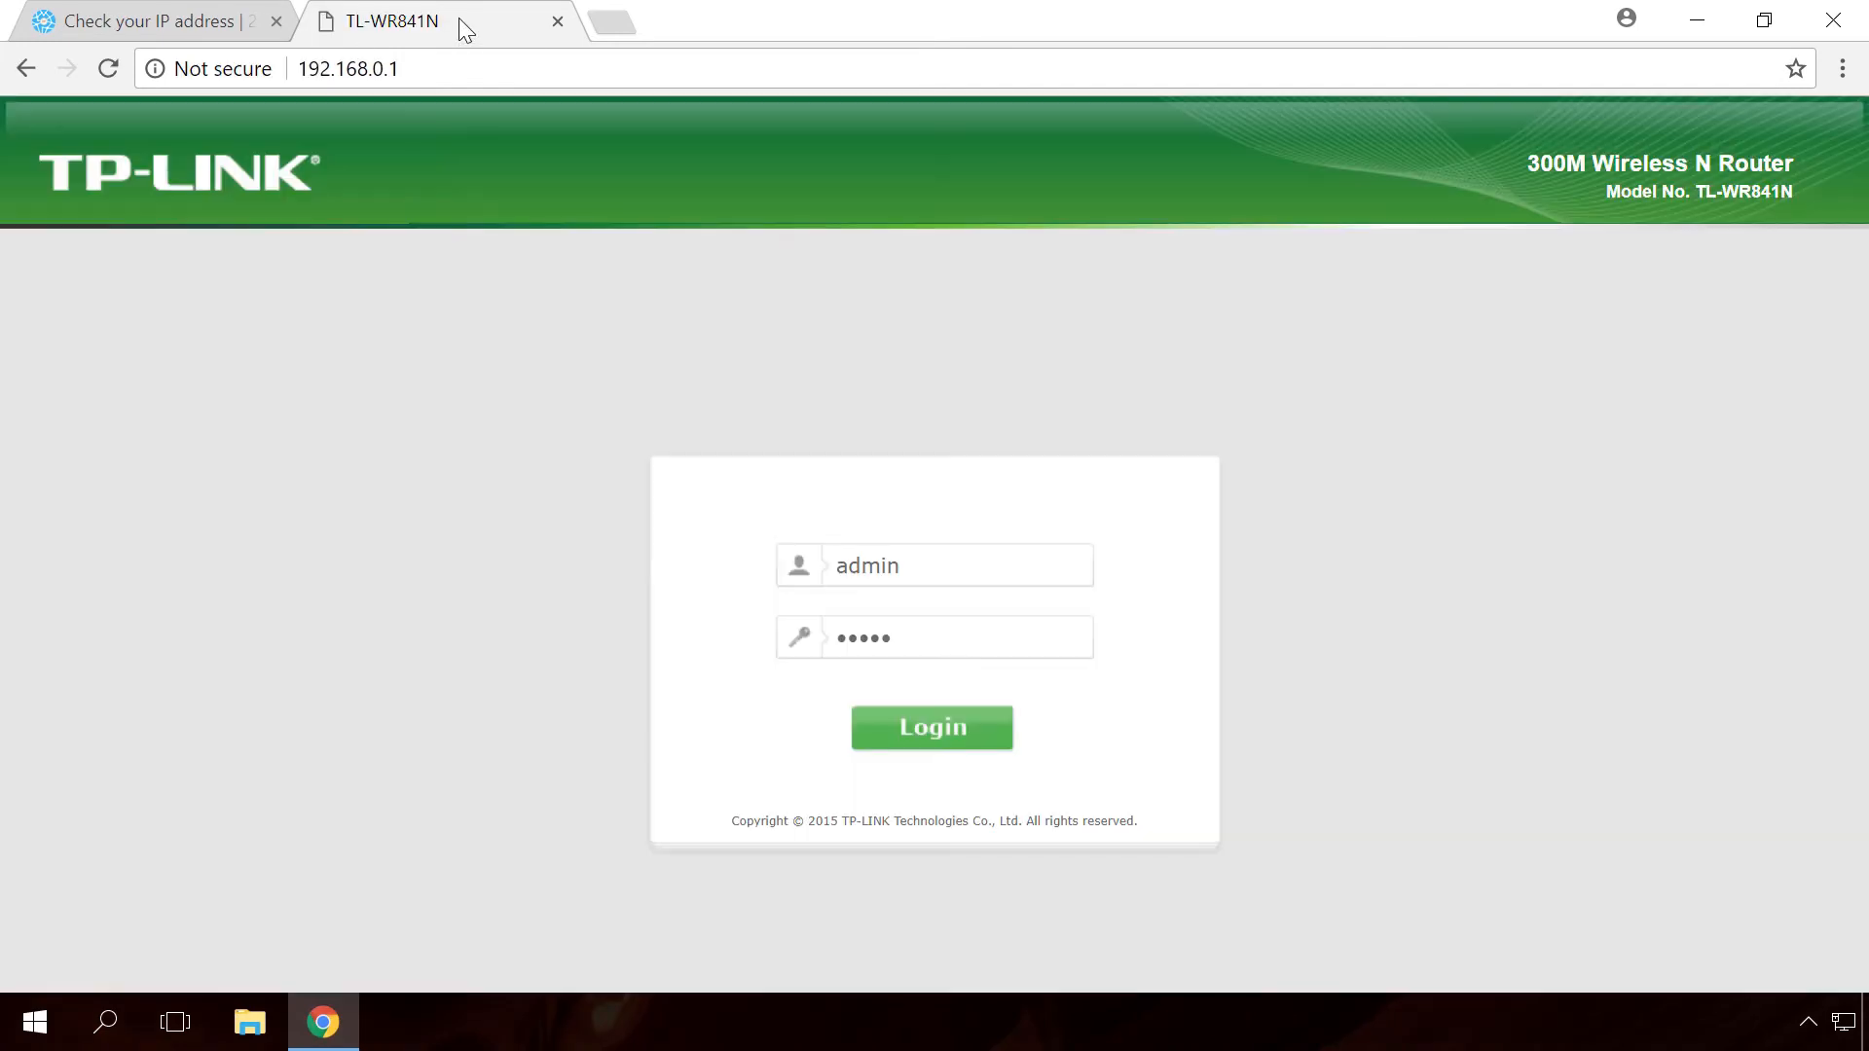
- Log in to the router and add a DHCP reservation: MAC 00-0C-29-4D-93-3A to 192.168.124.140
left_click(931, 727)
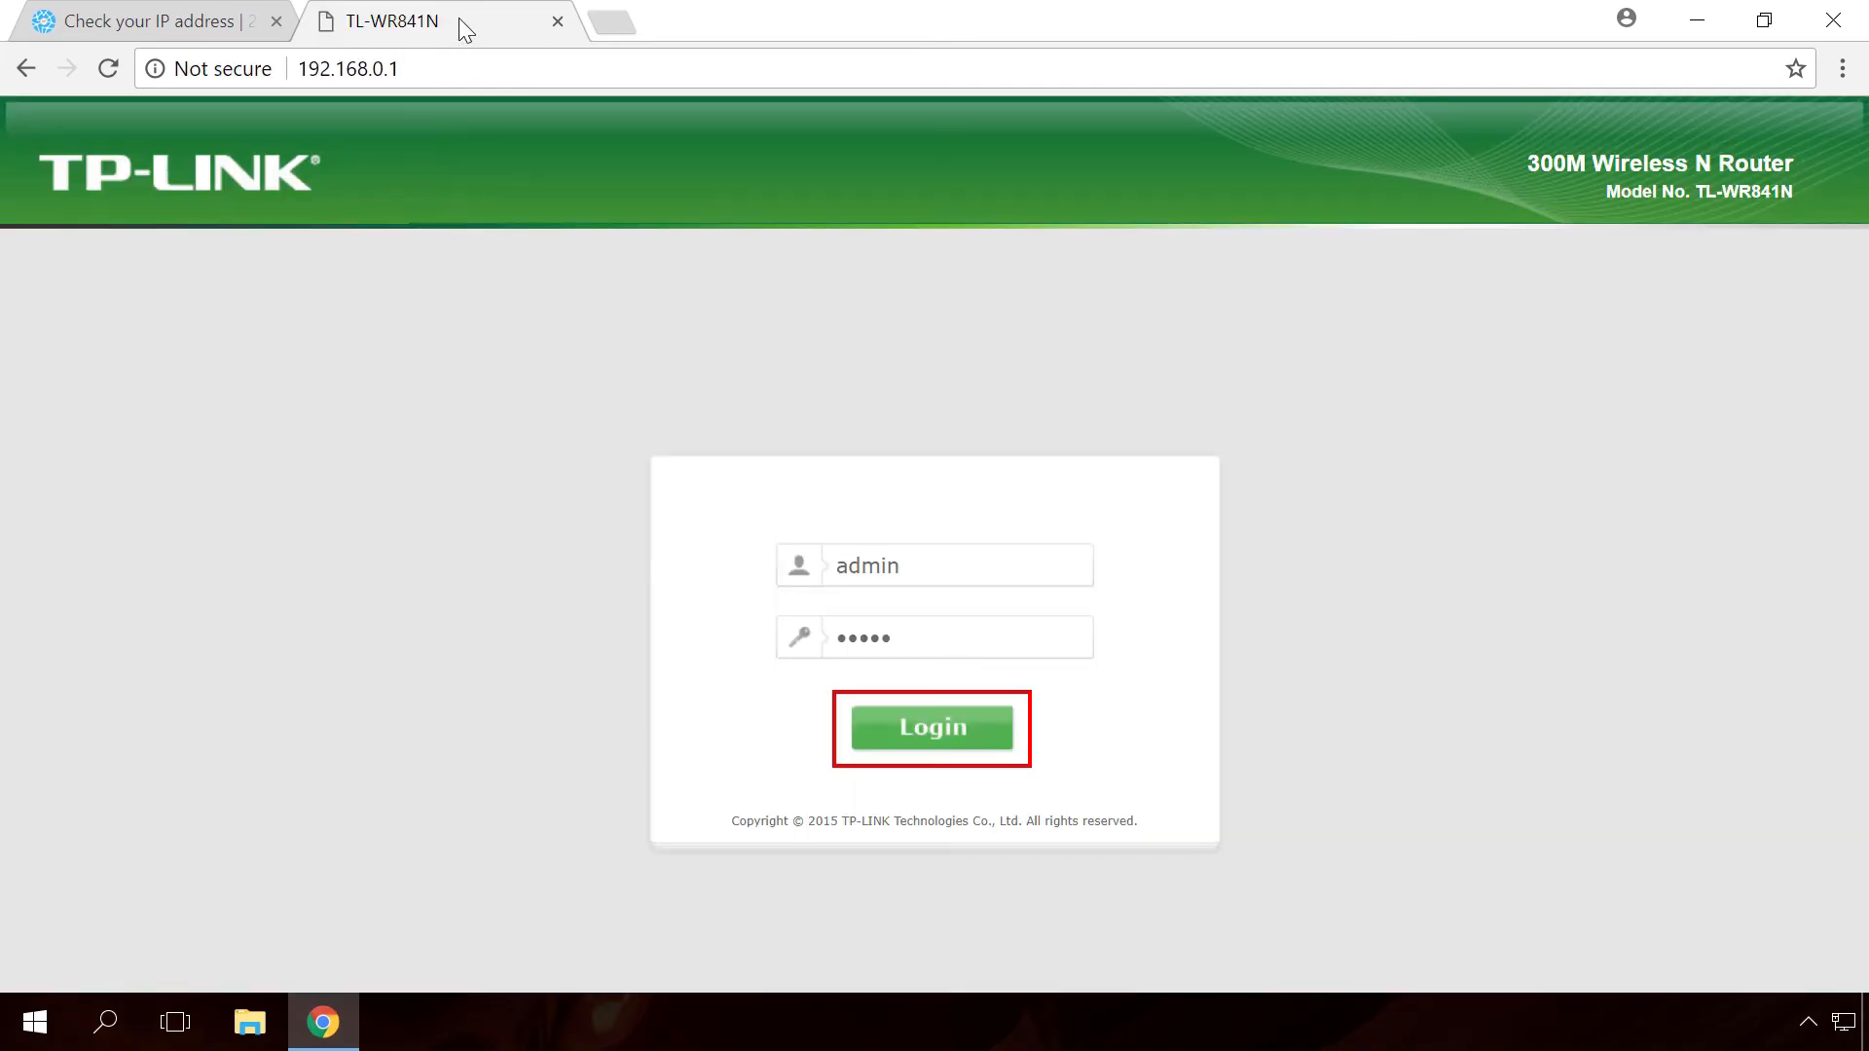
left_click(933, 727)
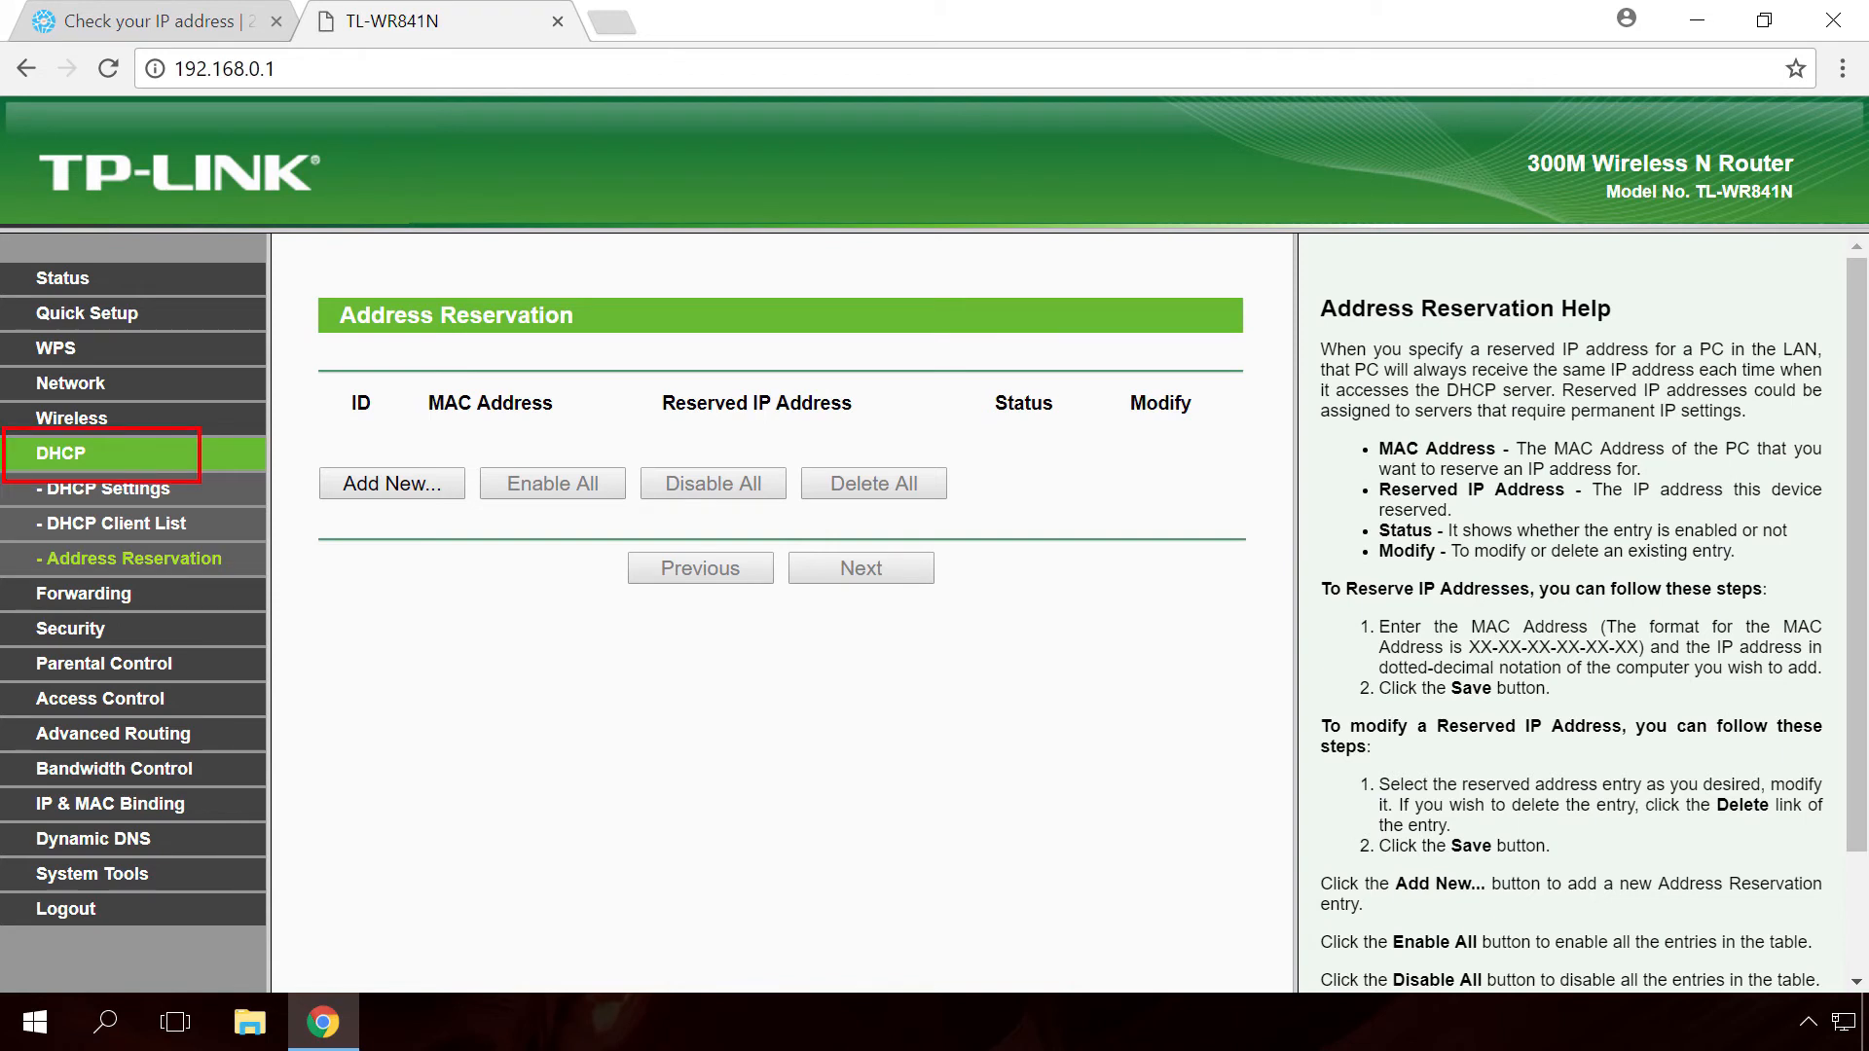
left_click(132, 557)
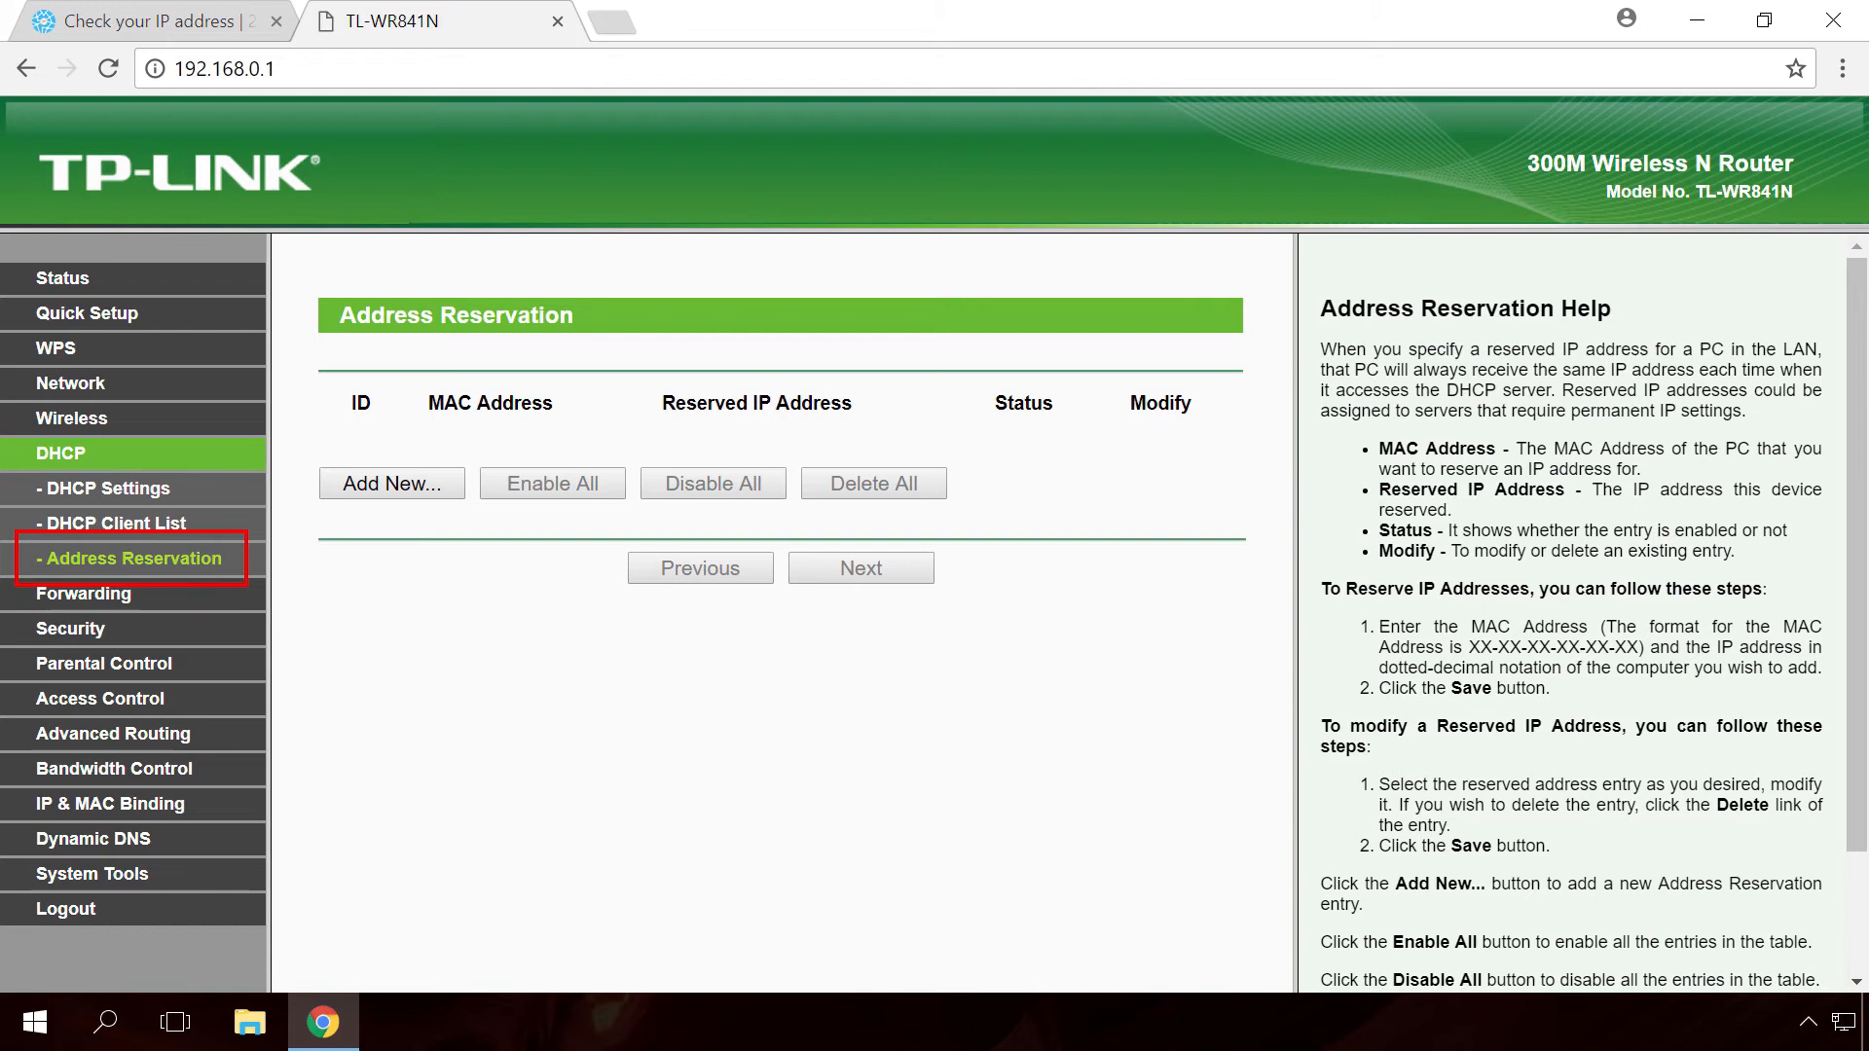
left_click(392, 482)
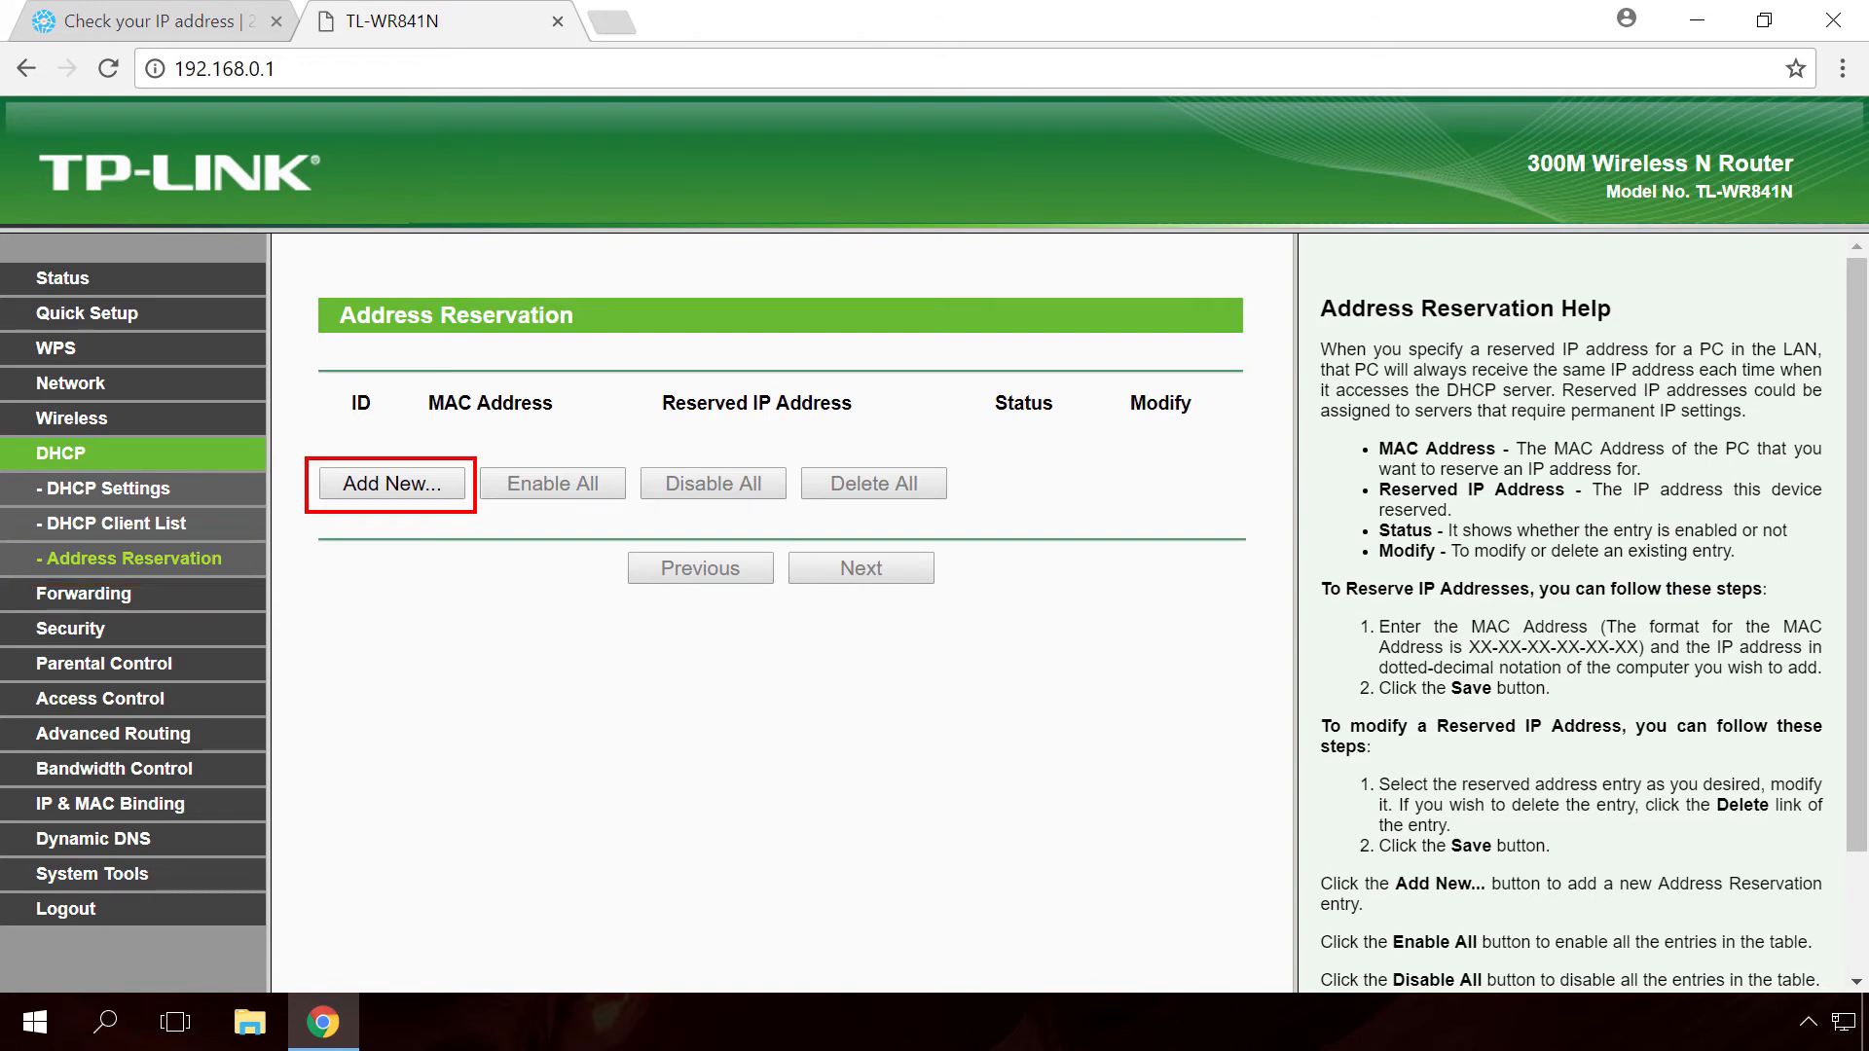
left_click(389, 484)
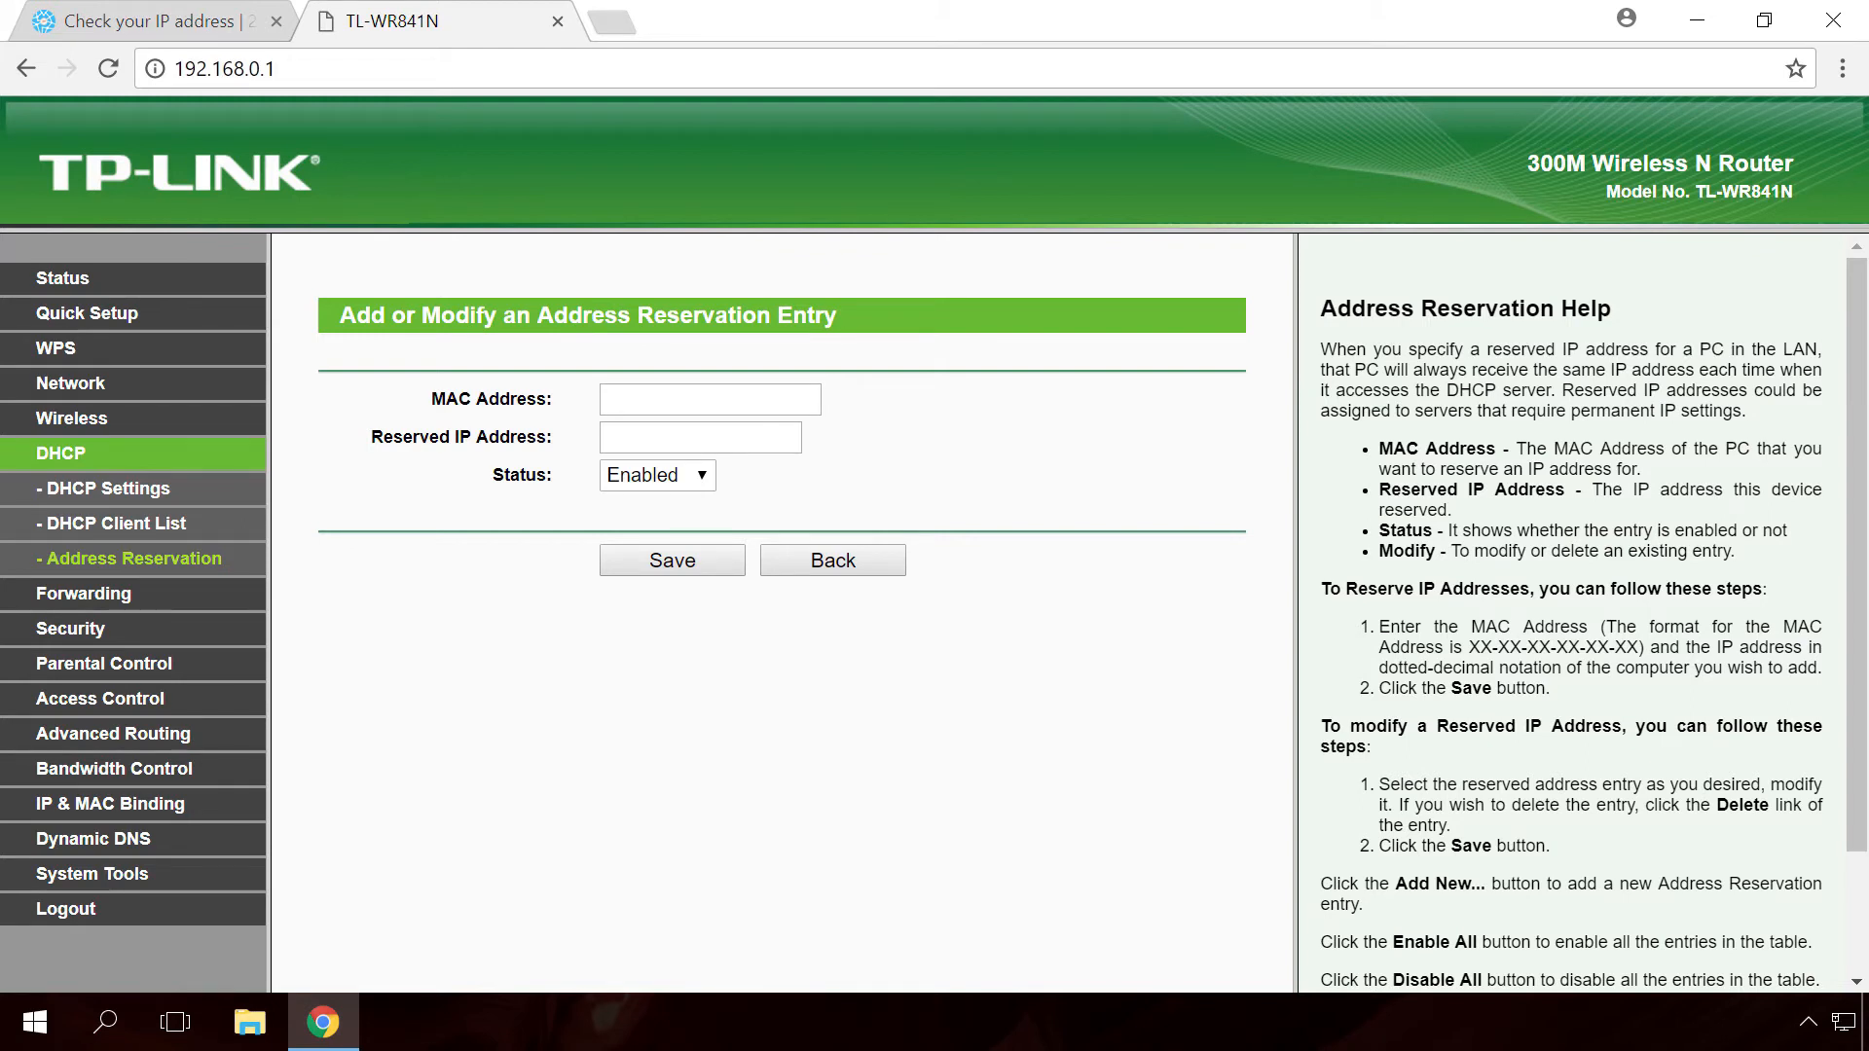
type("00-0C-29-4D-93-3A")
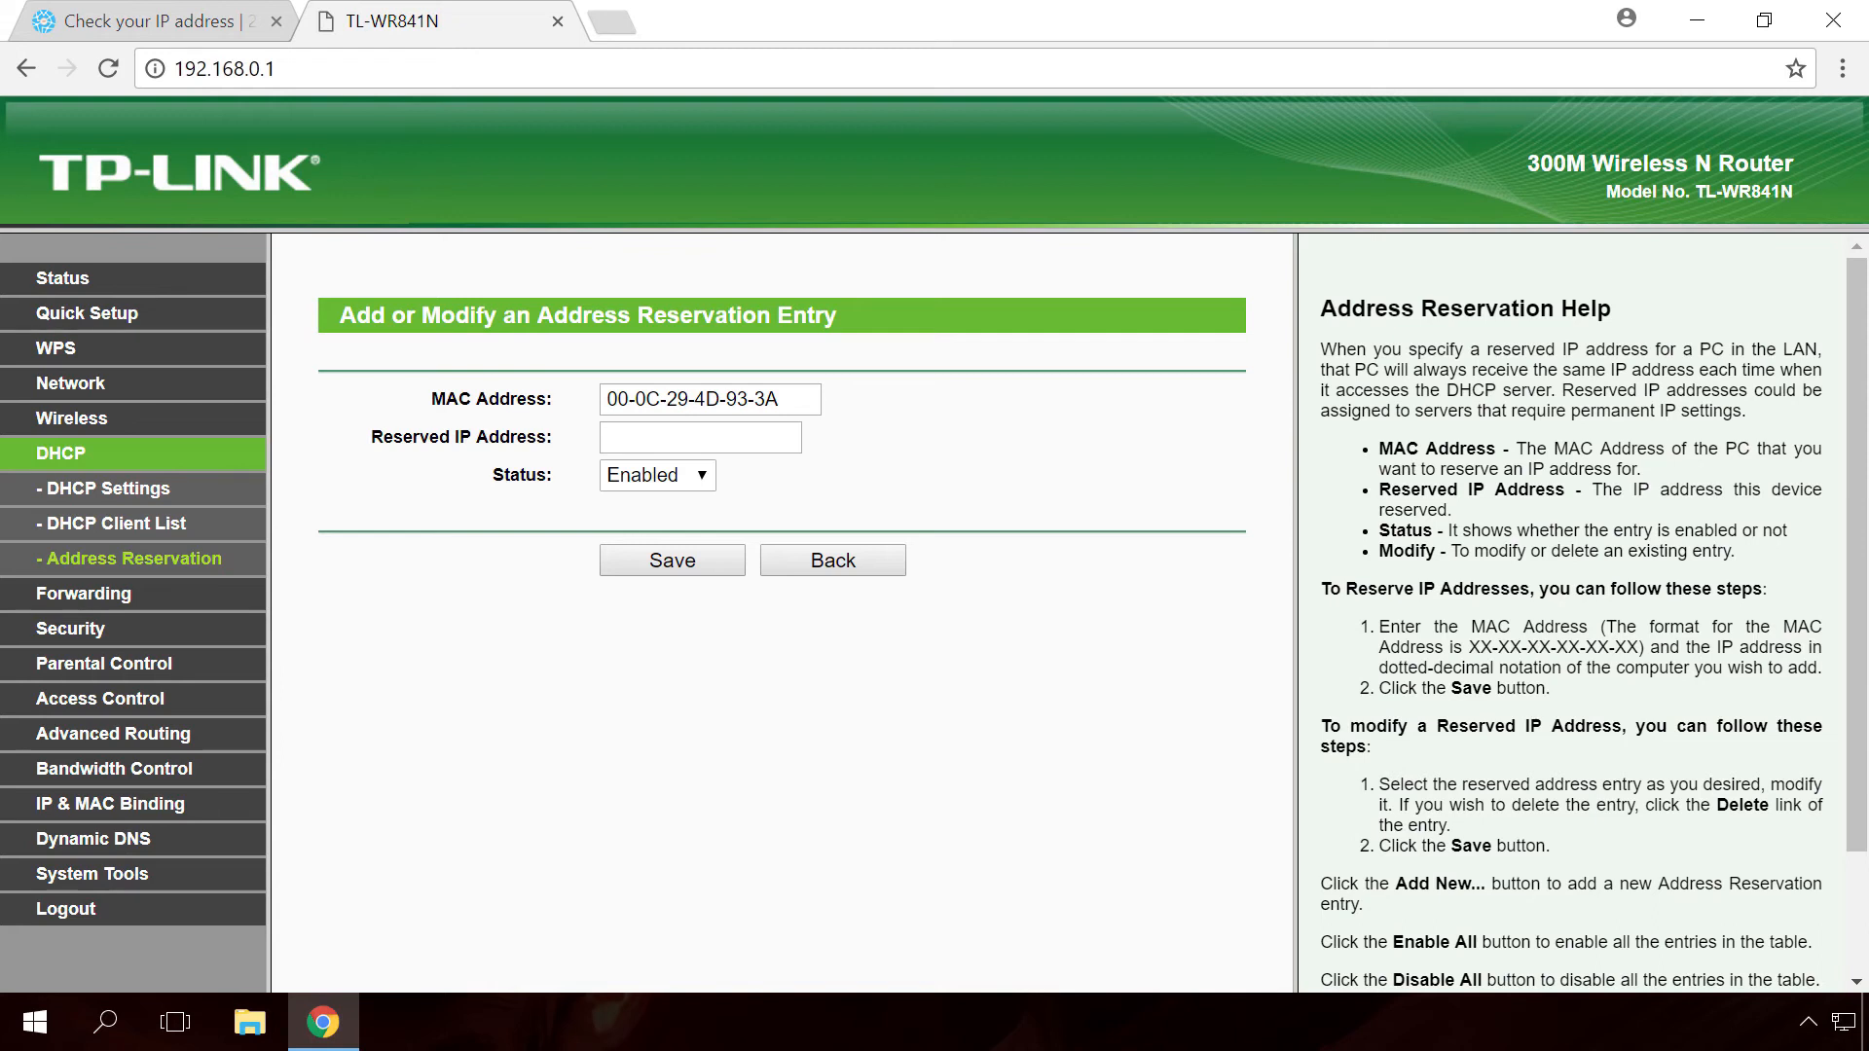
type("192.168.124.140")
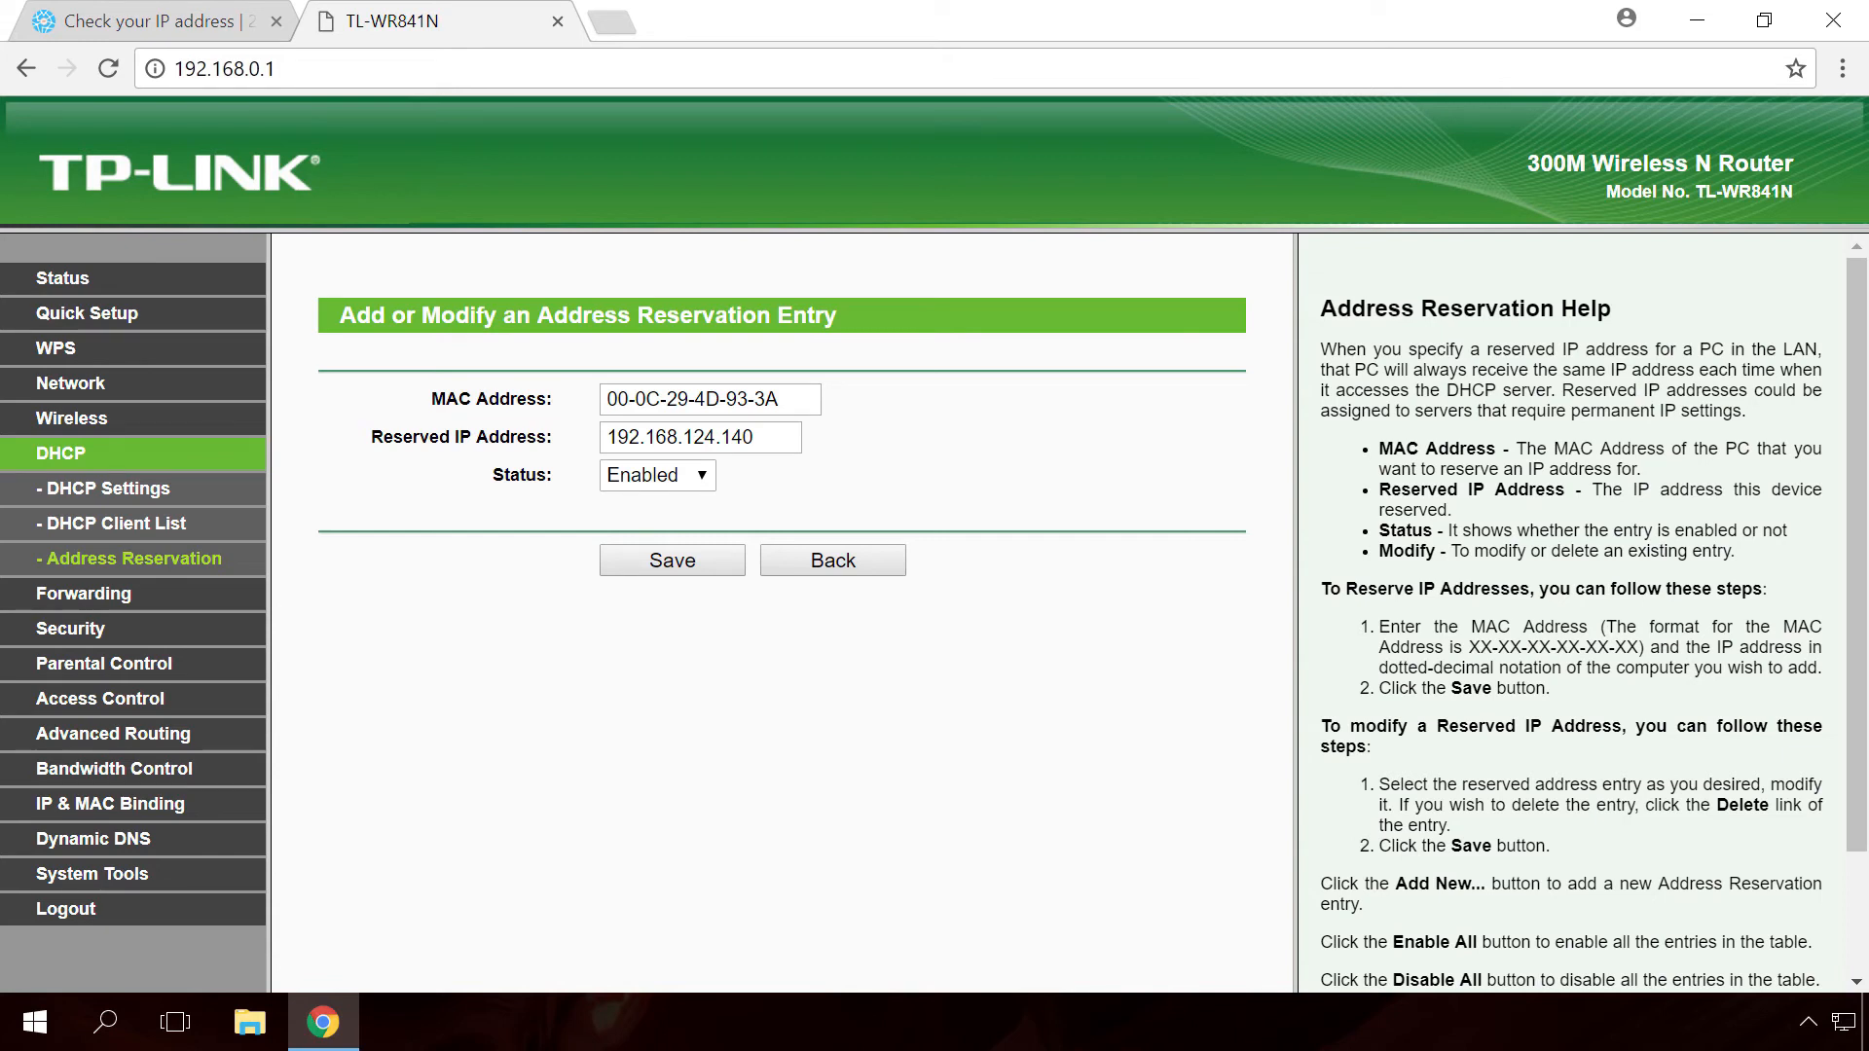
left_click(670, 559)
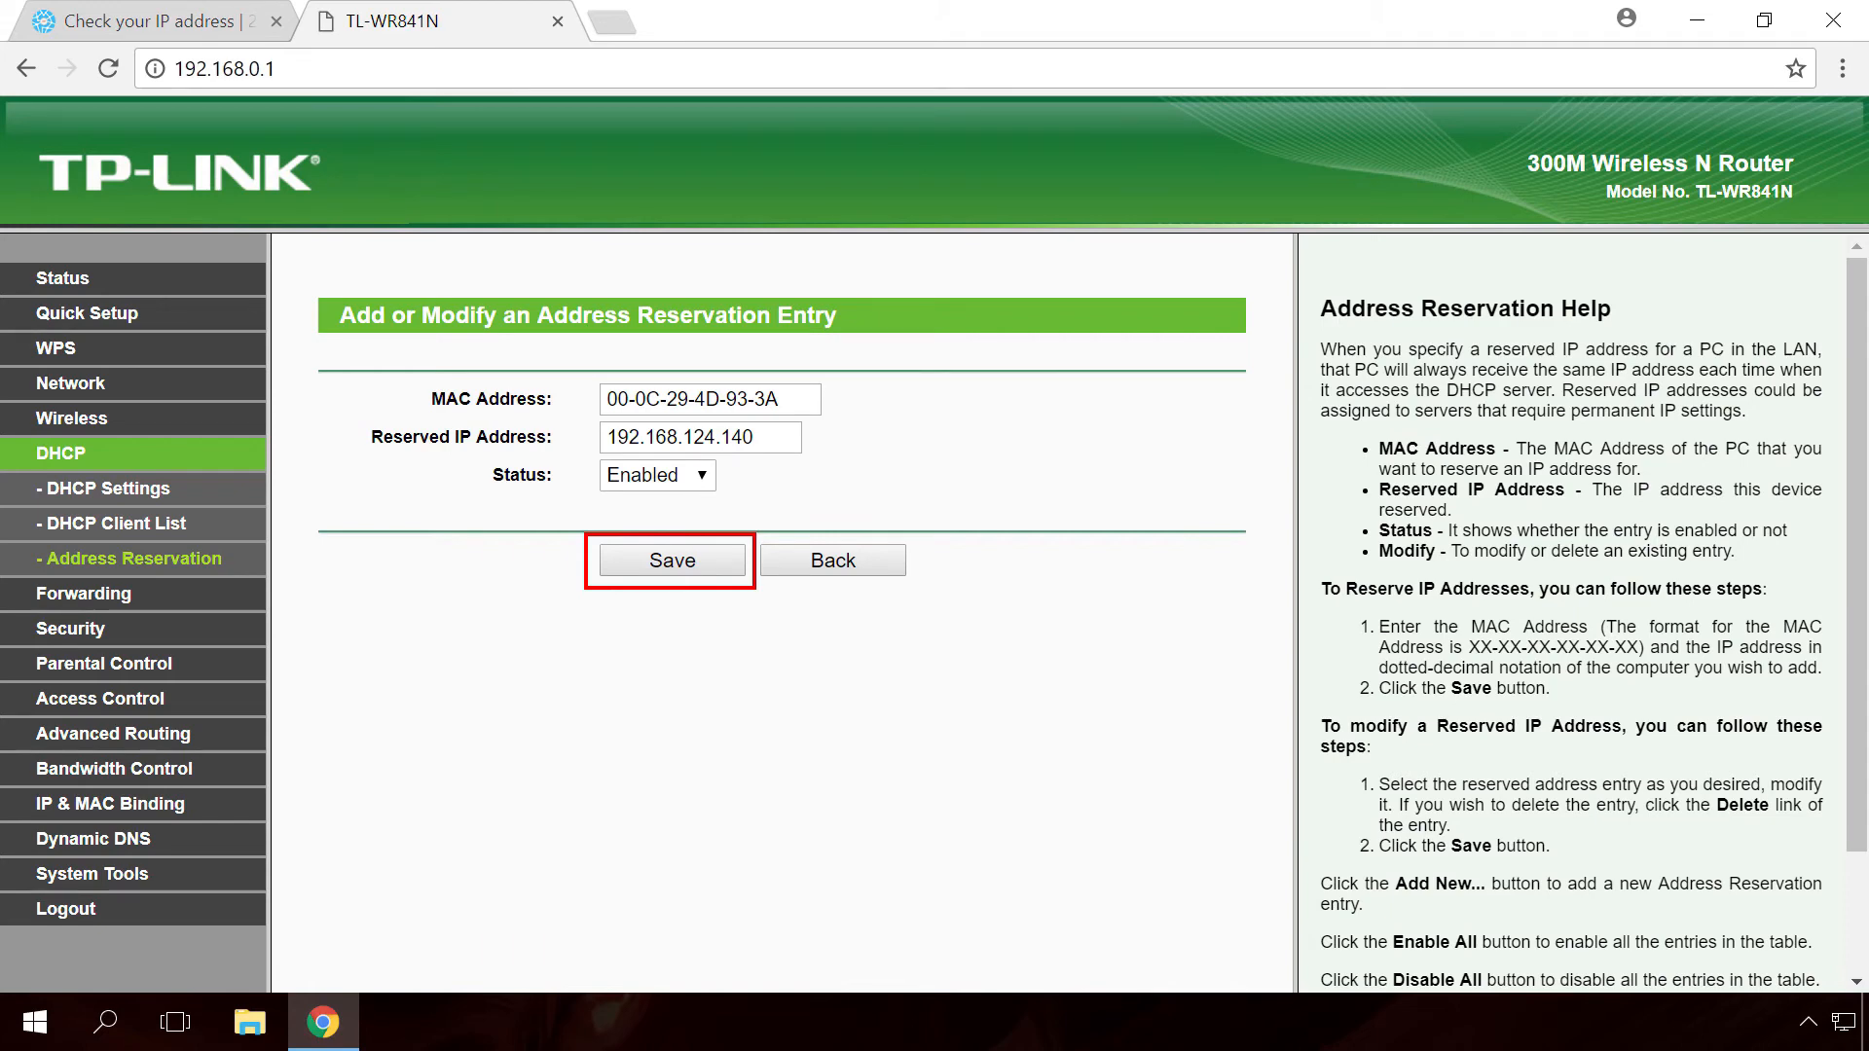
left_click(83, 487)
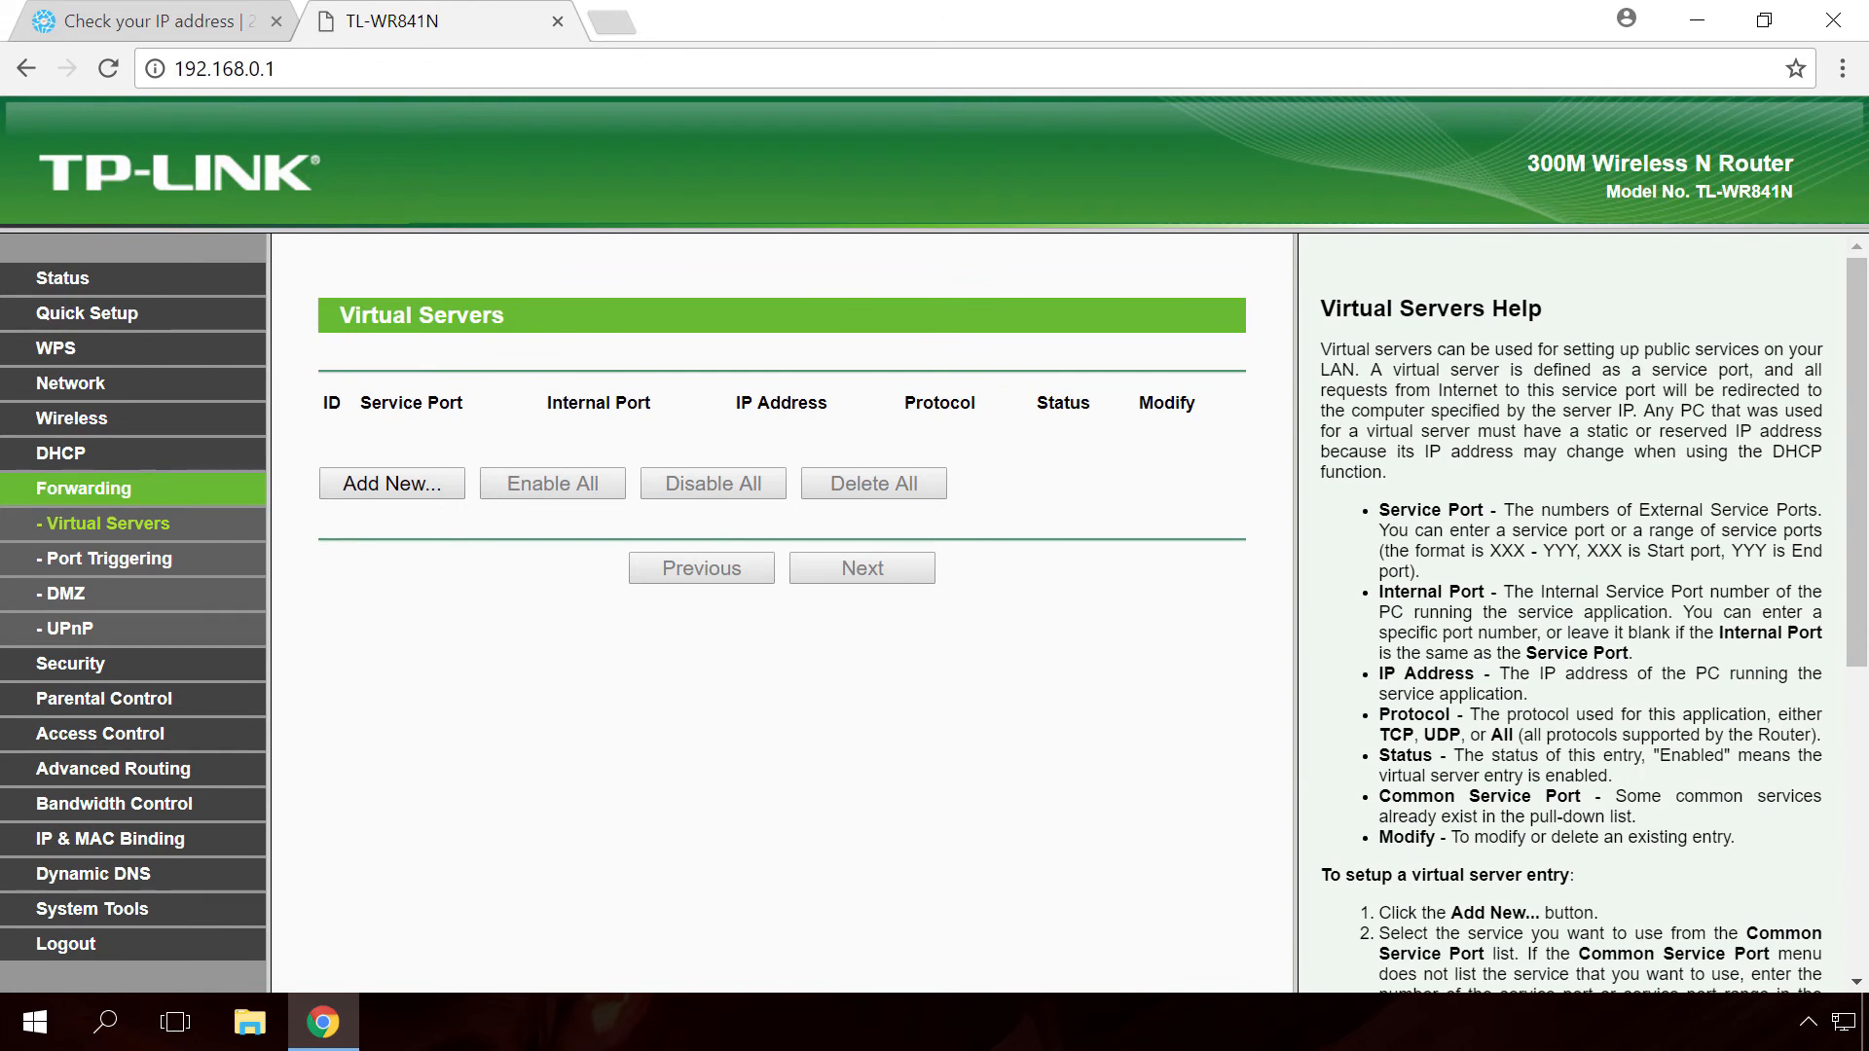
- Add and save a Virtual Server entry sending port 3389 to 192.168.124.140
left_click(106, 524)
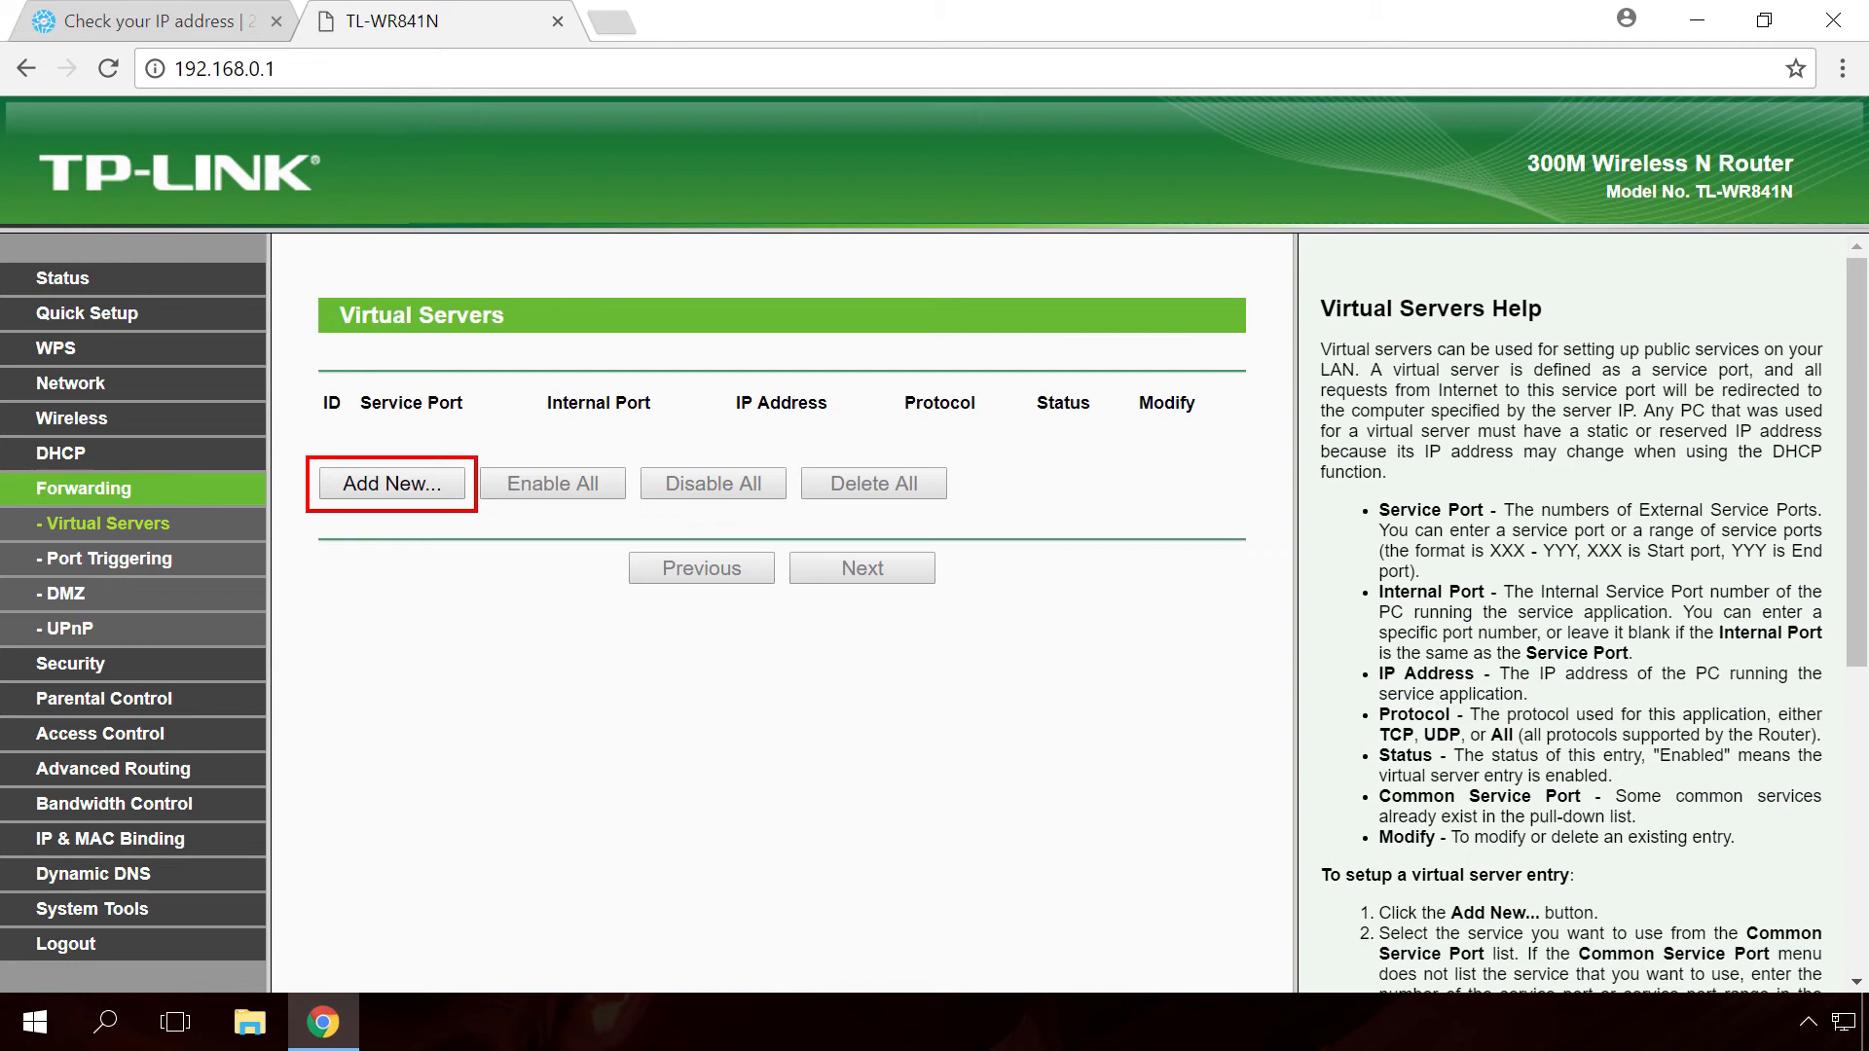
left_click(391, 482)
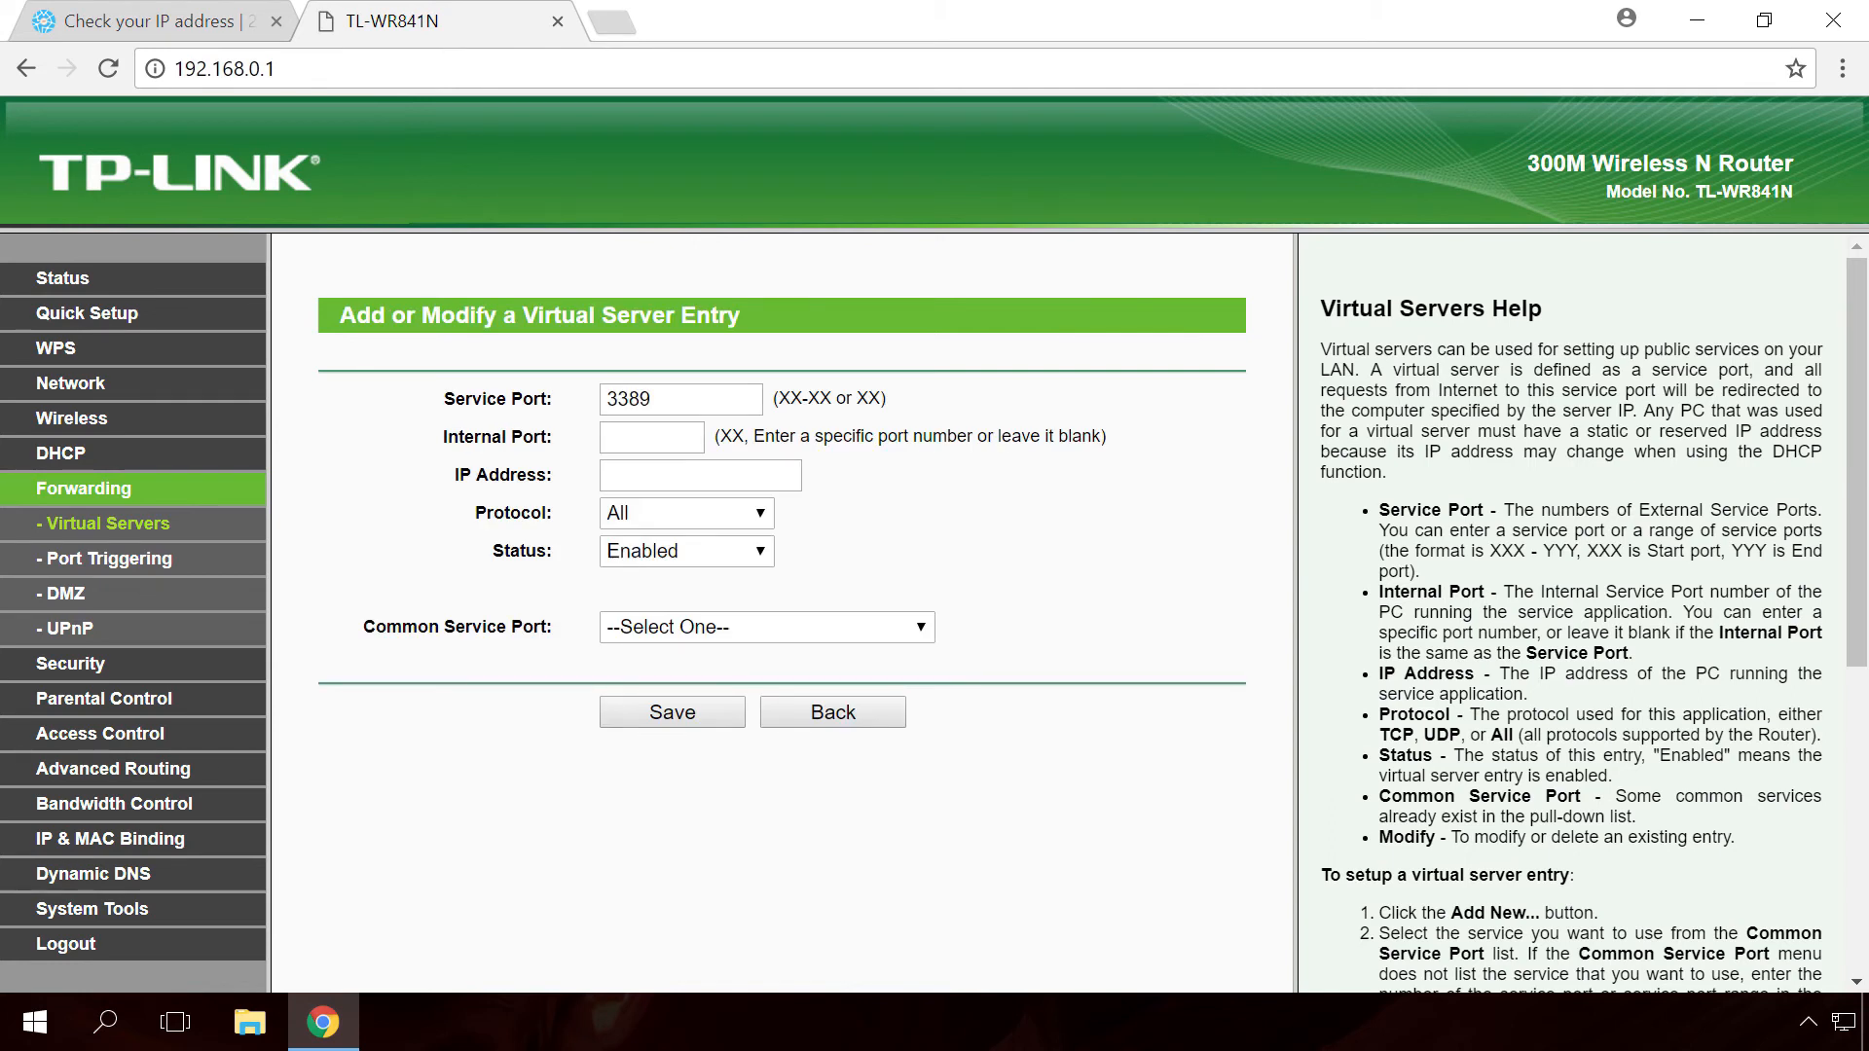
type("3389")
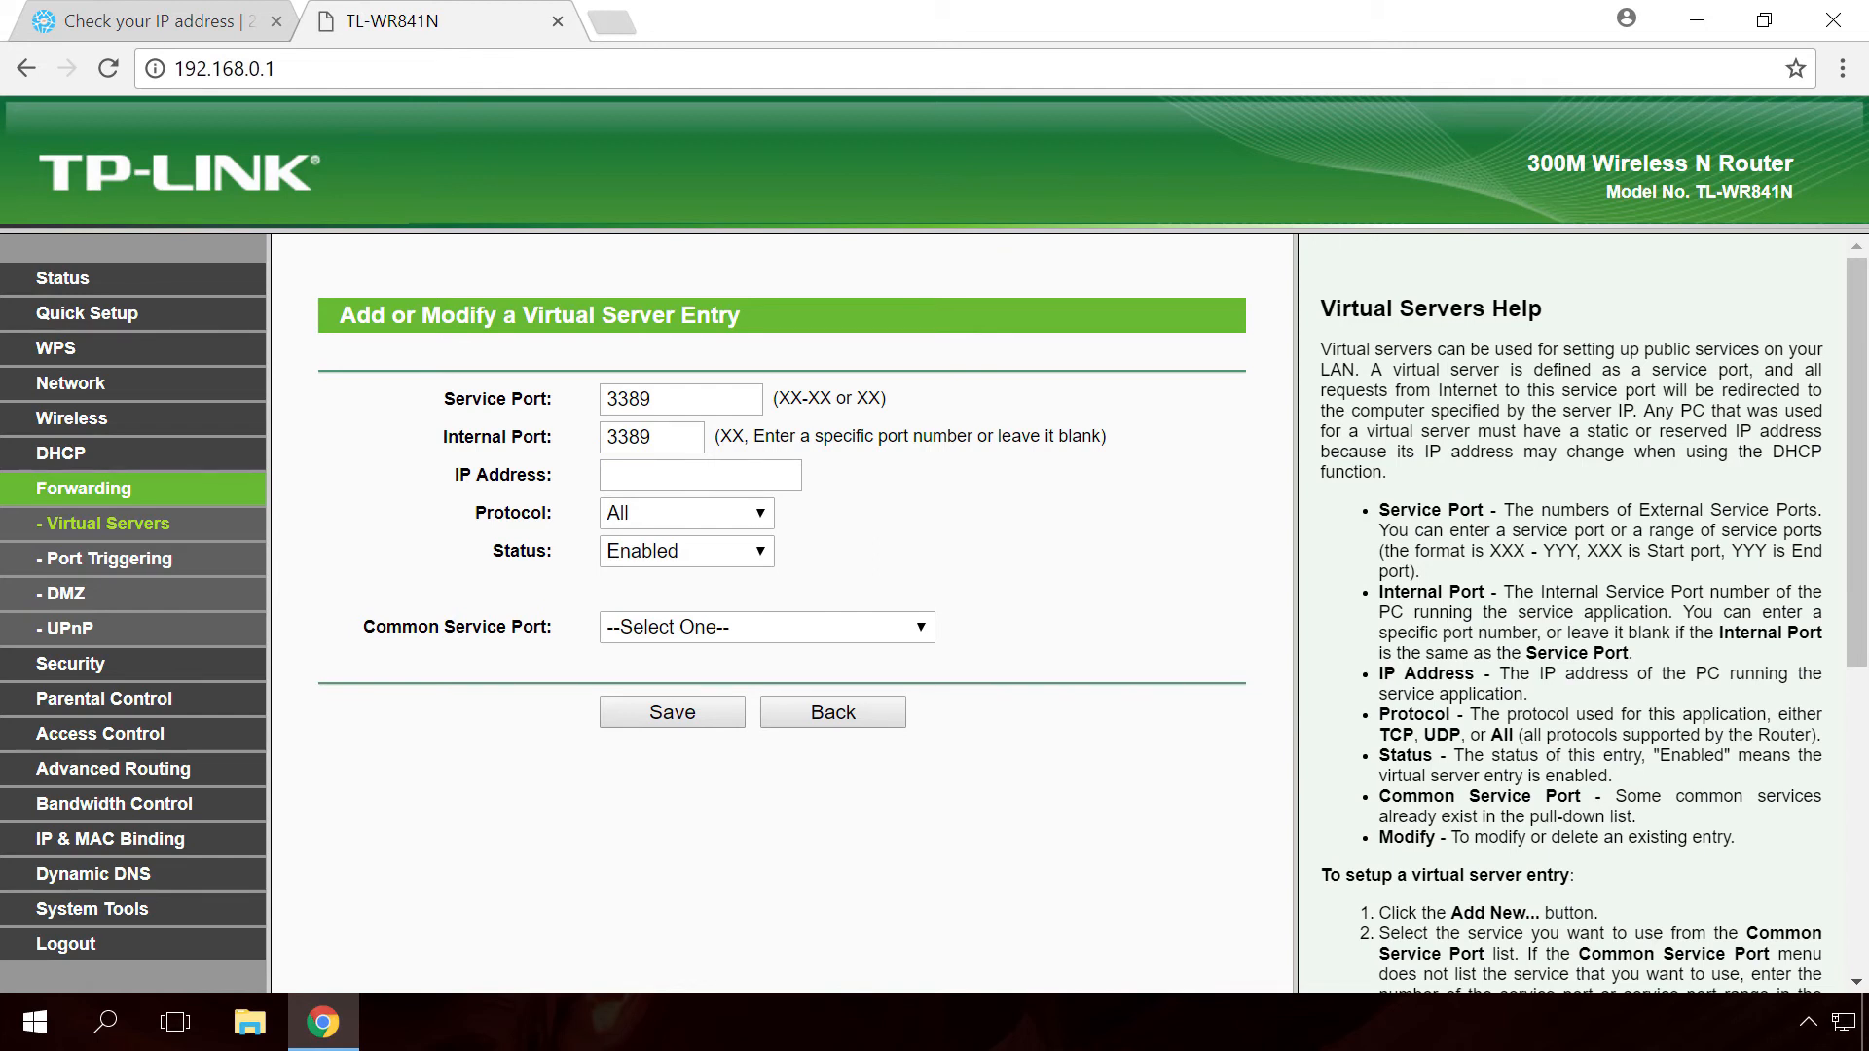
type("192.168.124.140")
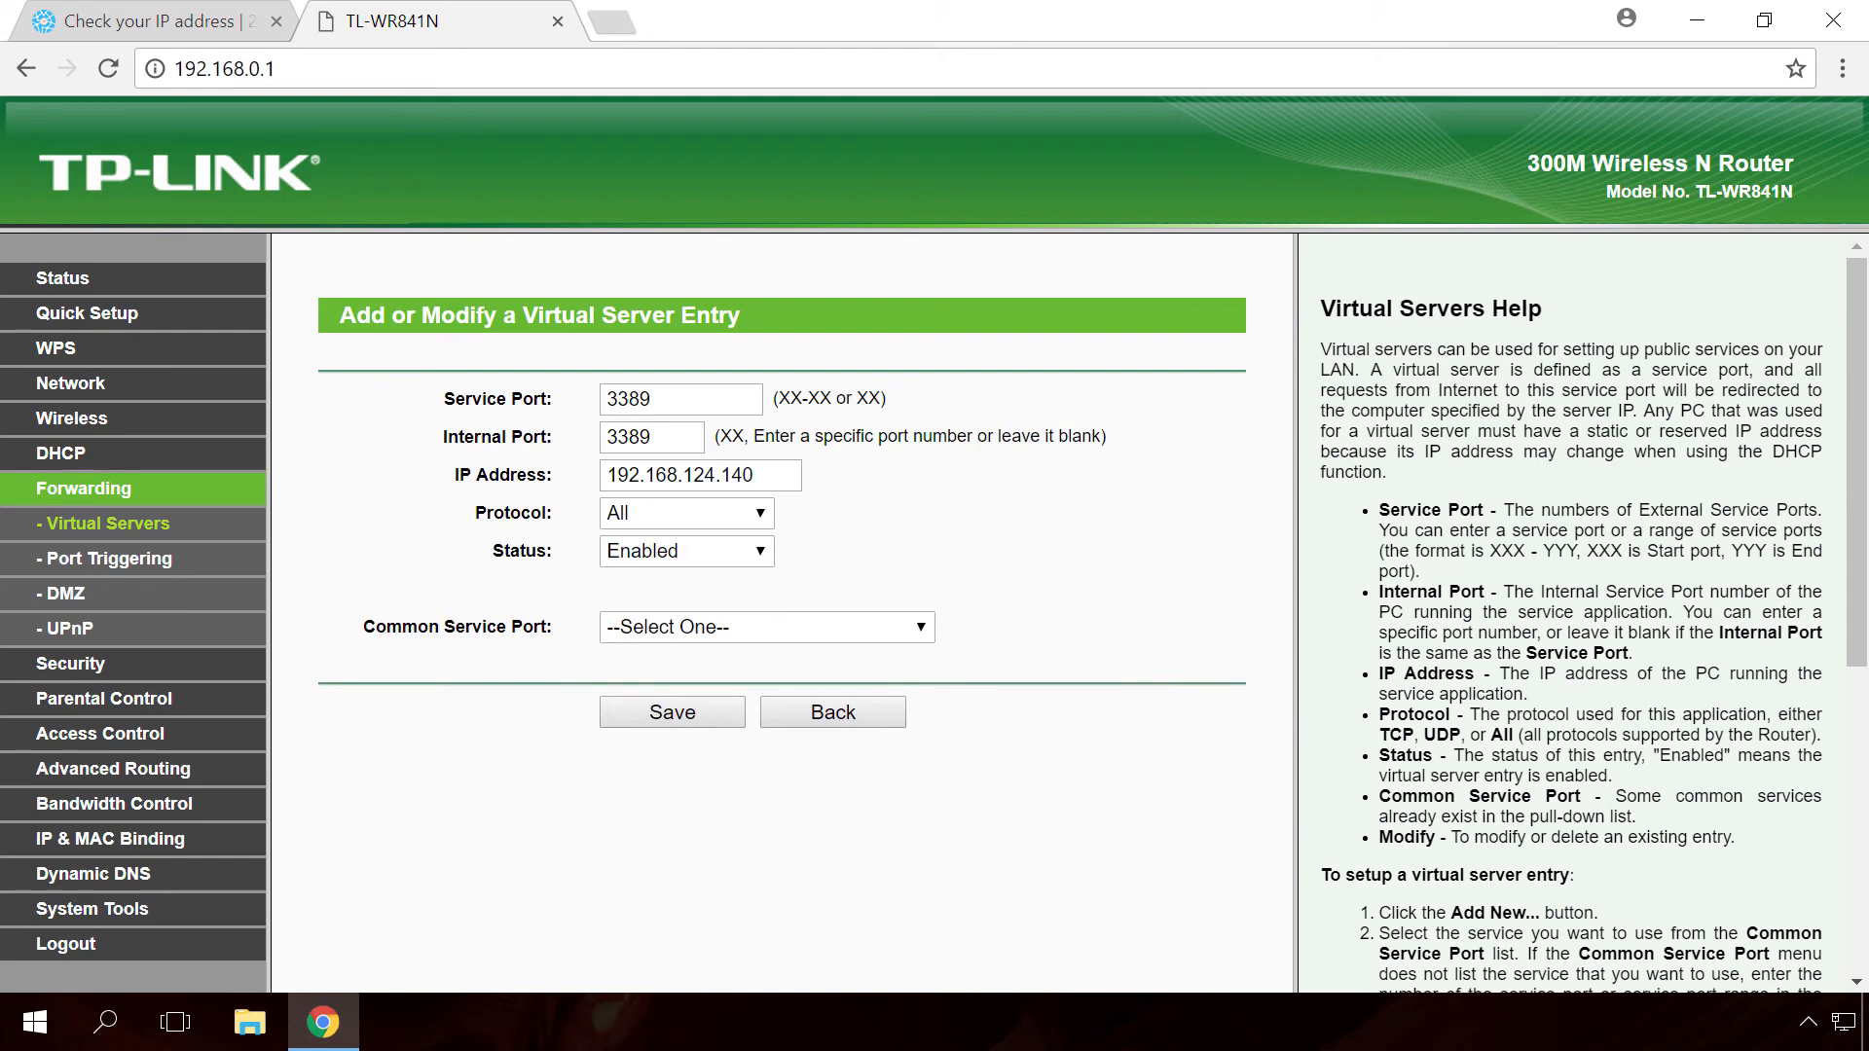
left_click(670, 712)
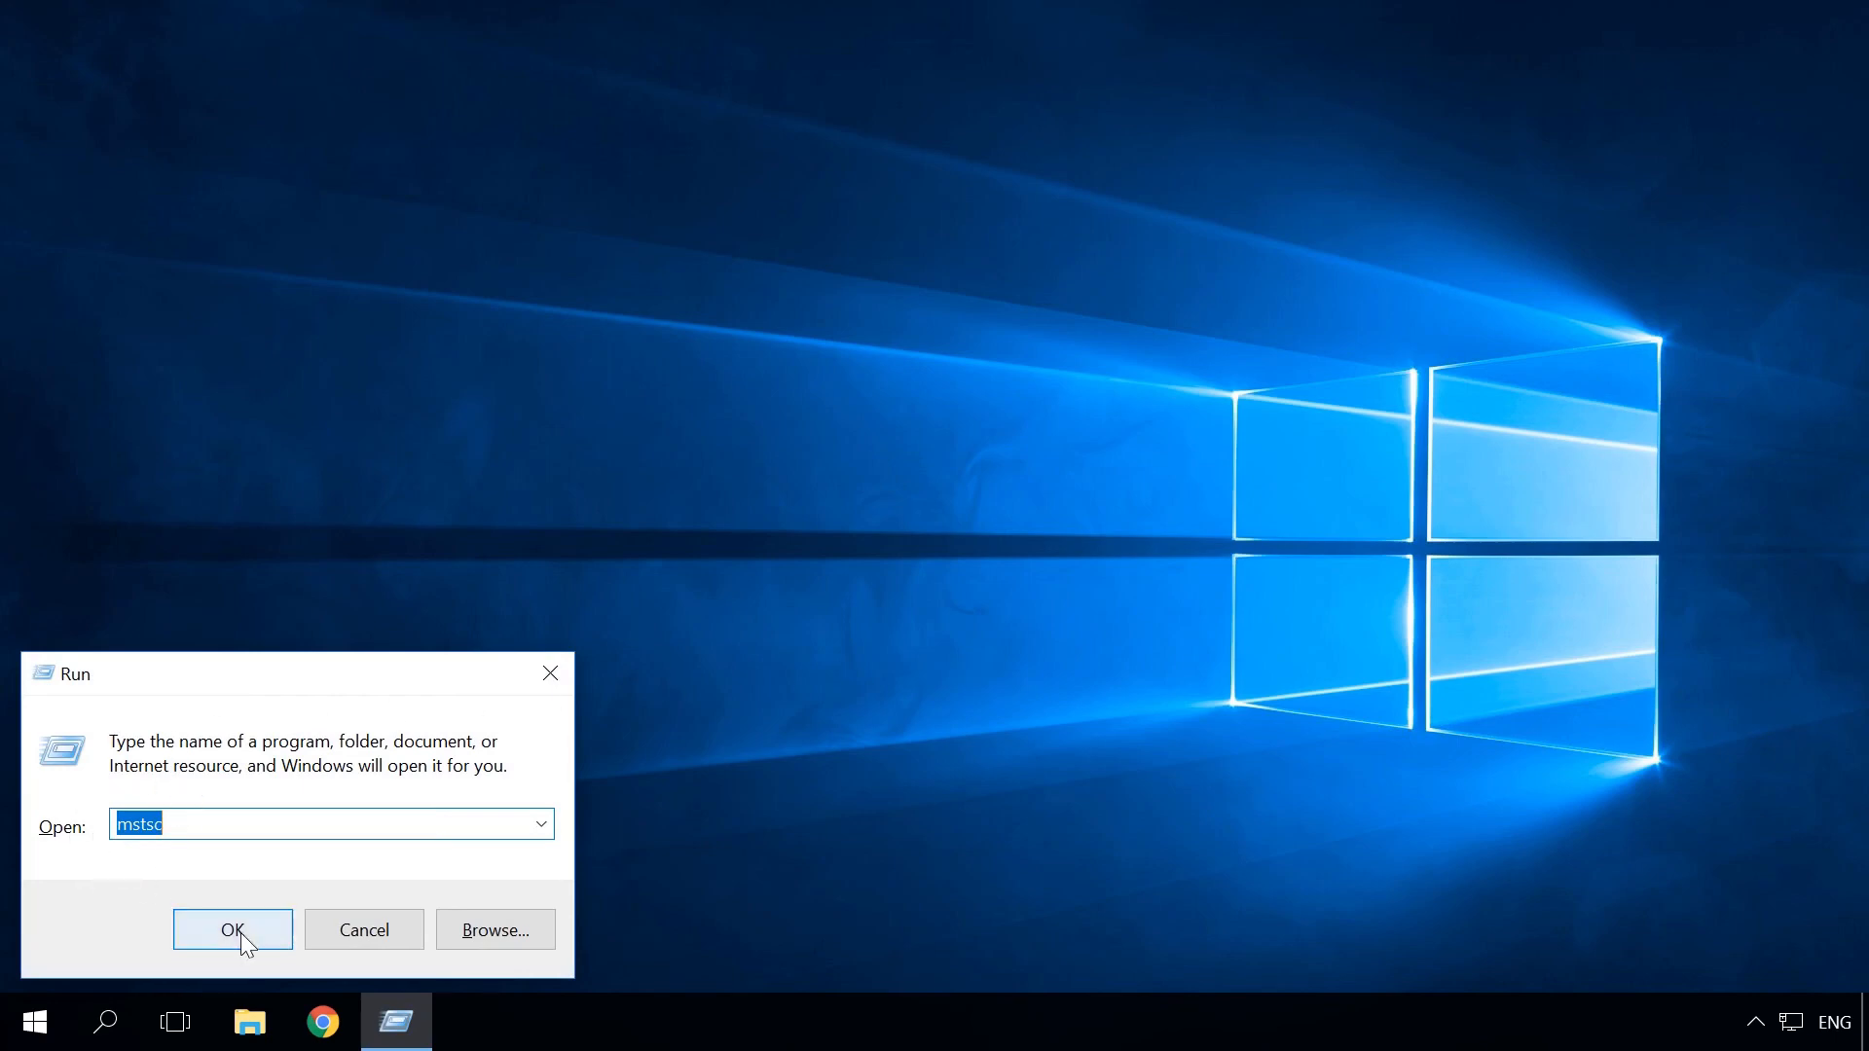
- Launch Remote Desktop Connection and connect to 176.122.115.66:3389
left_click(232, 929)
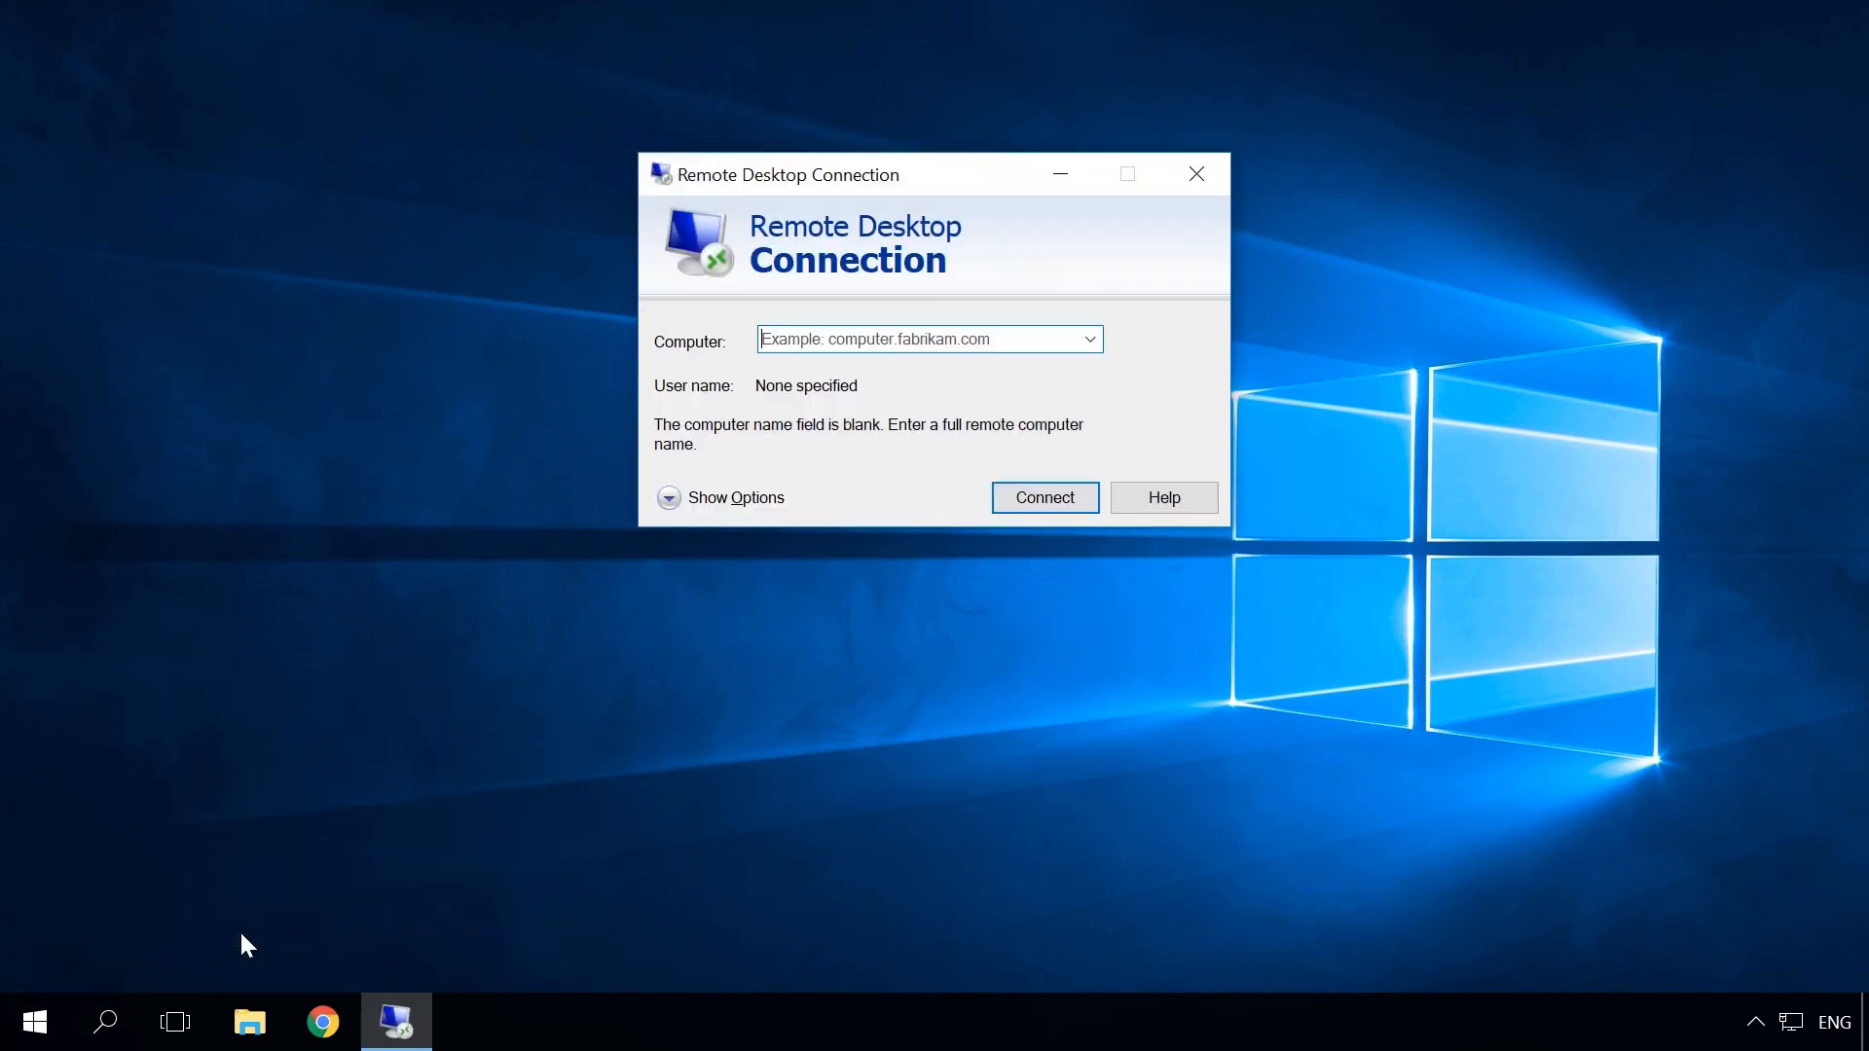
left_click(927, 338)
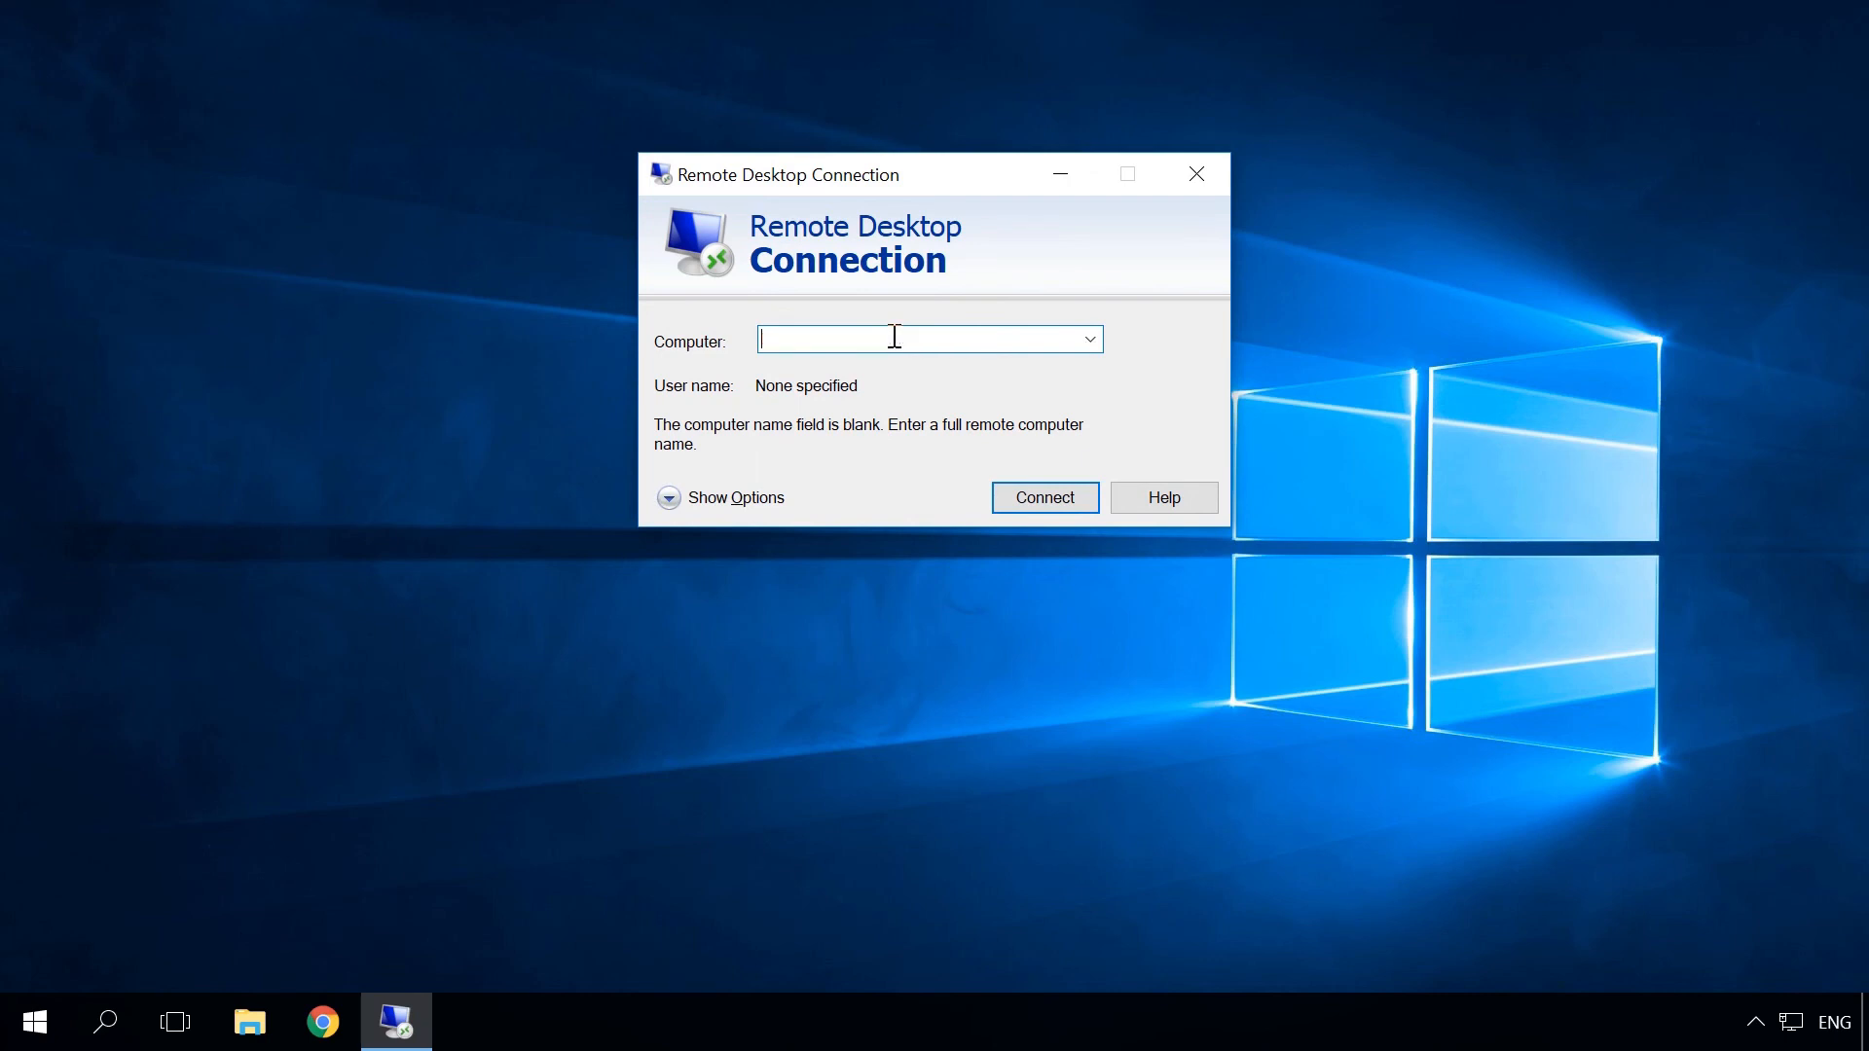
type("176.122.115.66:3389")
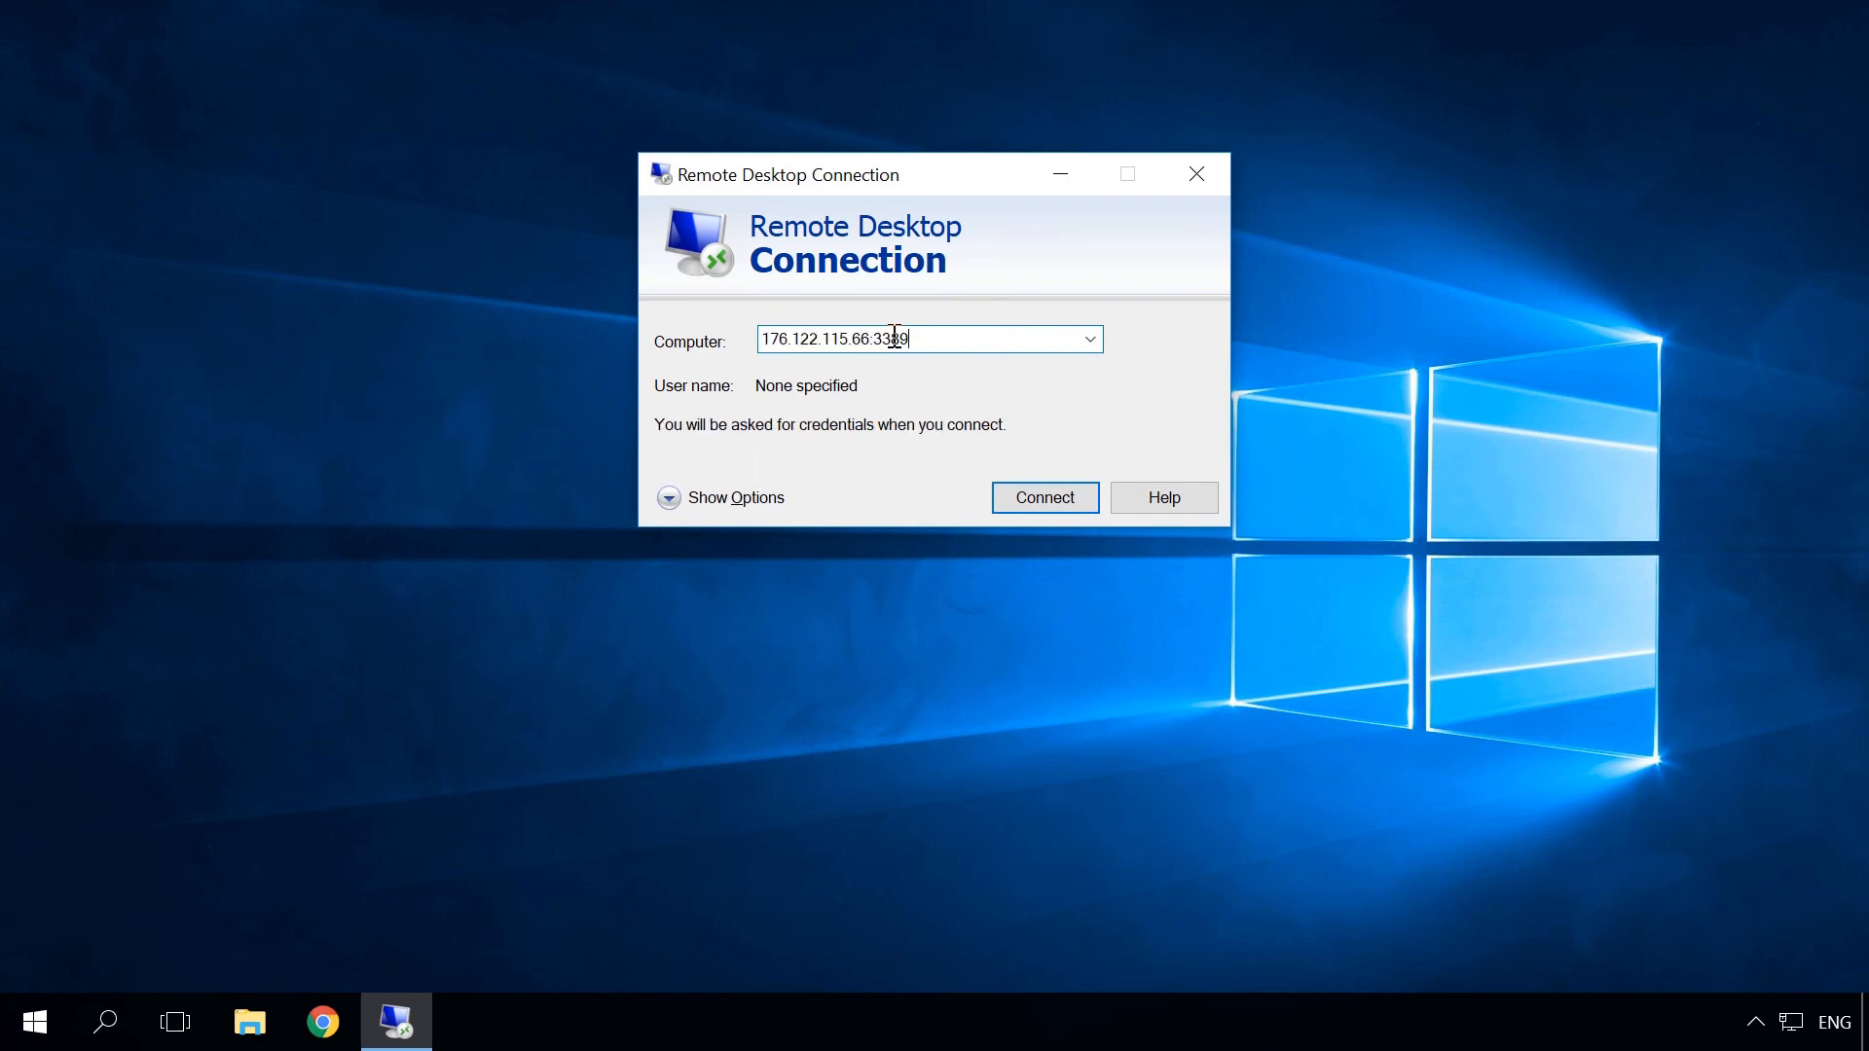
mouse_move(928, 339)
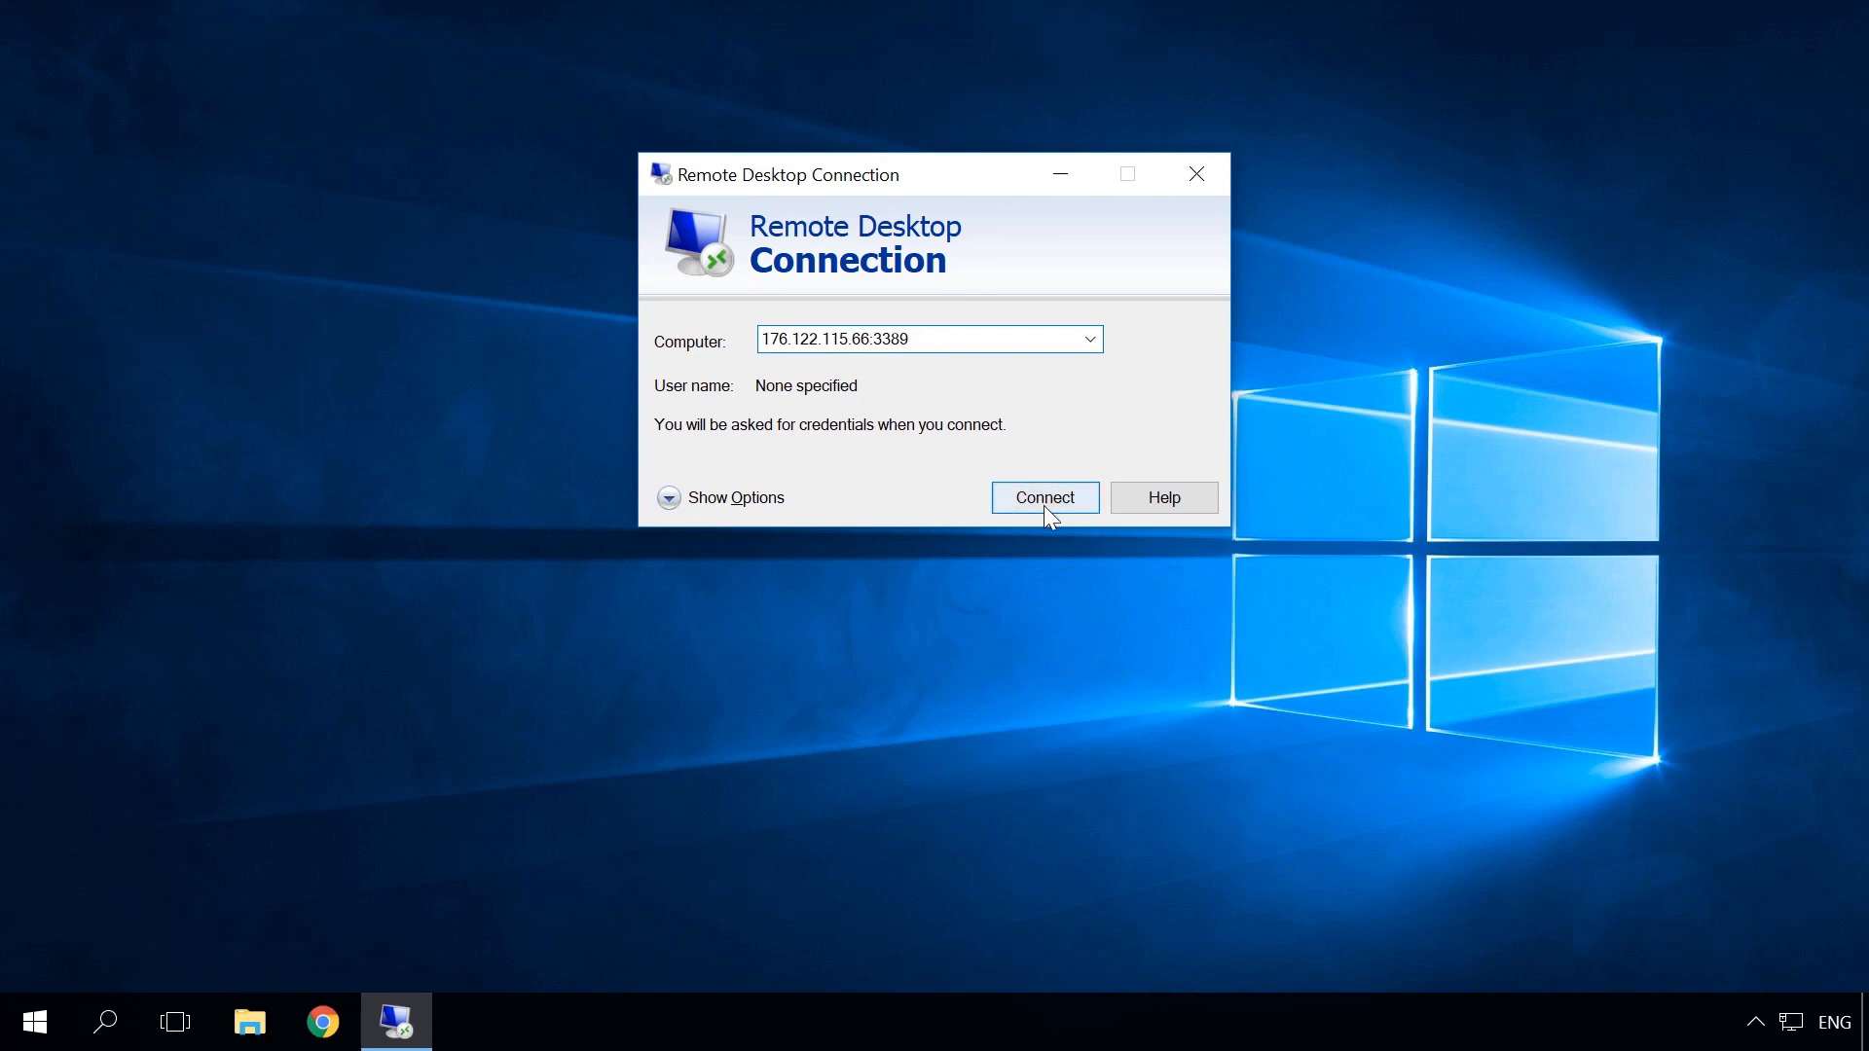
left_click(1042, 497)
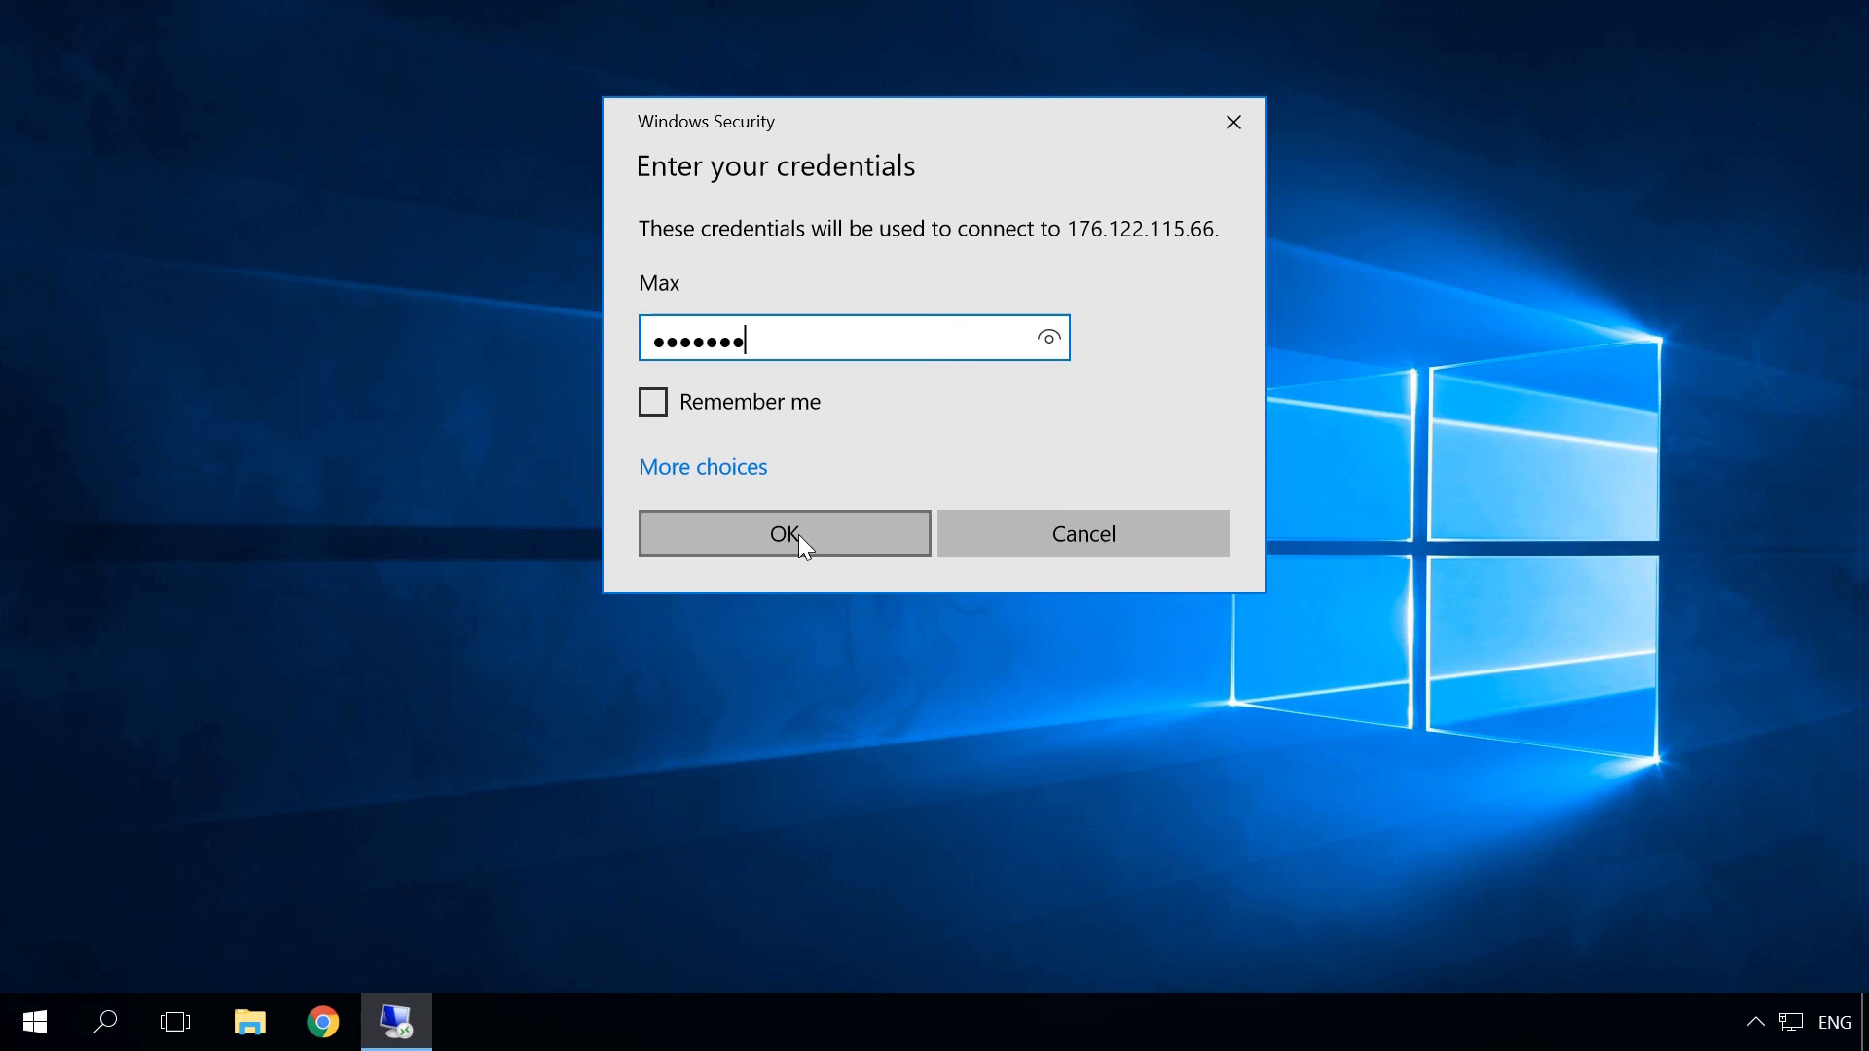
- Submit Max's password and accept the unverified certificate warning
left_click(784, 532)
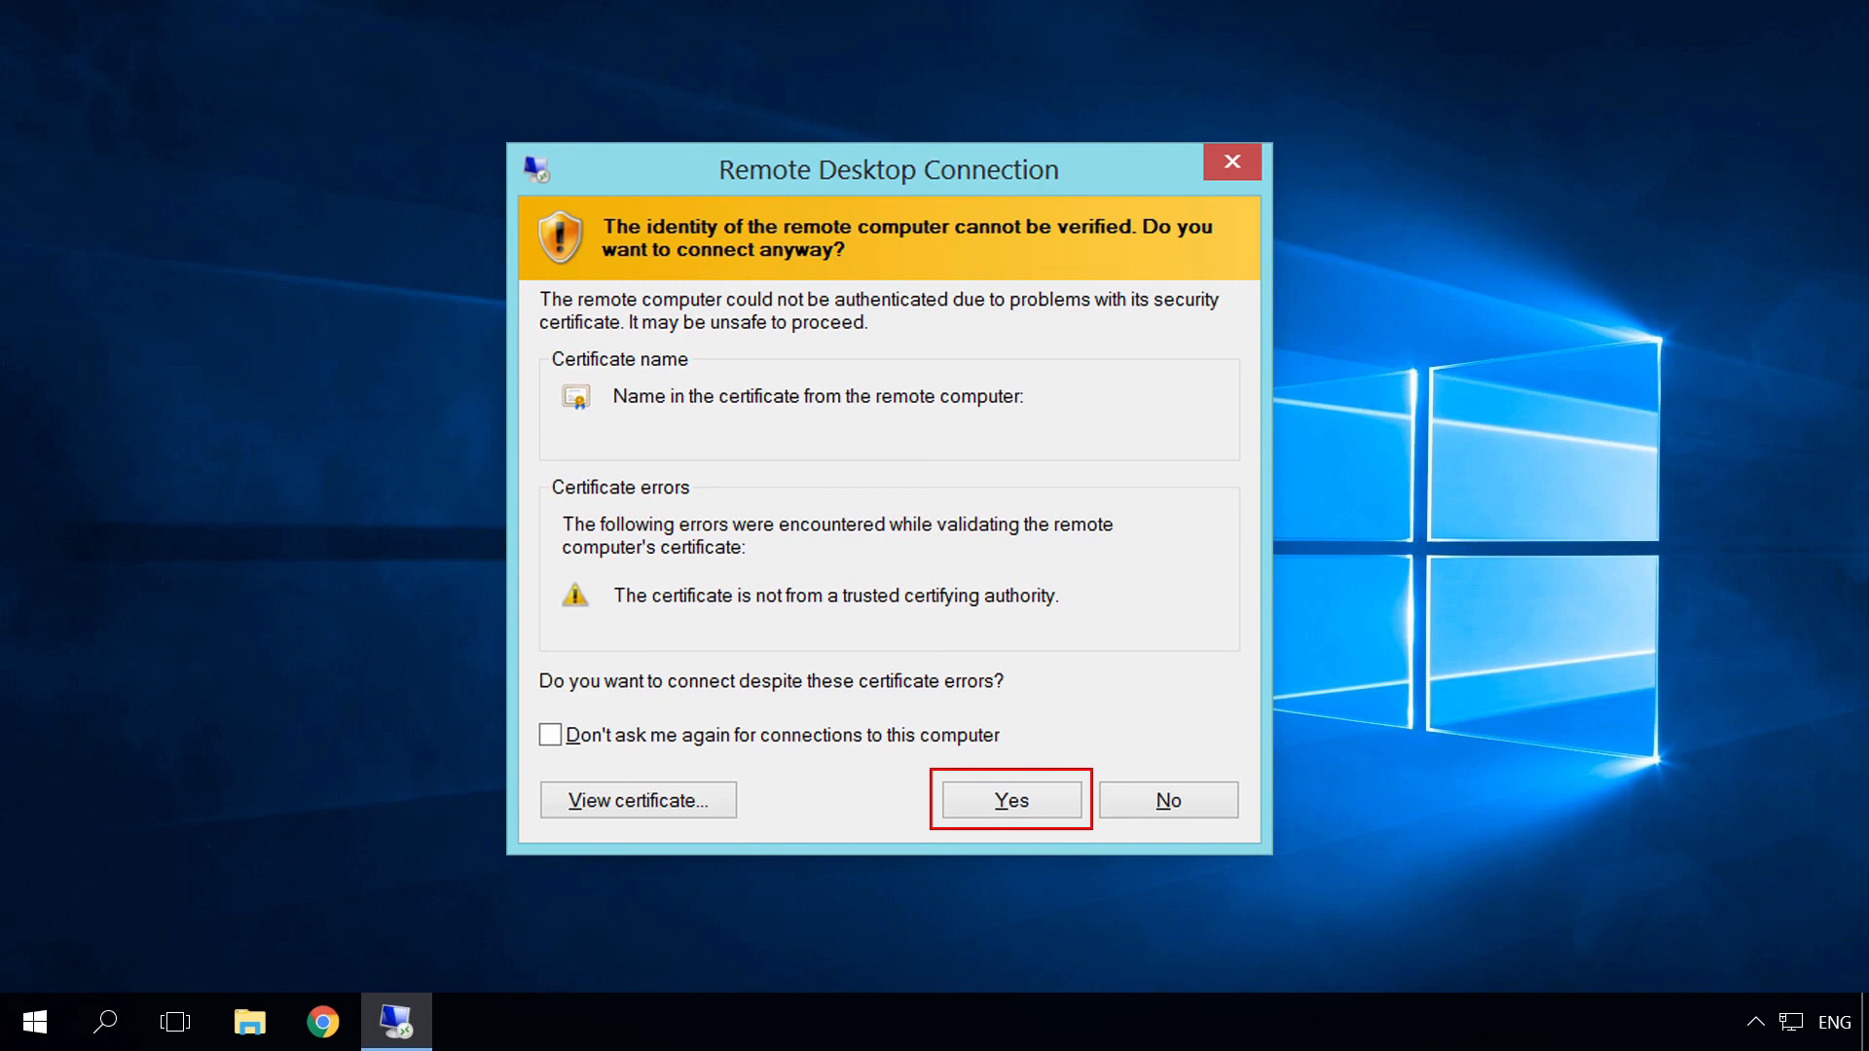
left_click(1008, 798)
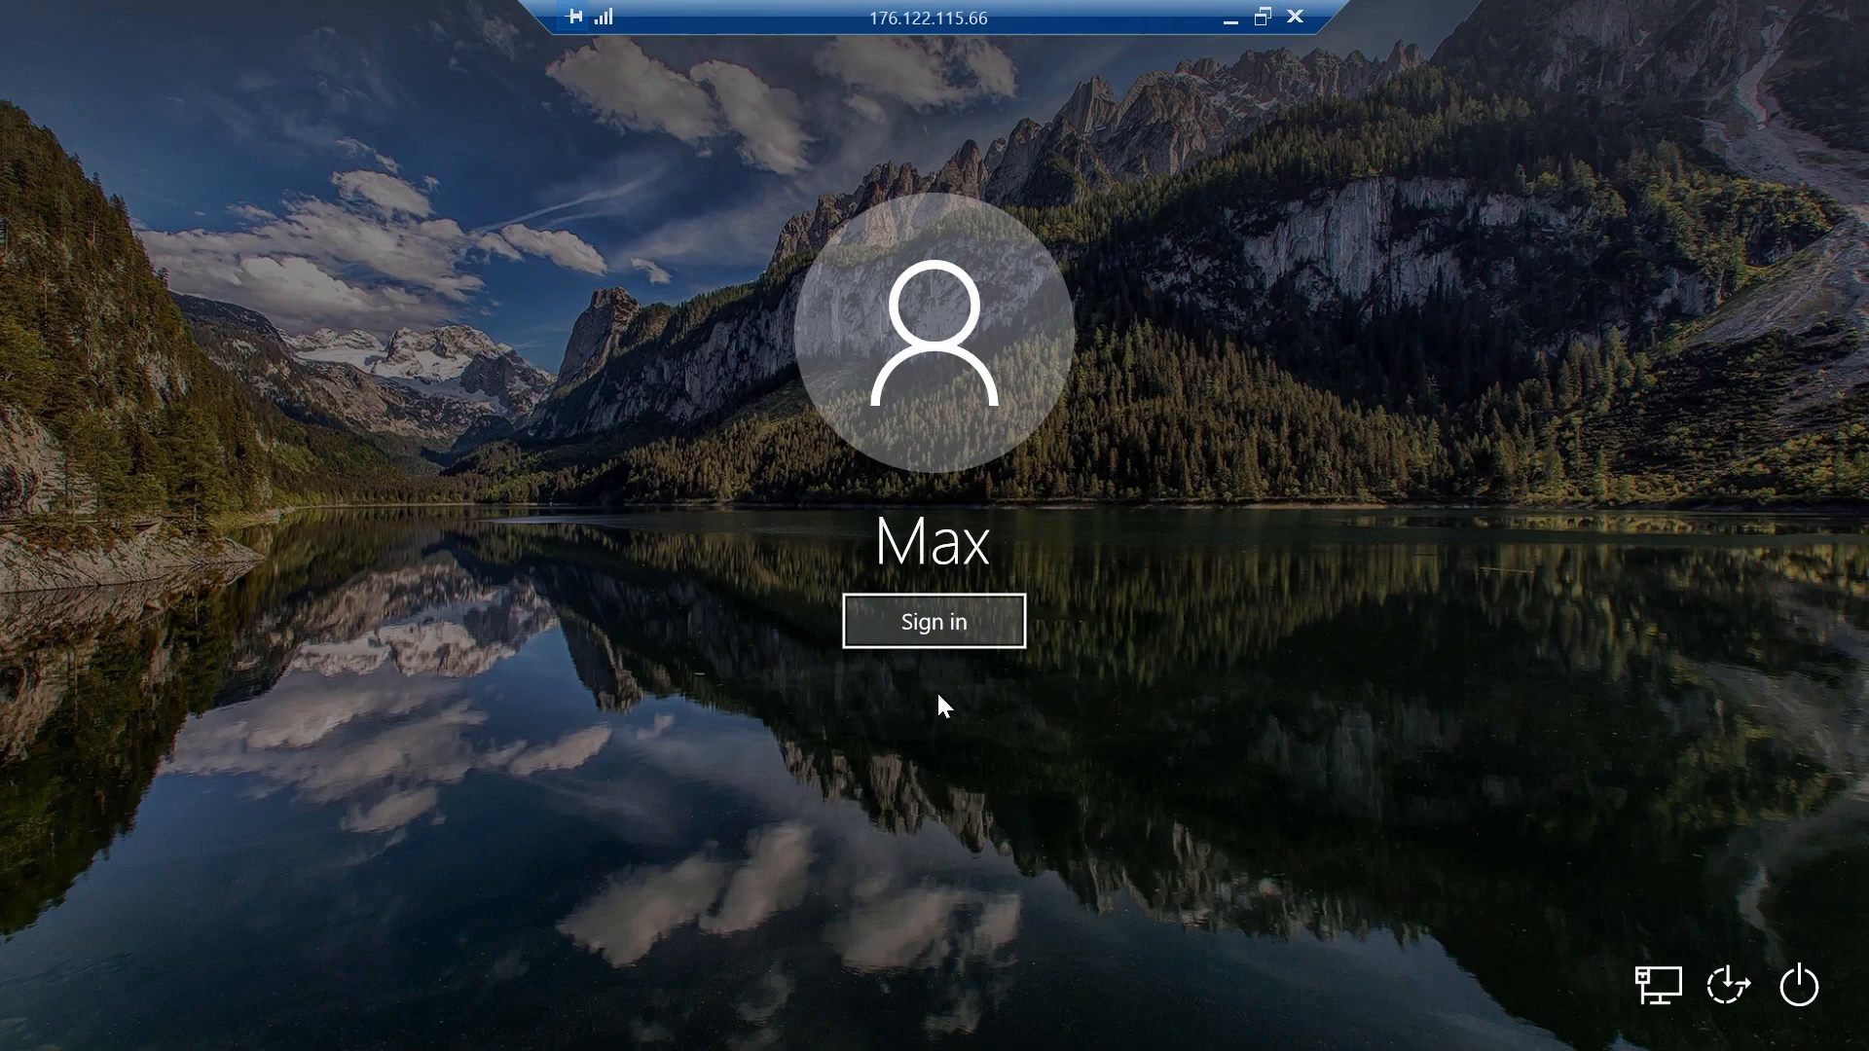